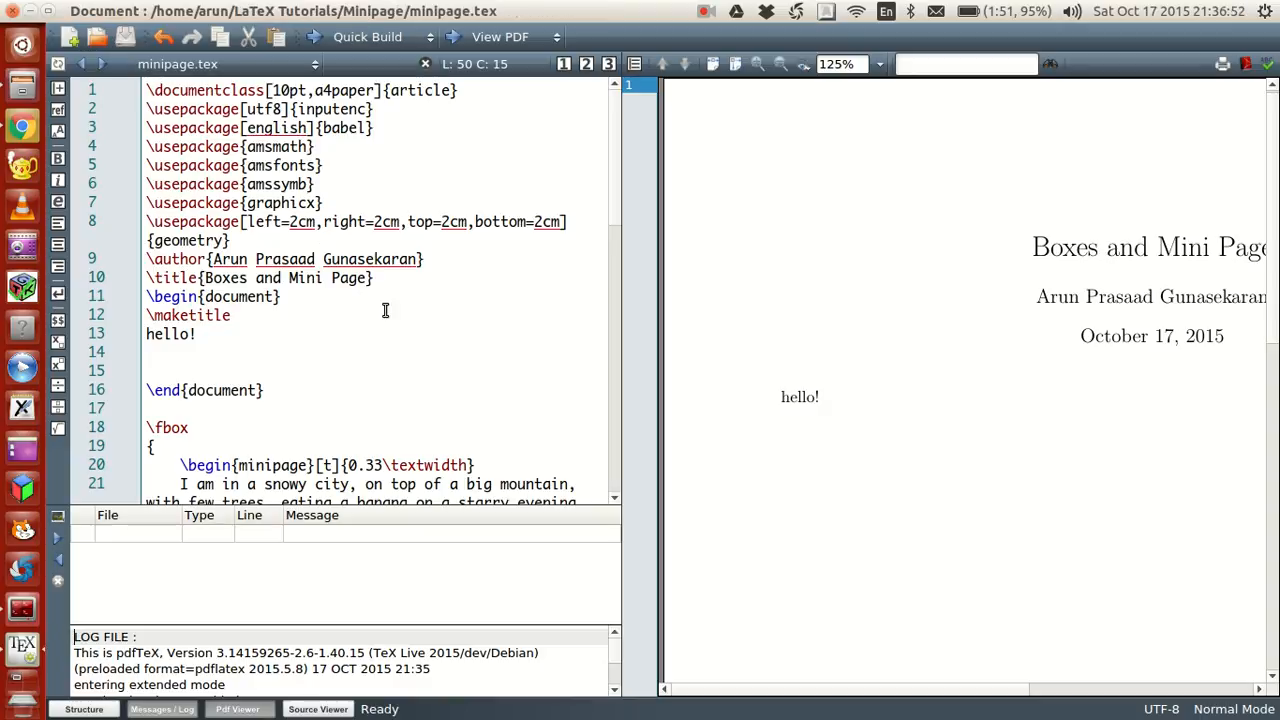
- Scroll down and select the 0.25\textwidth Hot city minipage block to copy after hello!
{"action": "scroll", "scroll_direction": "down", "scroll_amount": 3}
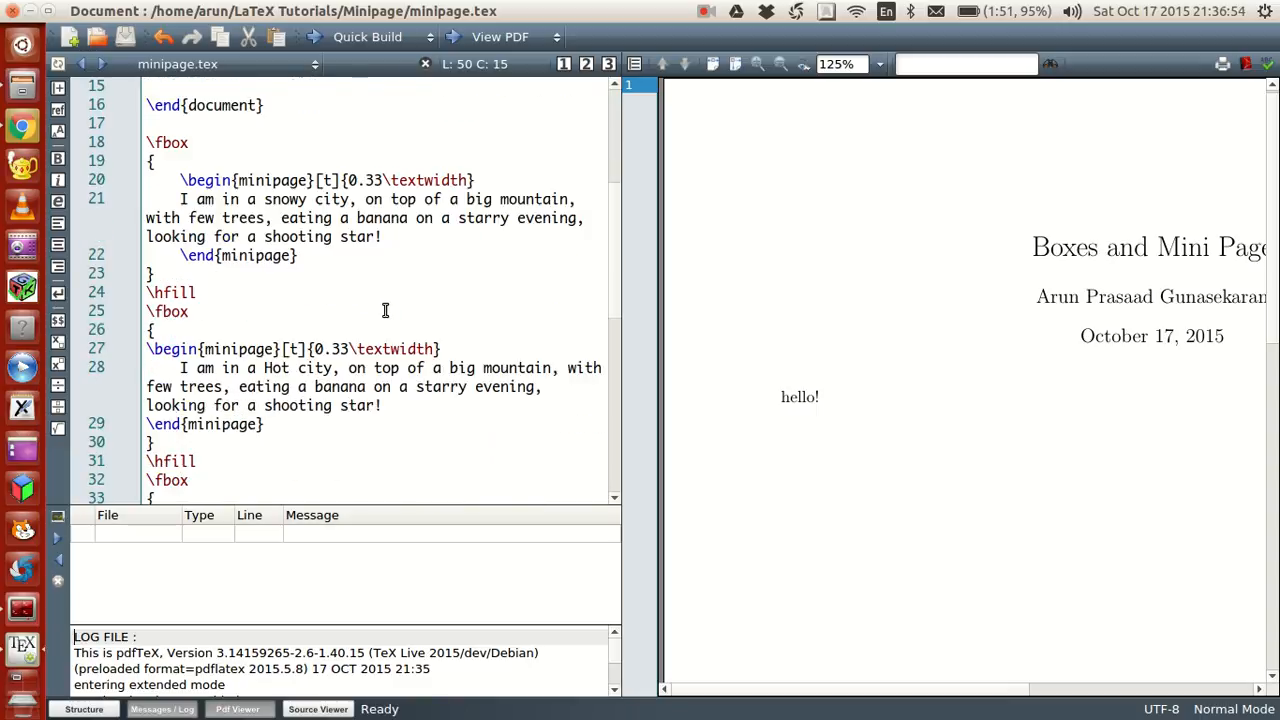
{"action": "scroll", "scroll_direction": "down", "scroll_amount": 3}
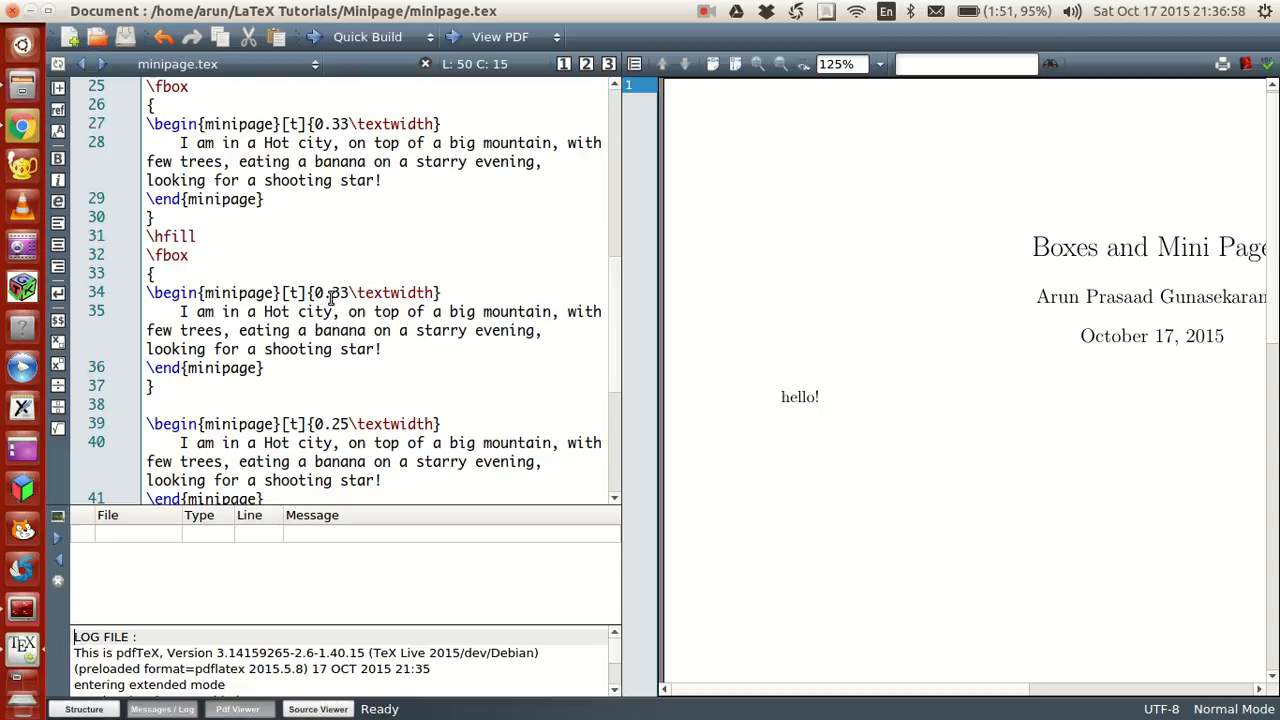
{"action": "scroll", "scroll_direction": "down", "scroll_amount": 3}
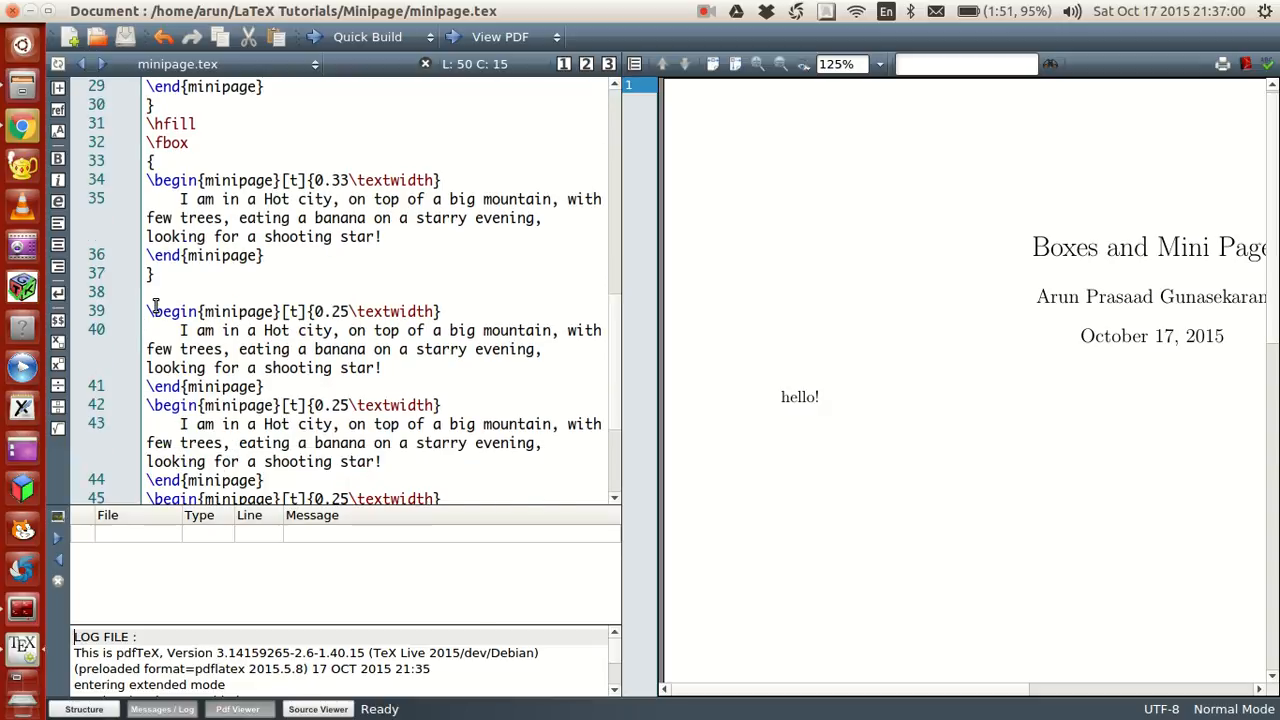
{"action": "left_click_drag", "start_coordinate": [147, 311], "coordinate": [265, 387]}
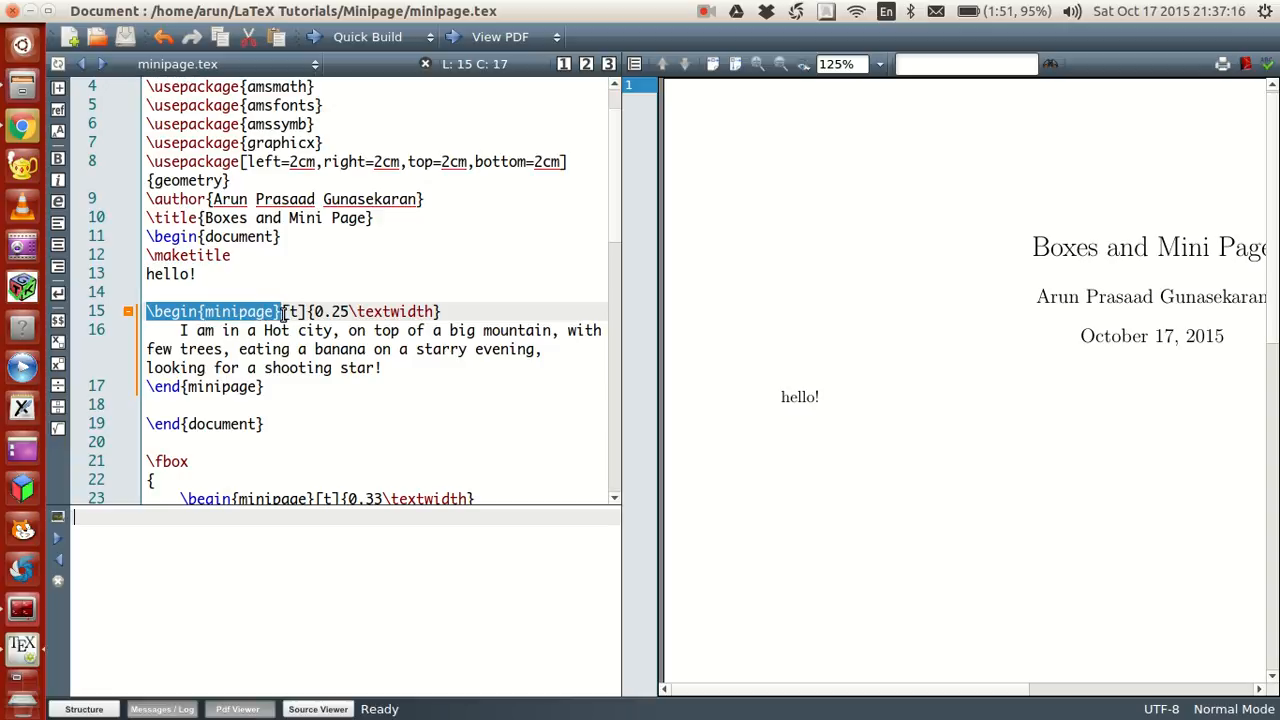
- Type \bem on line 14 and browse the minipage autocompletion suggestions
{"action": "left_click", "coordinate": [300, 291]}
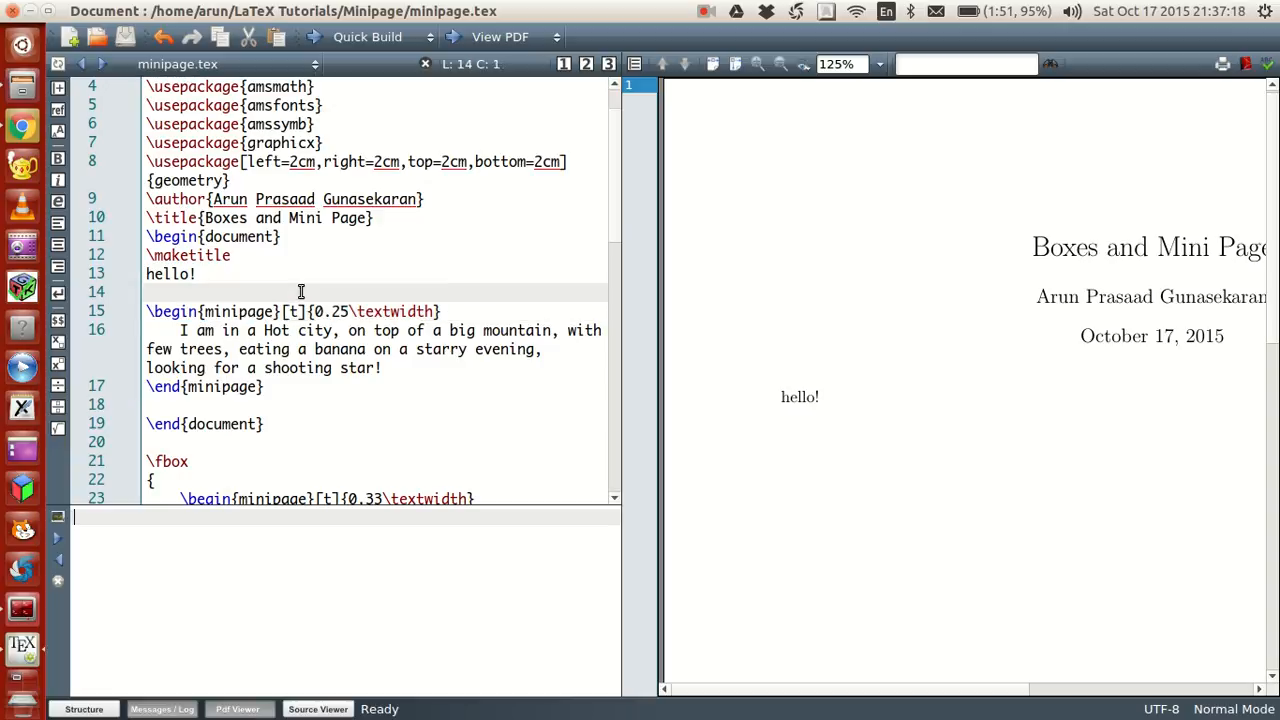
{"action": "type", "text": "\\begin{"}
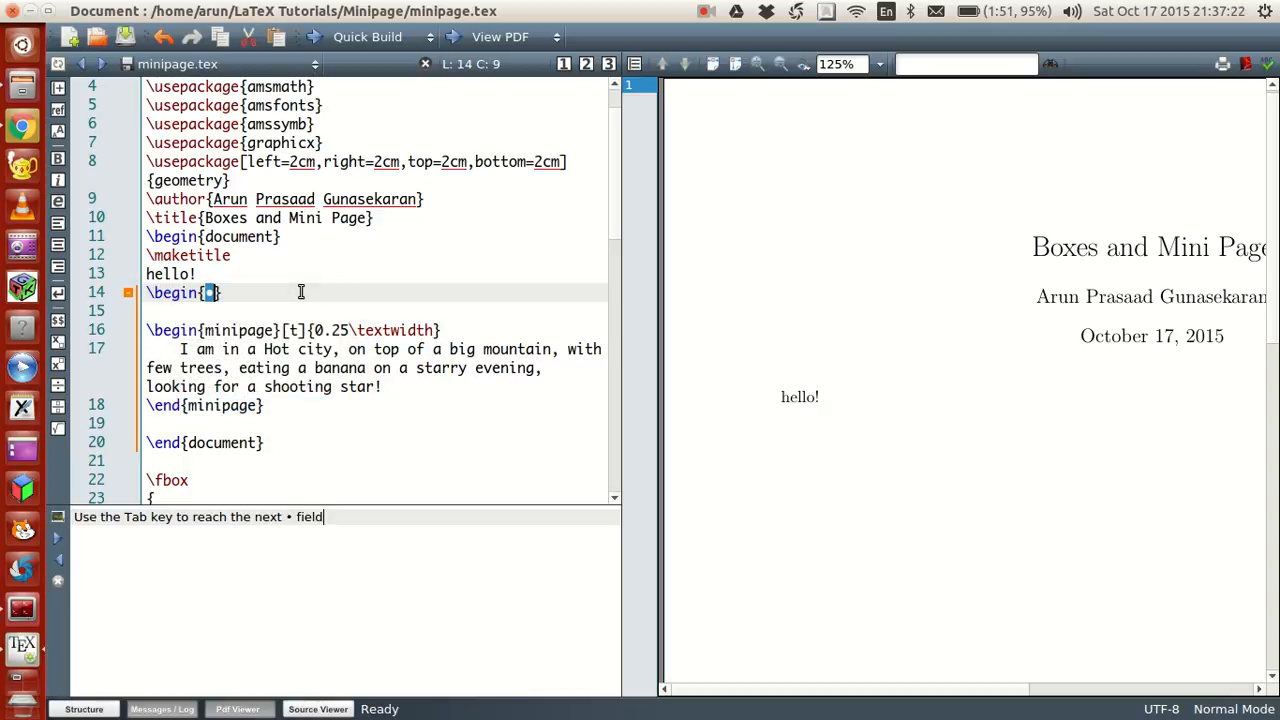
{"action": "type", "text": "m"}
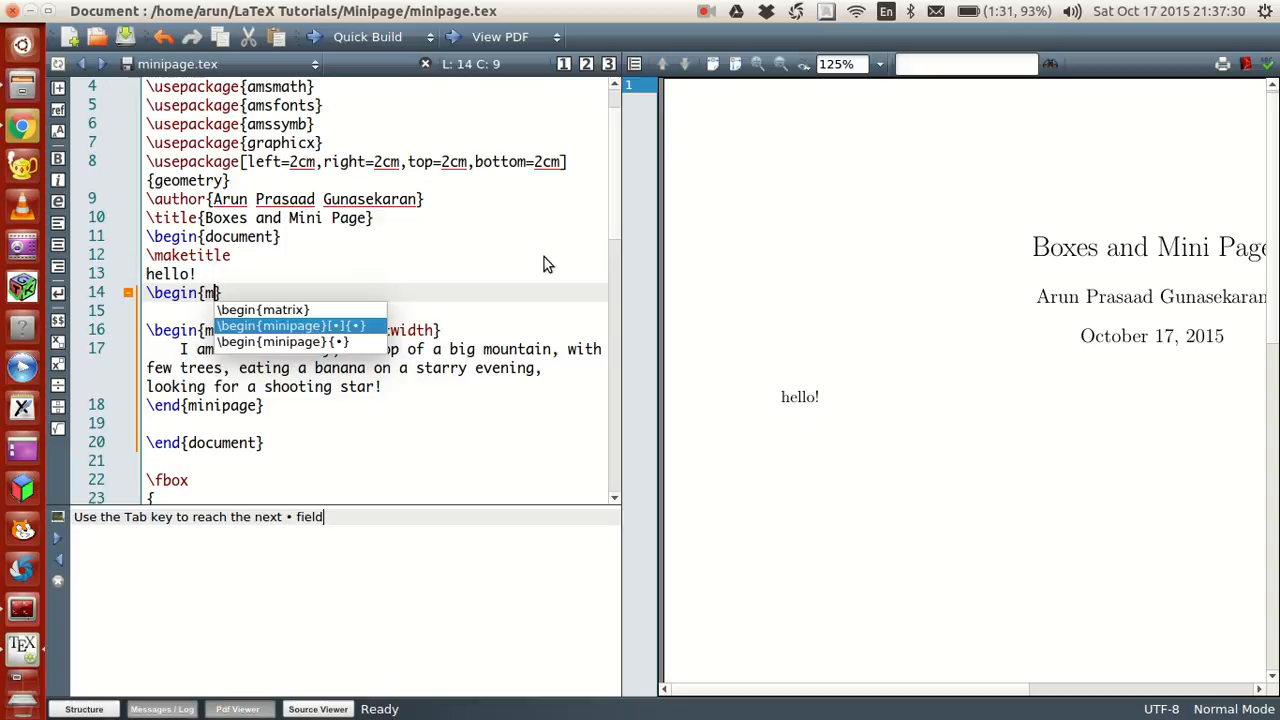
{"action": "key", "text": "Down"}
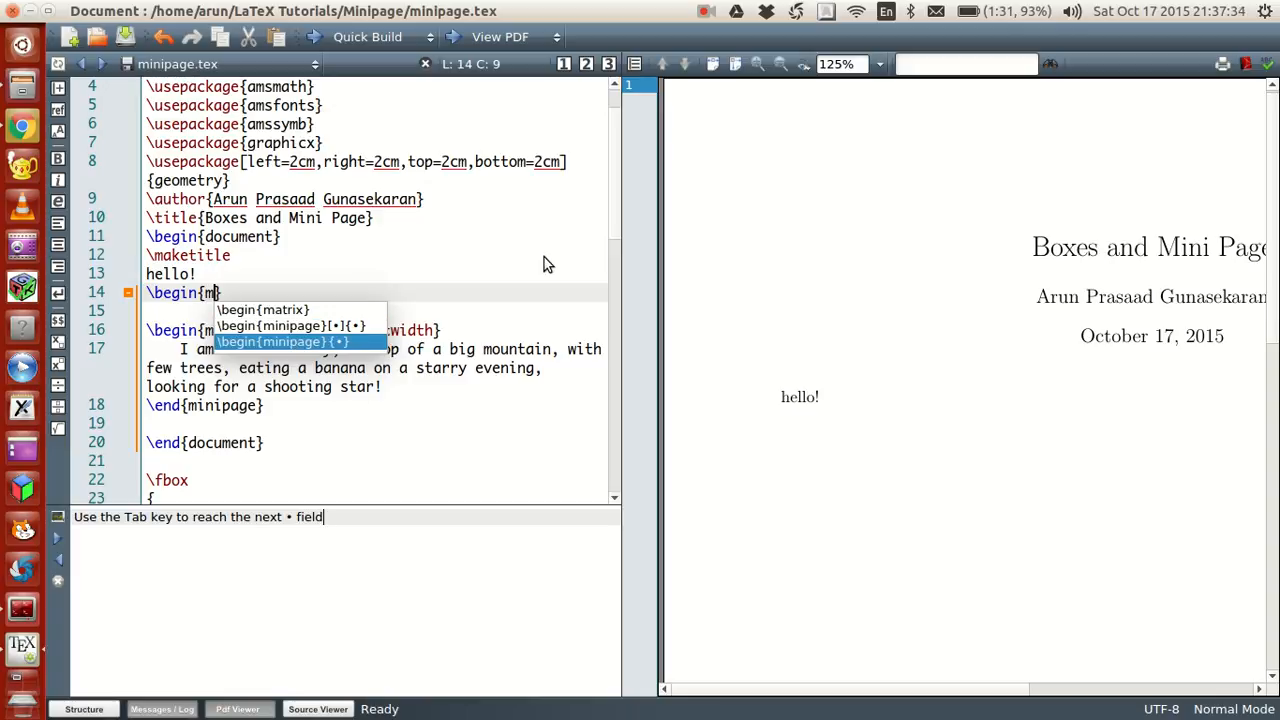
{"action": "key", "text": "Up"}
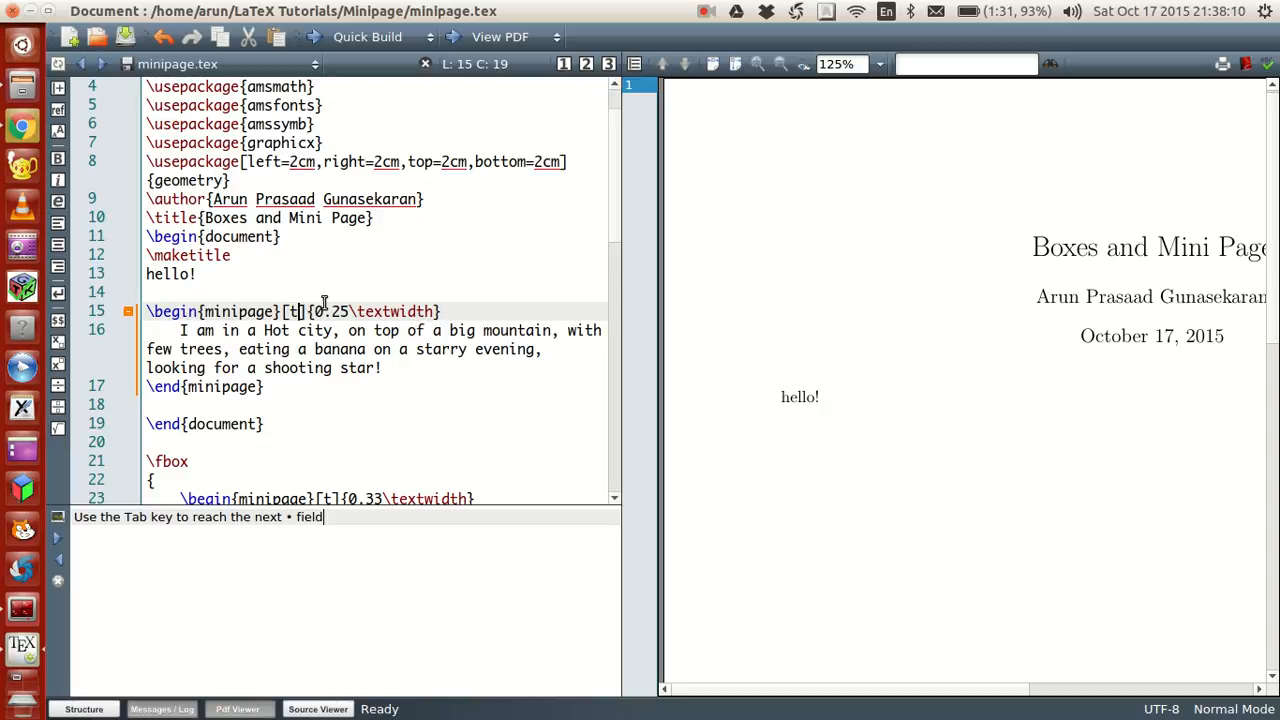
{"action": "mouse_move", "coordinate": [466, 298]}
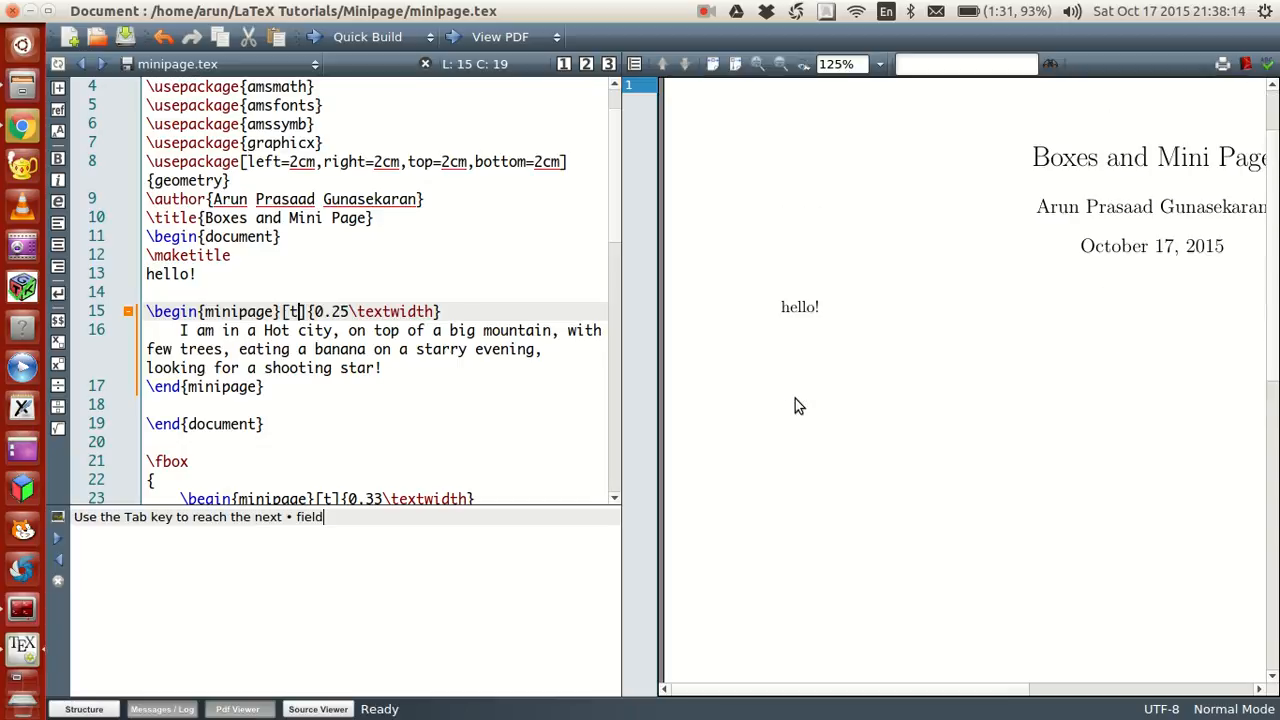
{"action": "mouse_move", "coordinate": [678, 515]}
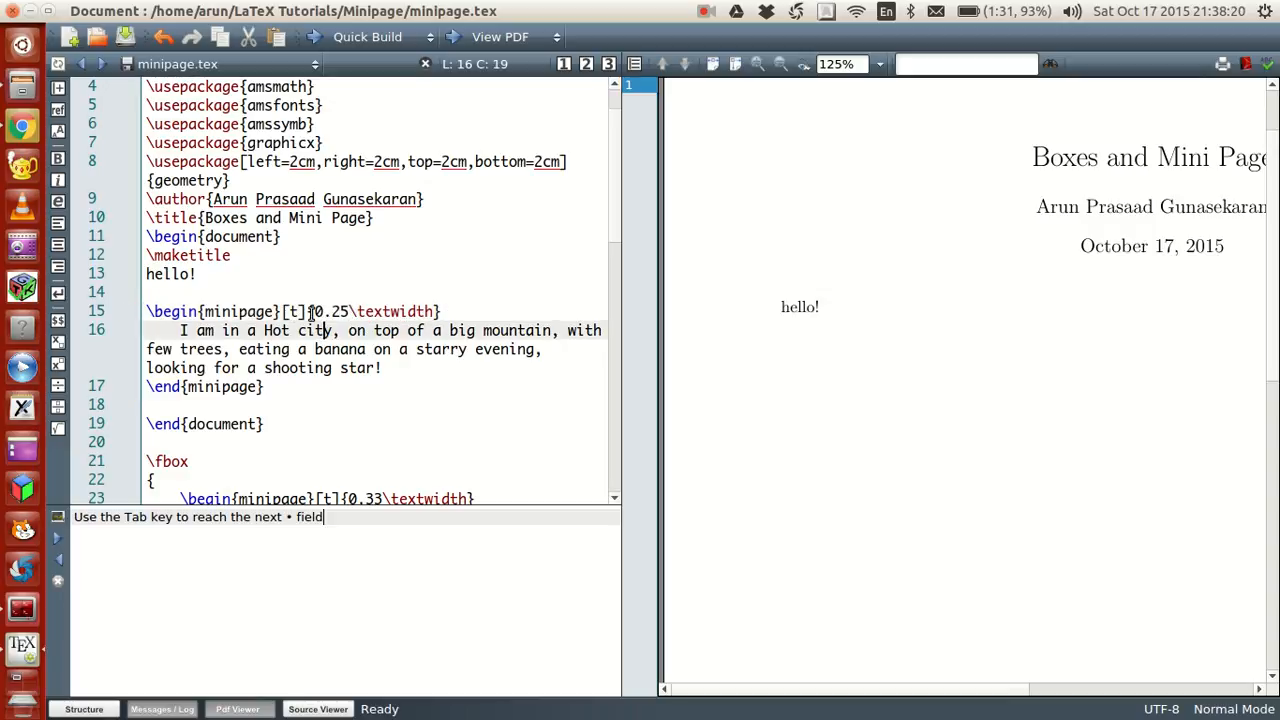
{"action": "mouse_move", "coordinate": [624, 330]}
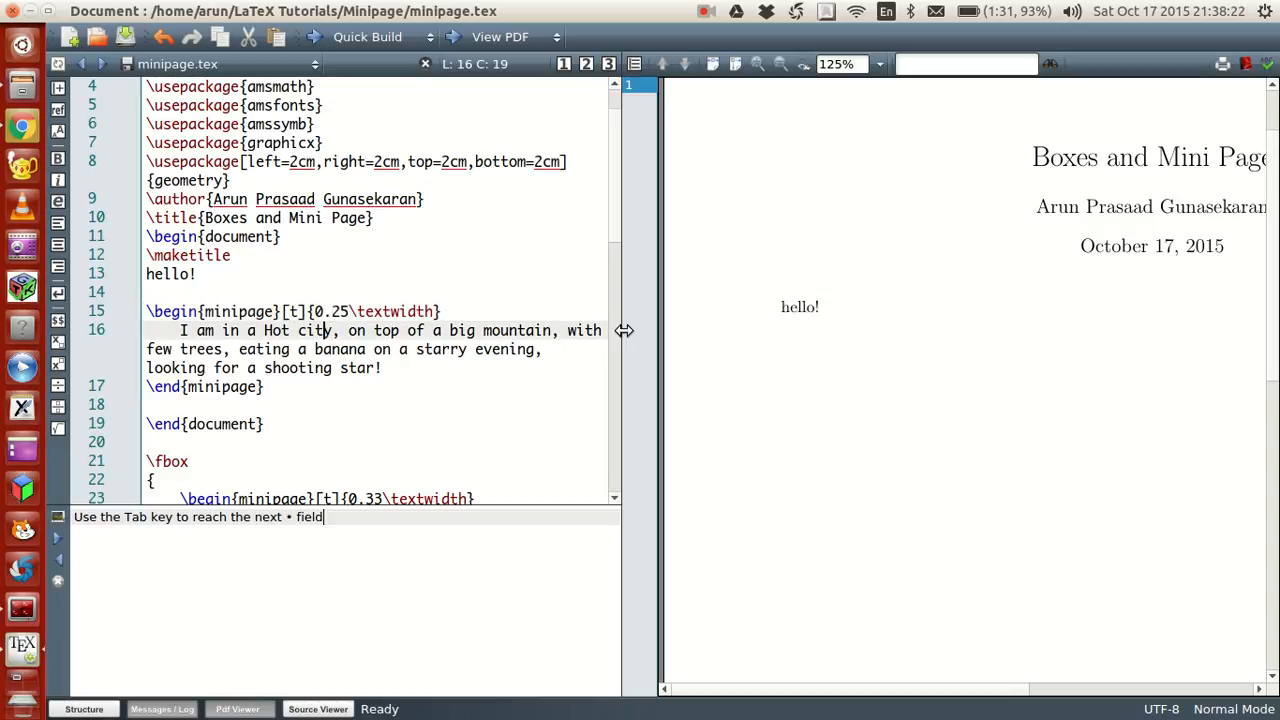
- Zoom the PDF preview out to 83%
{"action": "left_click", "coordinate": [781, 64]}
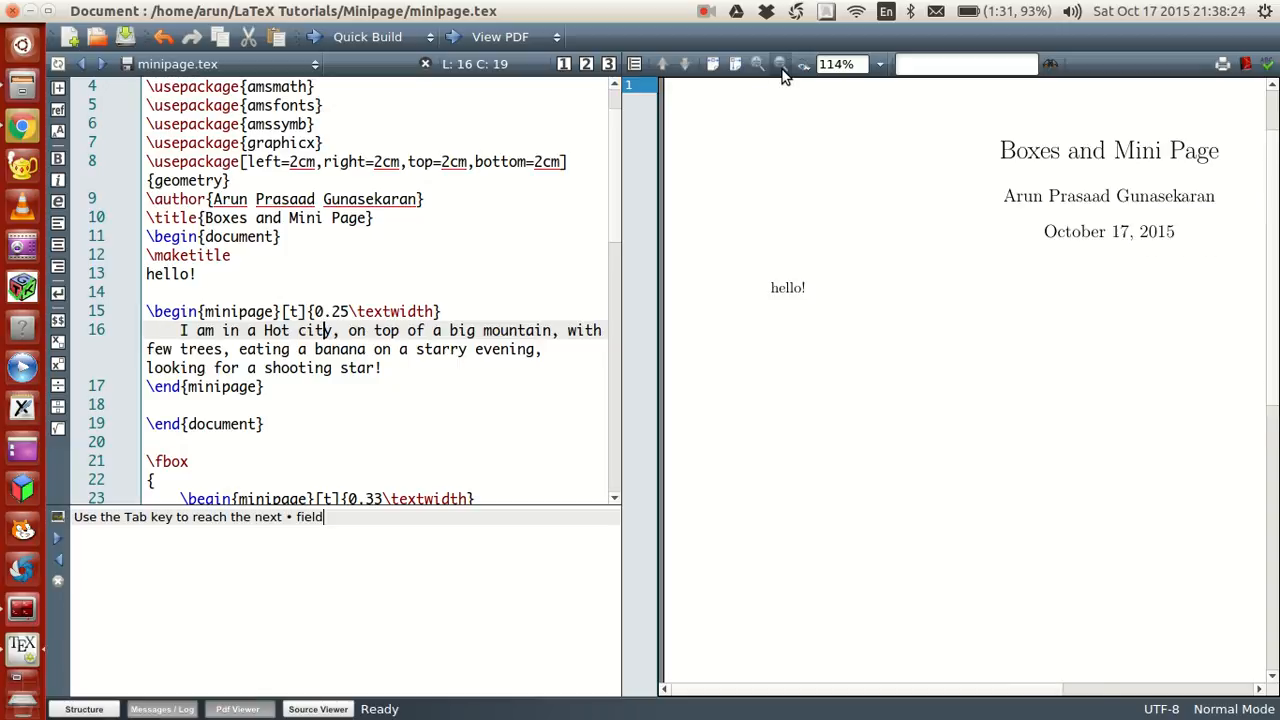
{"action": "left_click", "coordinate": [781, 64]}
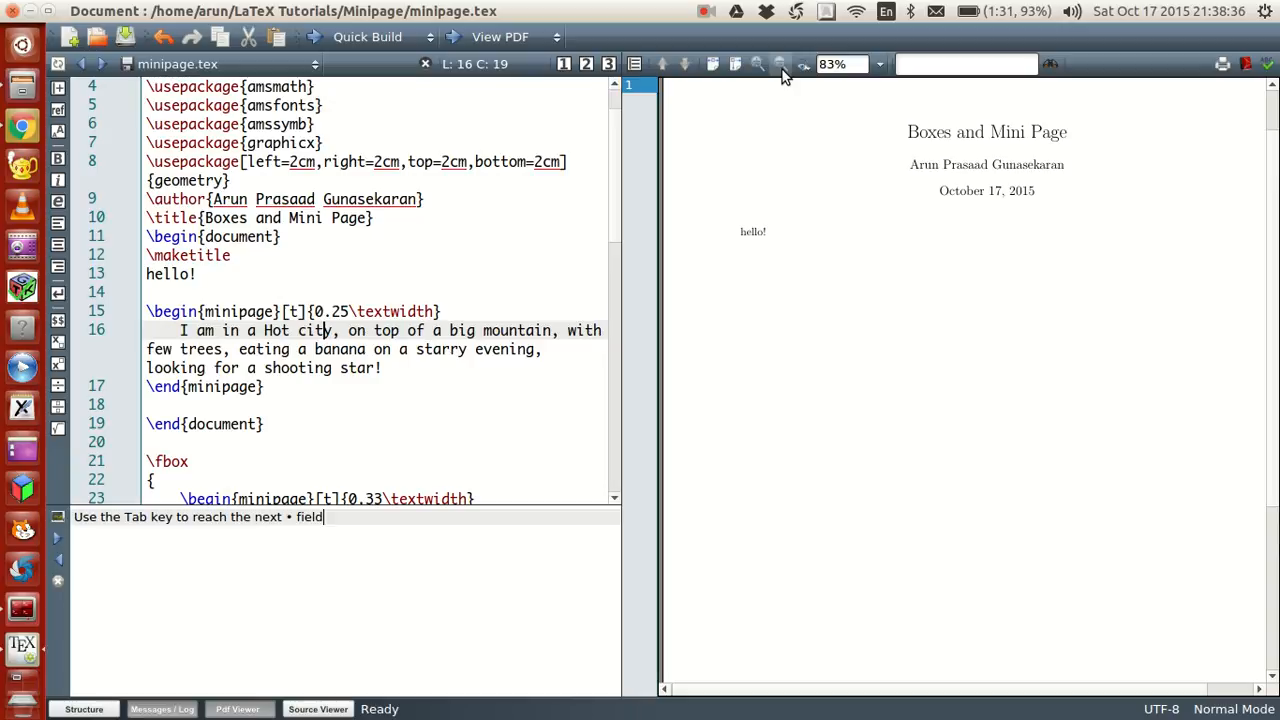
{"action": "mouse_move", "coordinate": [358, 326]}
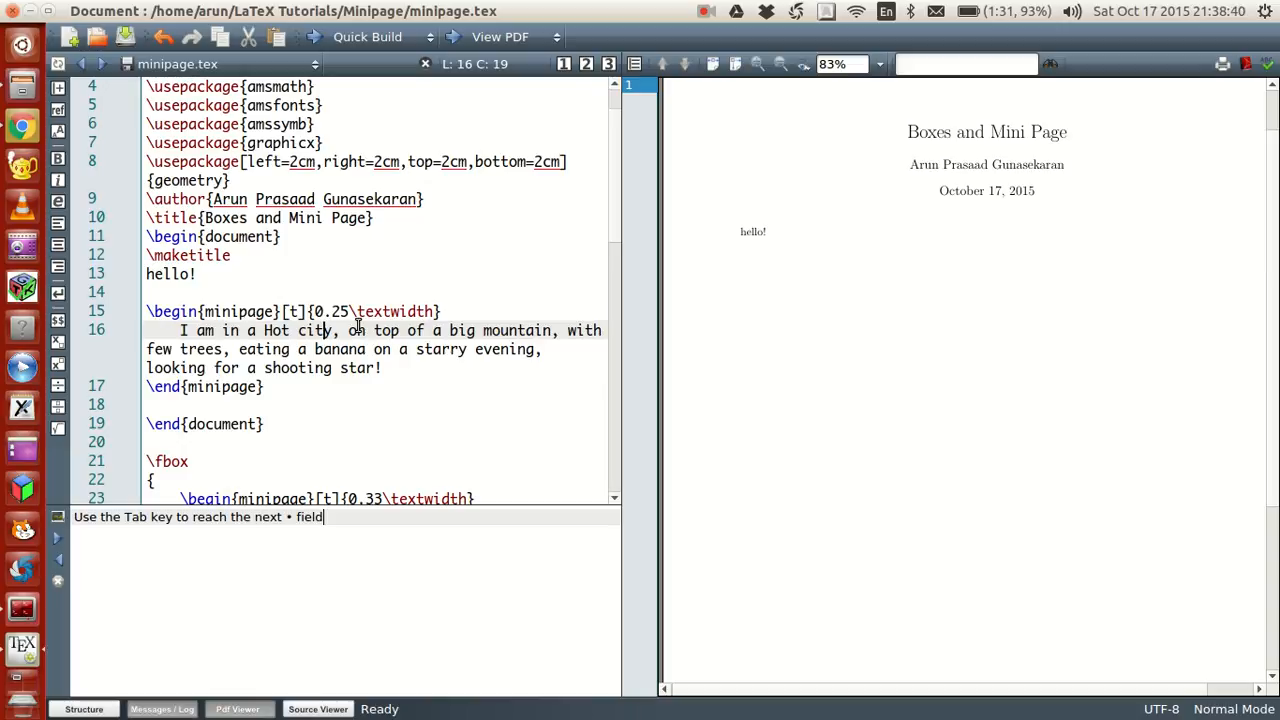
{"action": "mouse_move", "coordinate": [782, 322]}
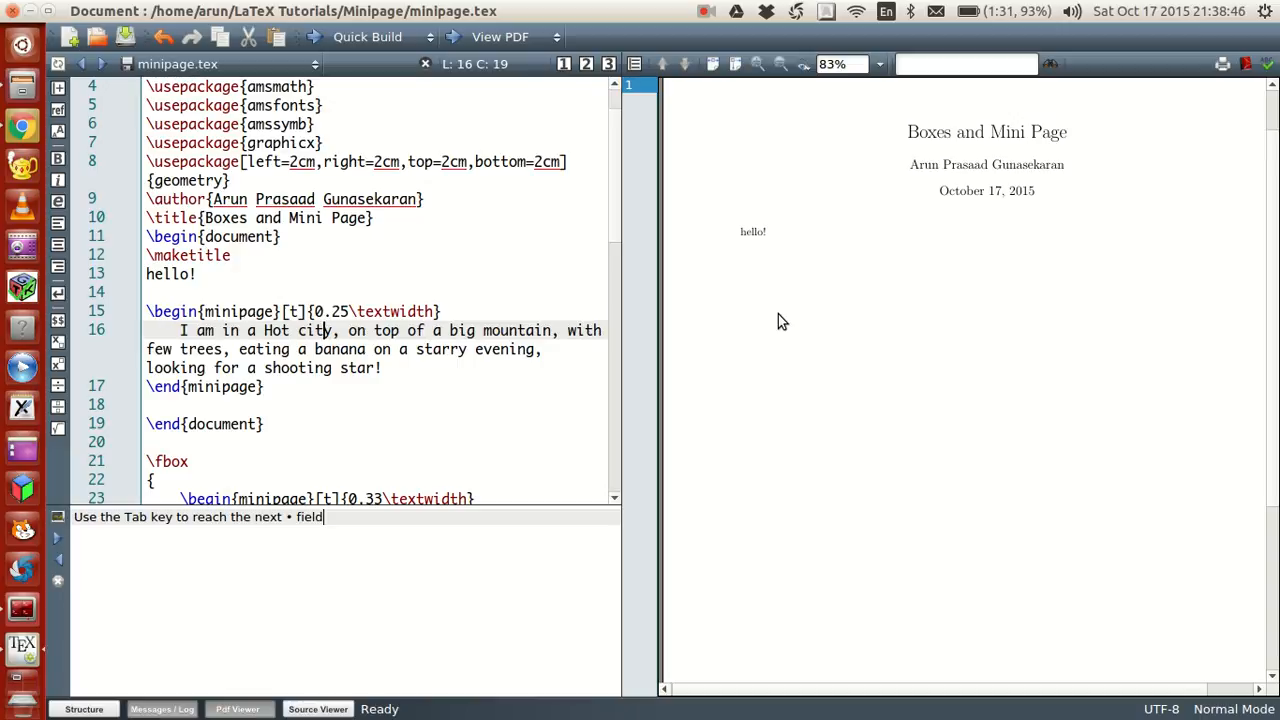
{"action": "mouse_move", "coordinate": [775, 273]}
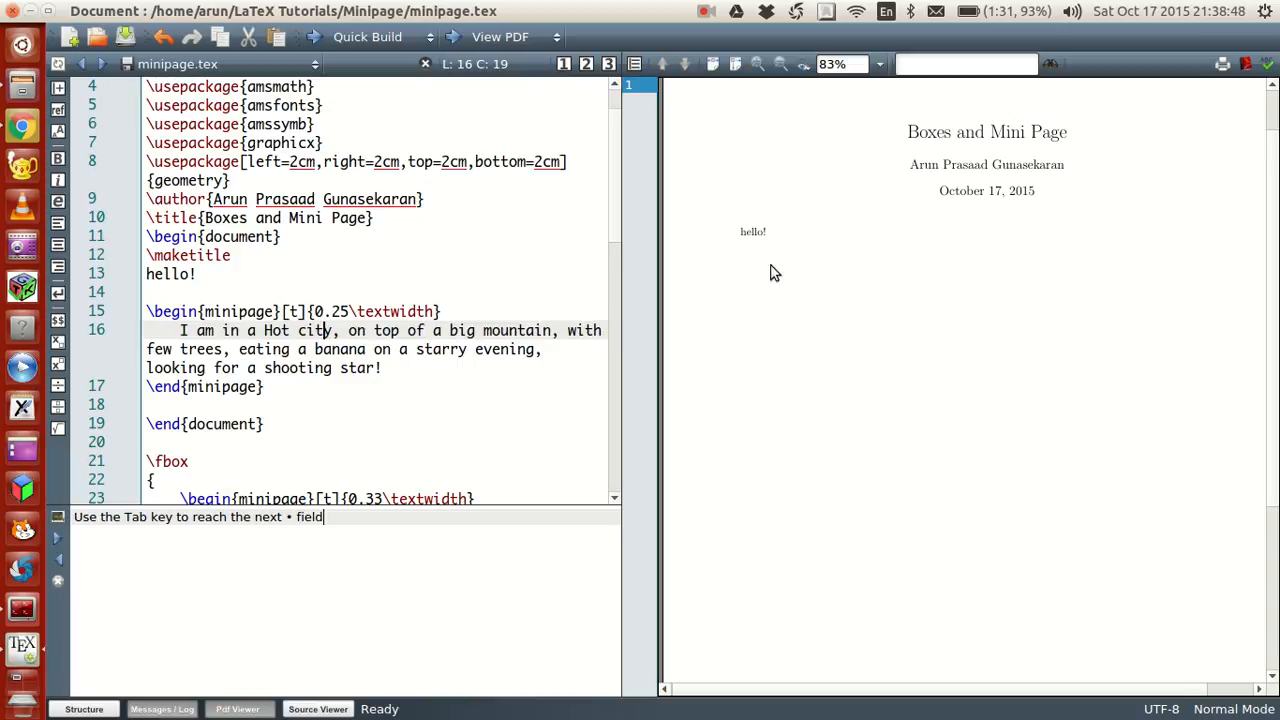
{"action": "mouse_move", "coordinate": [748, 240]}
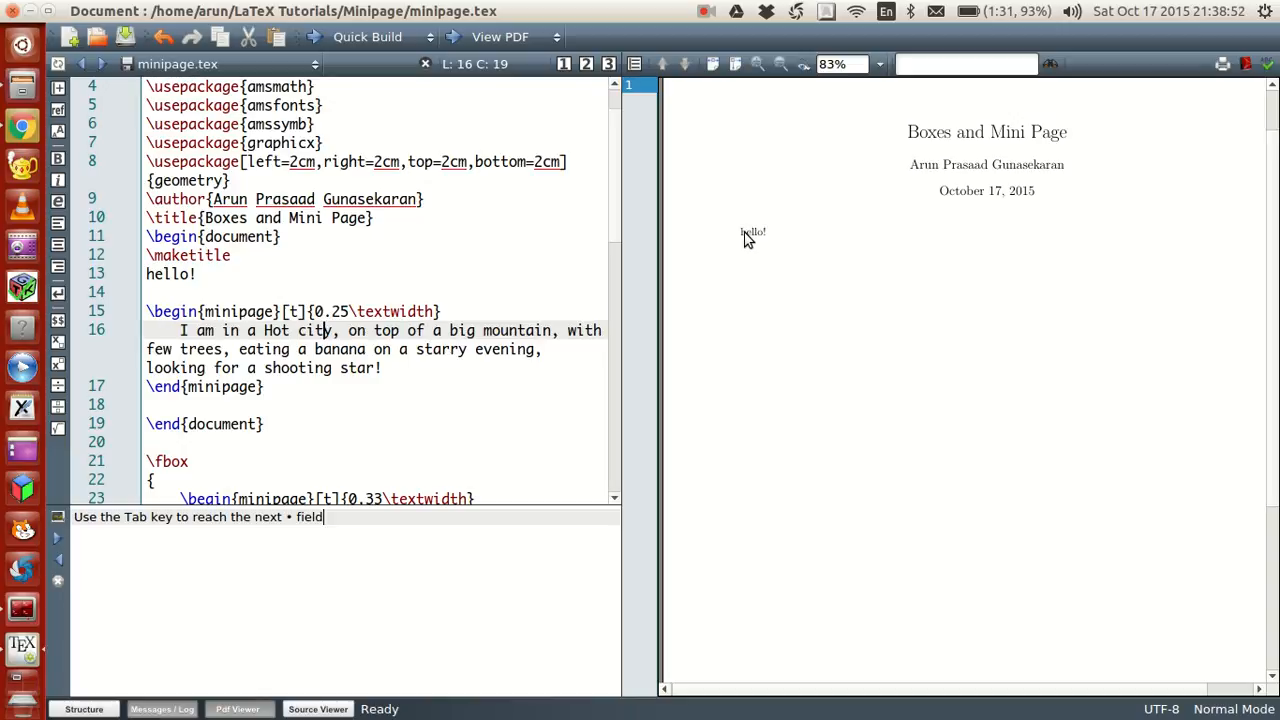
{"action": "mouse_move", "coordinate": [745, 243]}
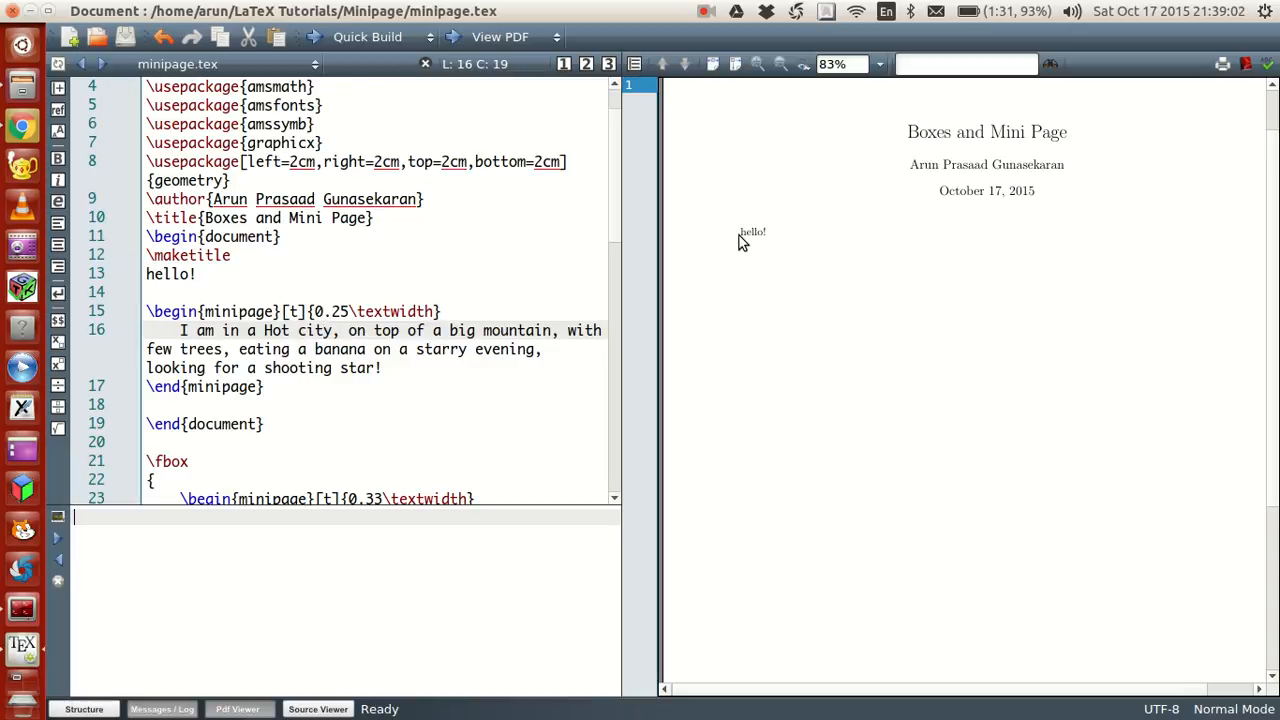
{"action": "mouse_move", "coordinate": [760, 264]}
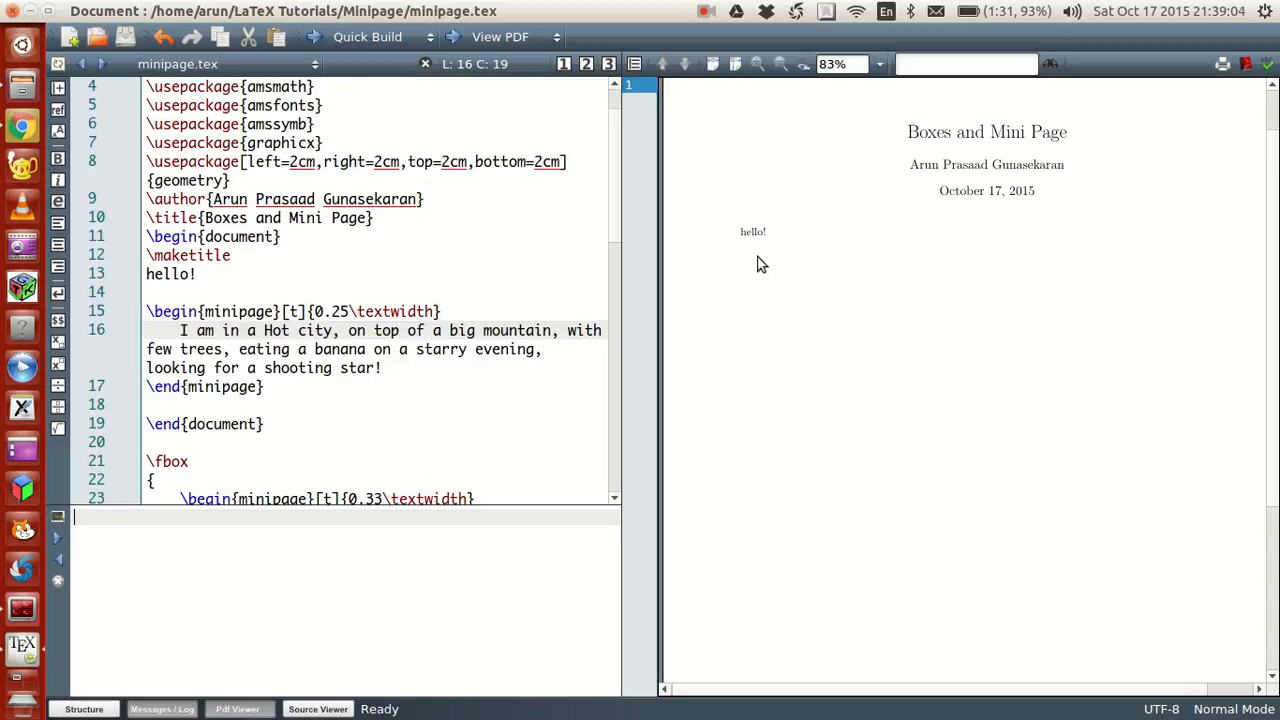
{"action": "mouse_move", "coordinate": [1216, 225]}
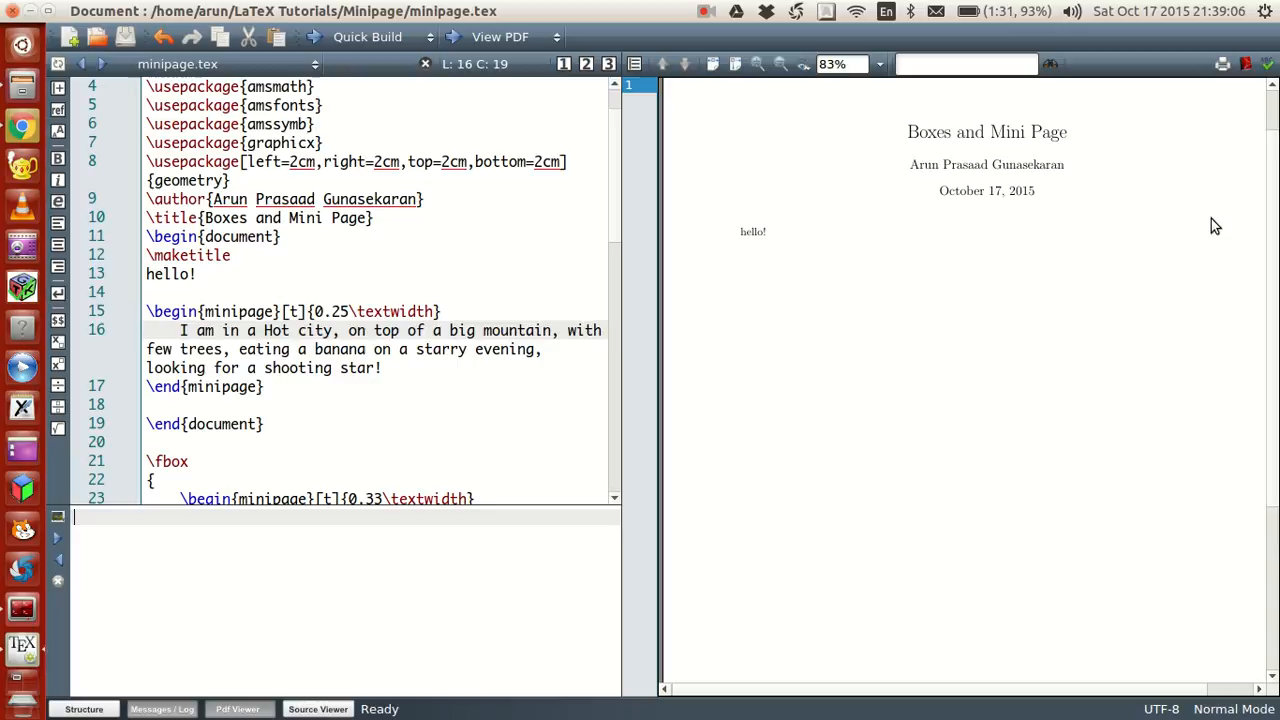
{"action": "mouse_move", "coordinate": [1216, 218]}
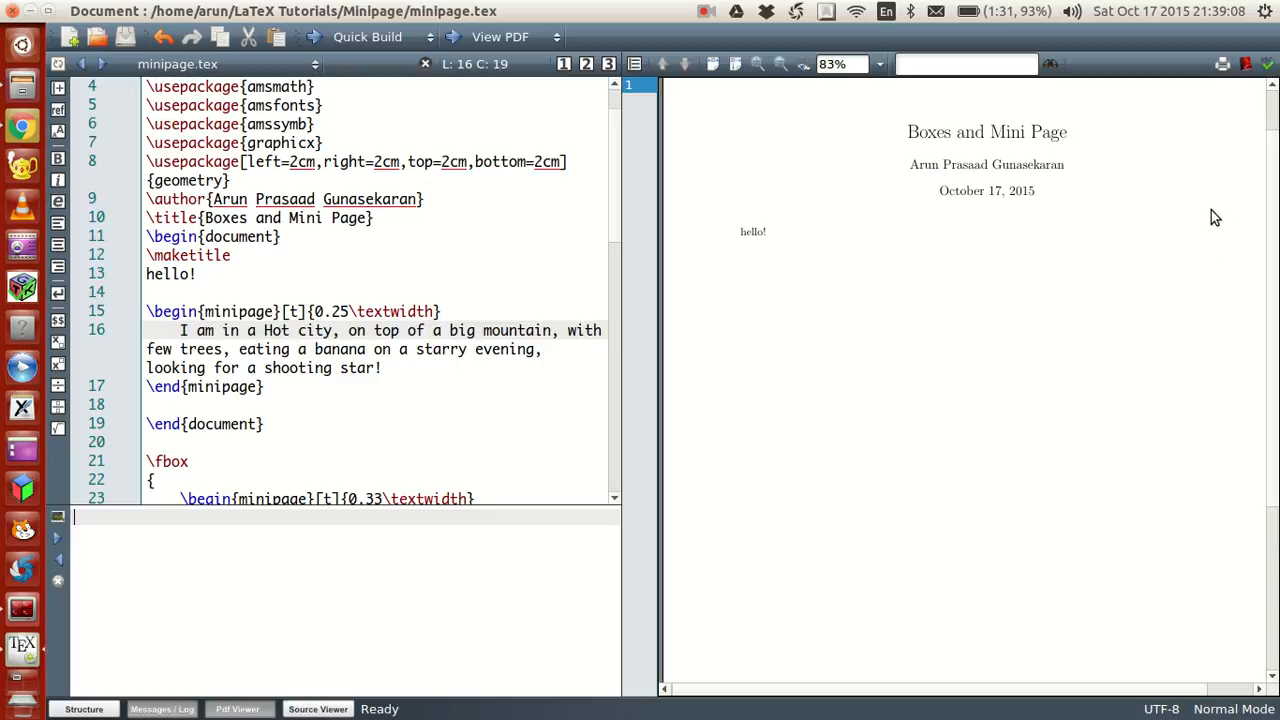
{"action": "mouse_move", "coordinate": [1224, 228]}
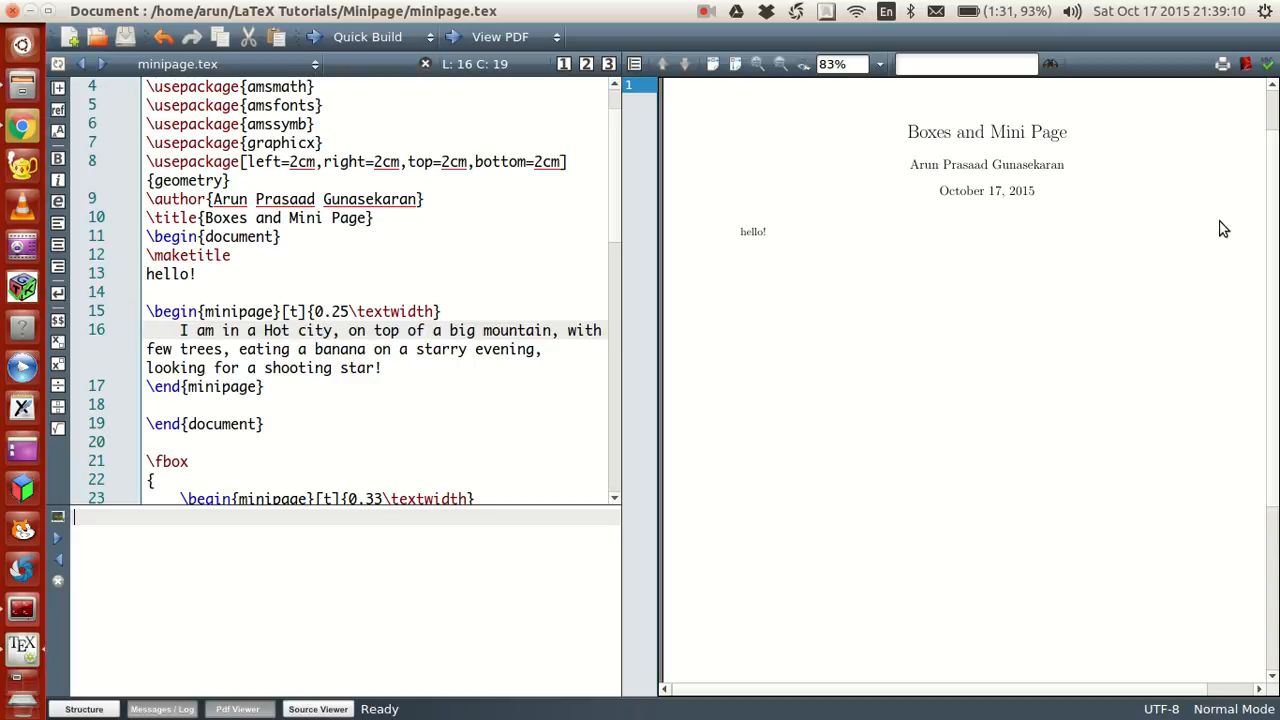
{"action": "mouse_move", "coordinate": [763, 249]}
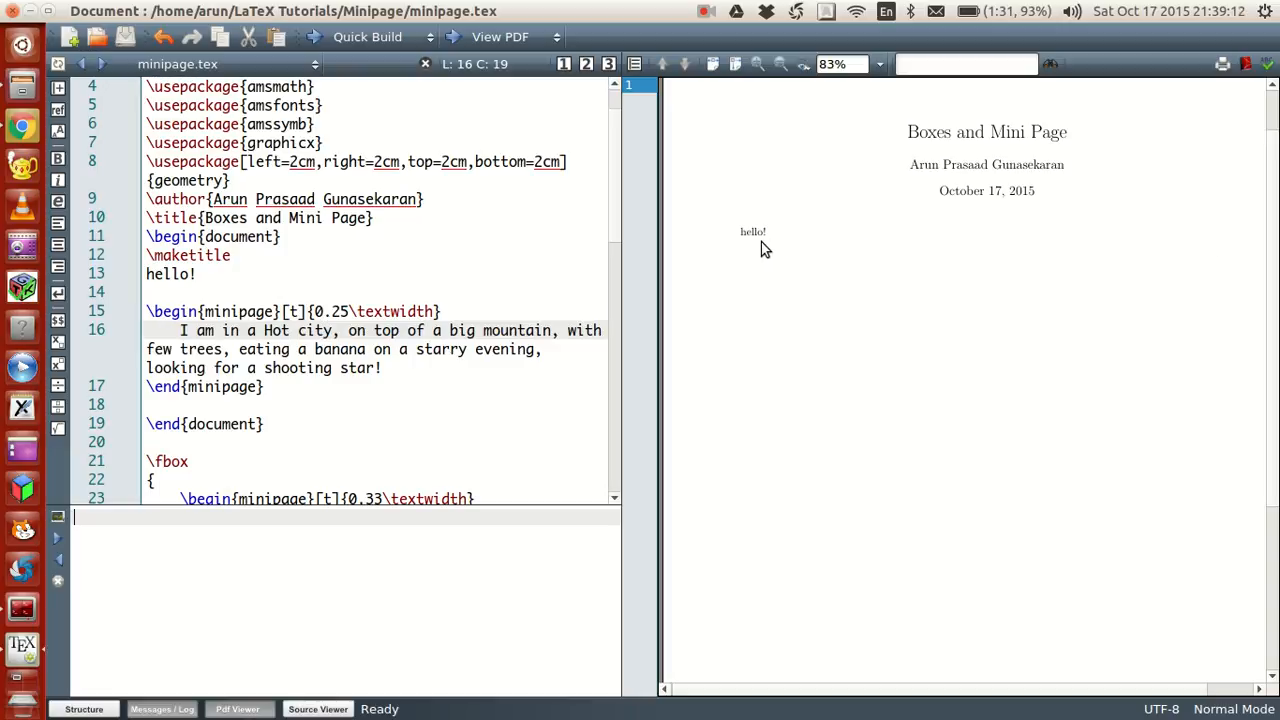
{"action": "mouse_move", "coordinate": [1202, 230]}
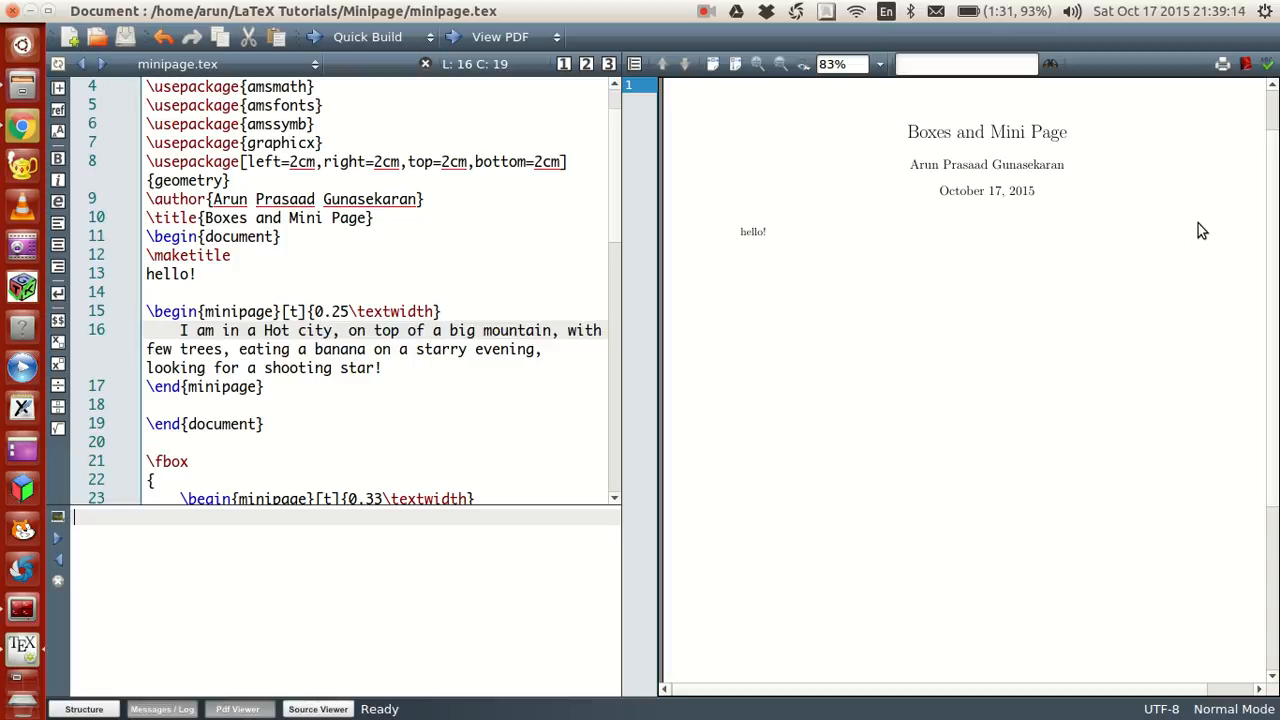
{"action": "mouse_move", "coordinate": [1073, 257]}
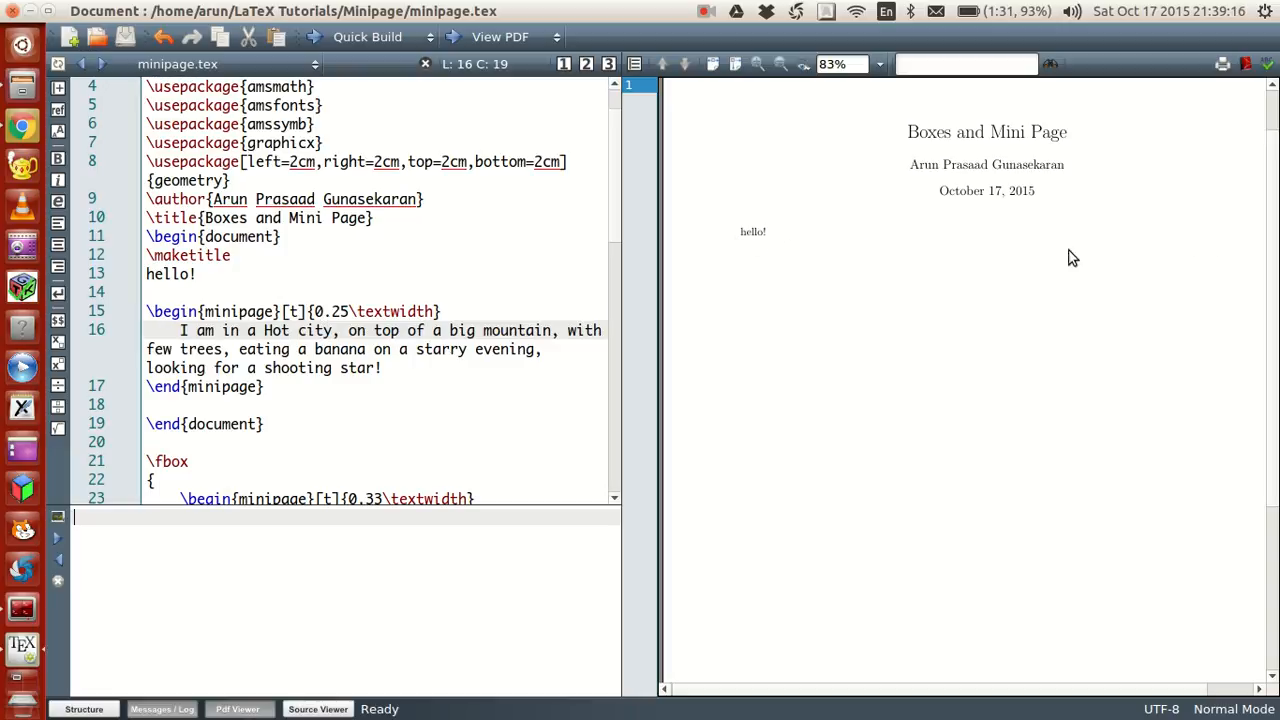
{"action": "mouse_move", "coordinate": [1200, 248]}
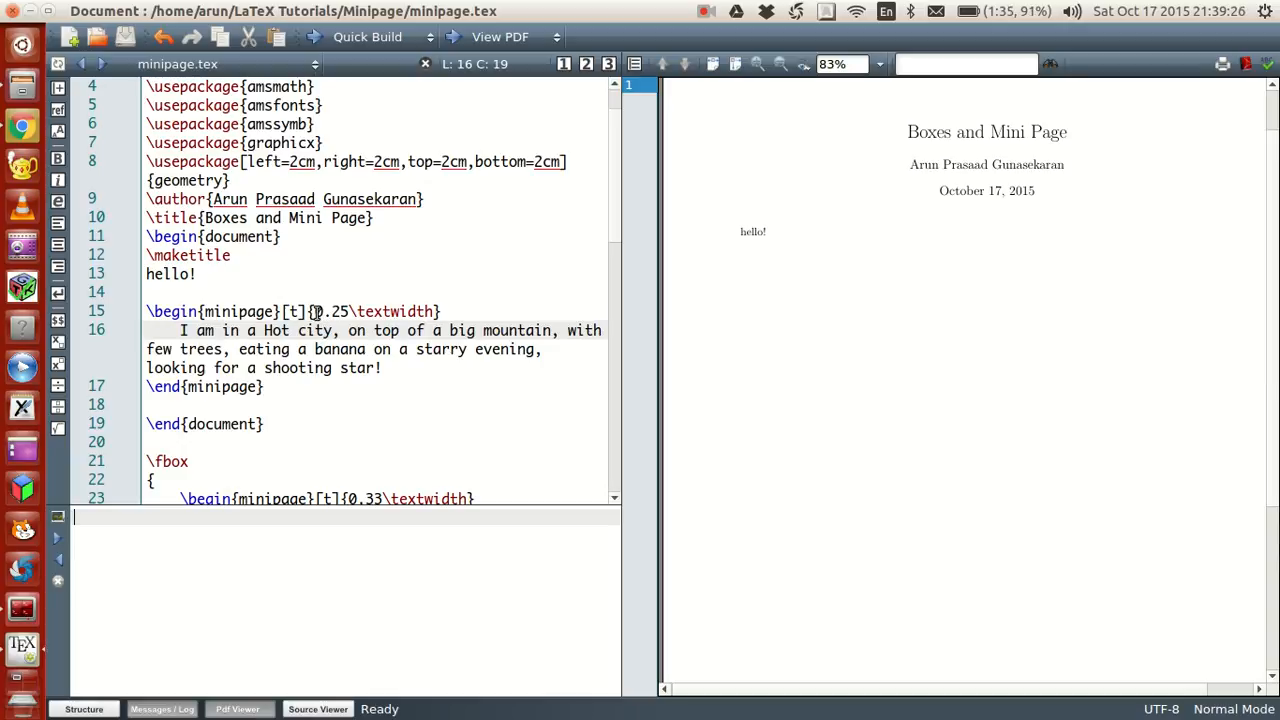
{"action": "double_click", "coordinate": [377, 311]}
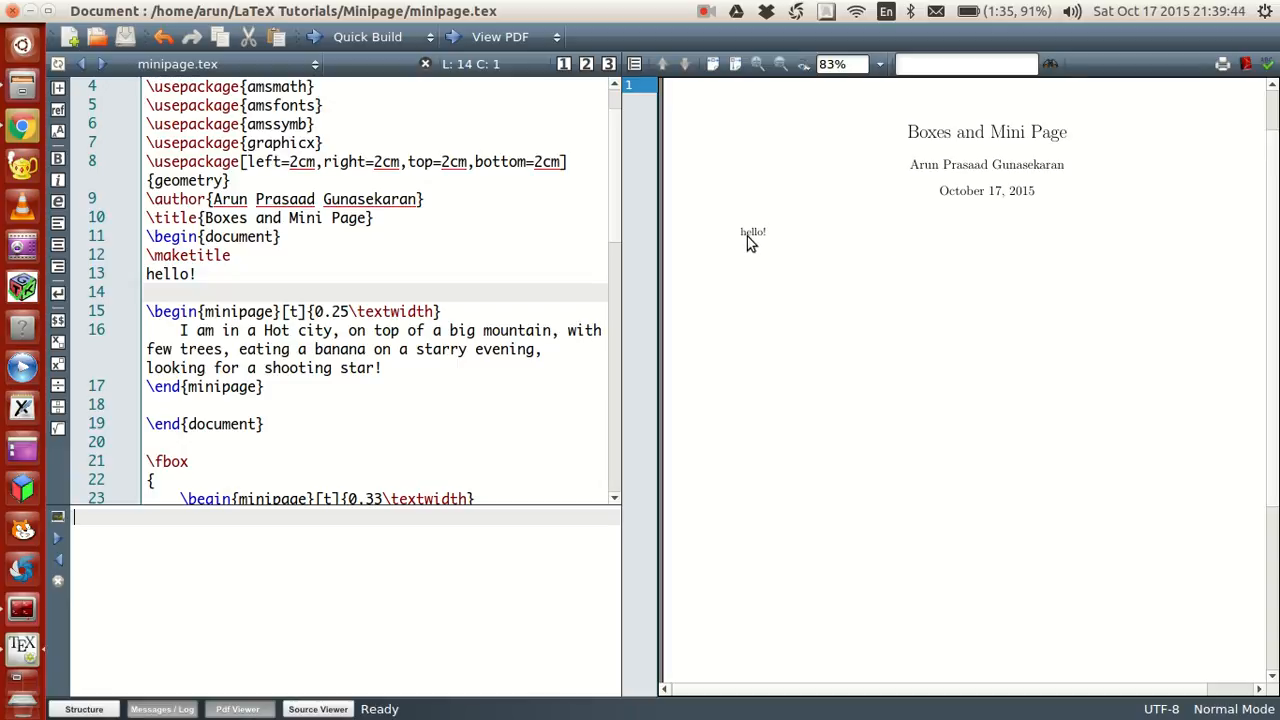
{"action": "mouse_move", "coordinate": [996, 231]}
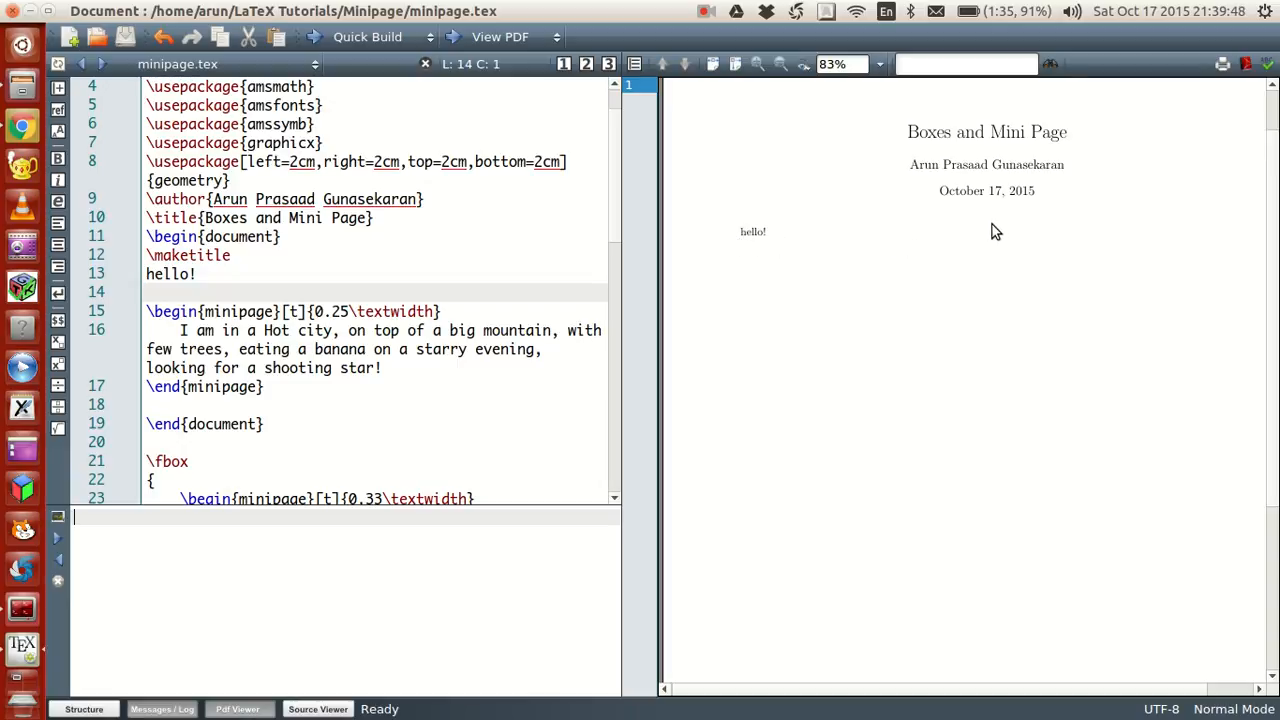
{"action": "mouse_move", "coordinate": [977, 237]}
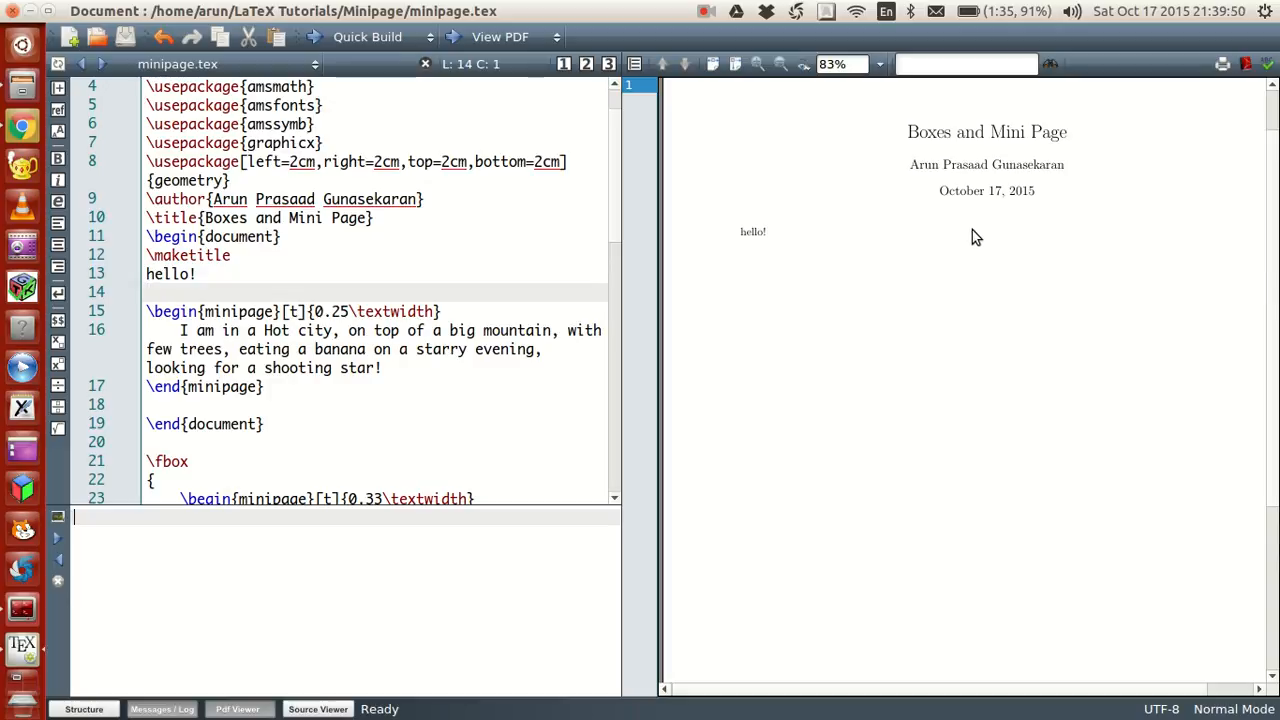
{"action": "mouse_move", "coordinate": [209, 286]}
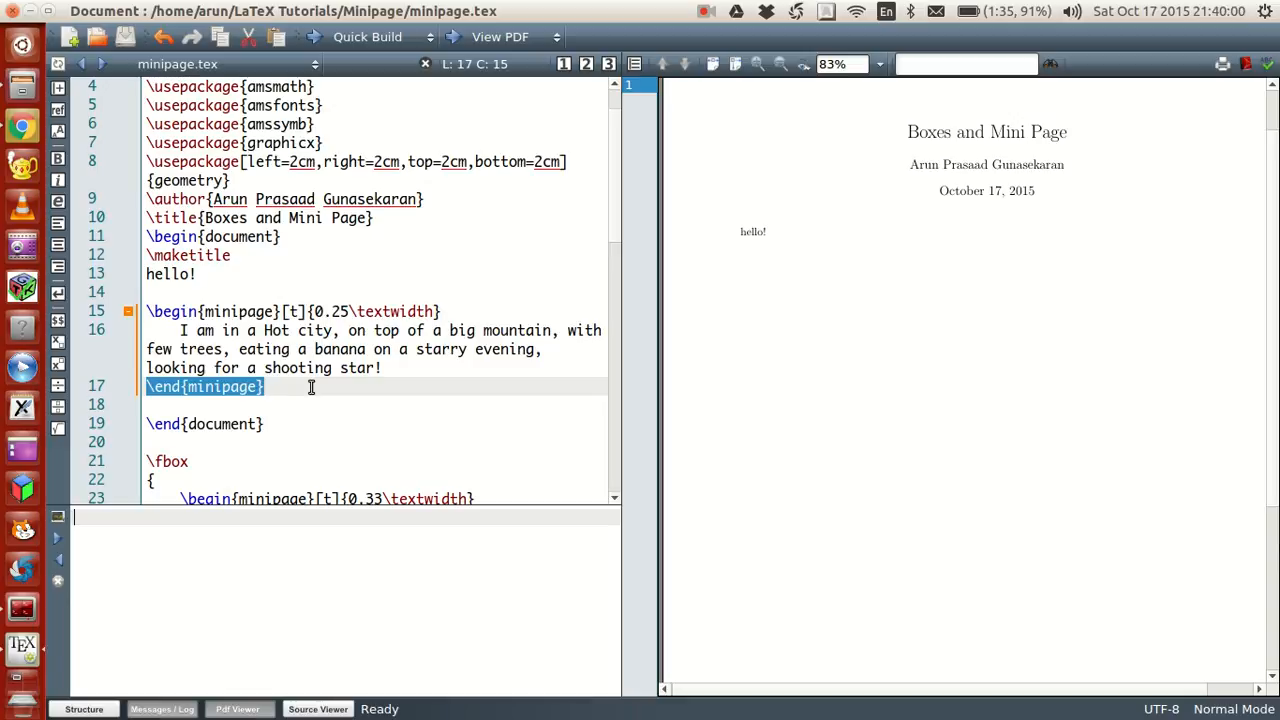
{"action": "left_click", "coordinate": [172, 330]}
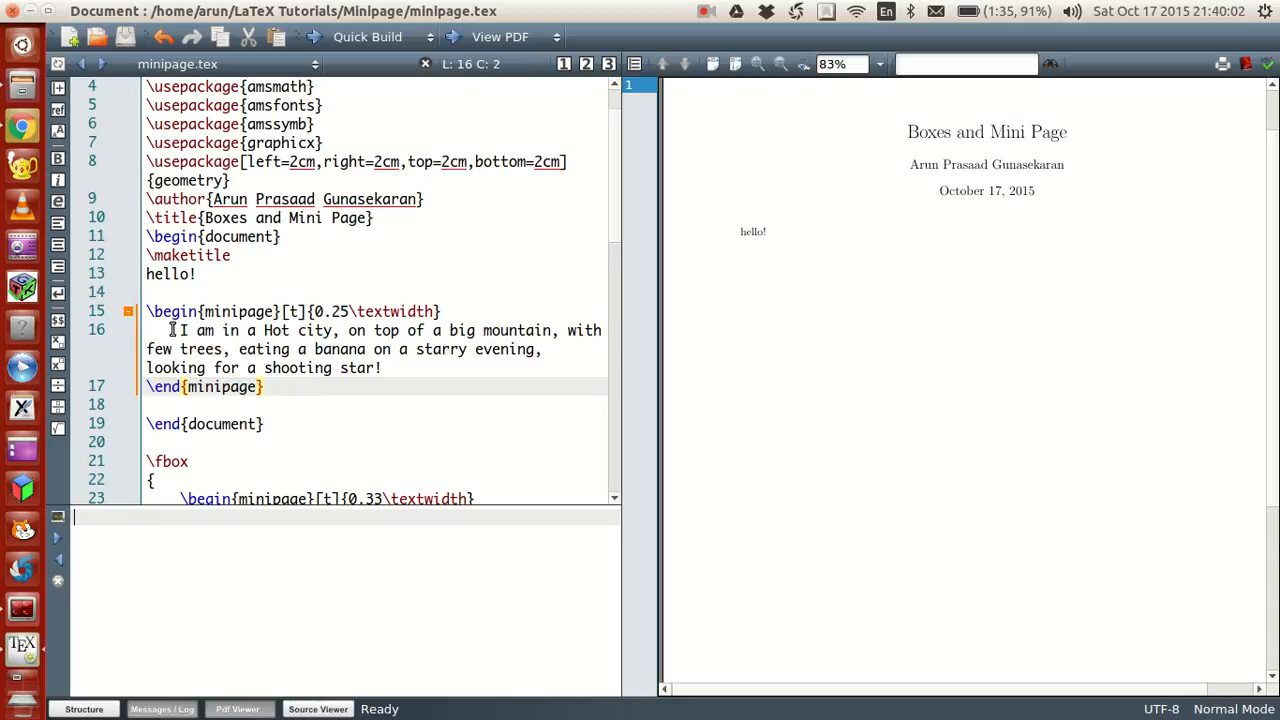
{"action": "left_click_drag", "start_coordinate": [181, 330], "coordinate": [381, 368]}
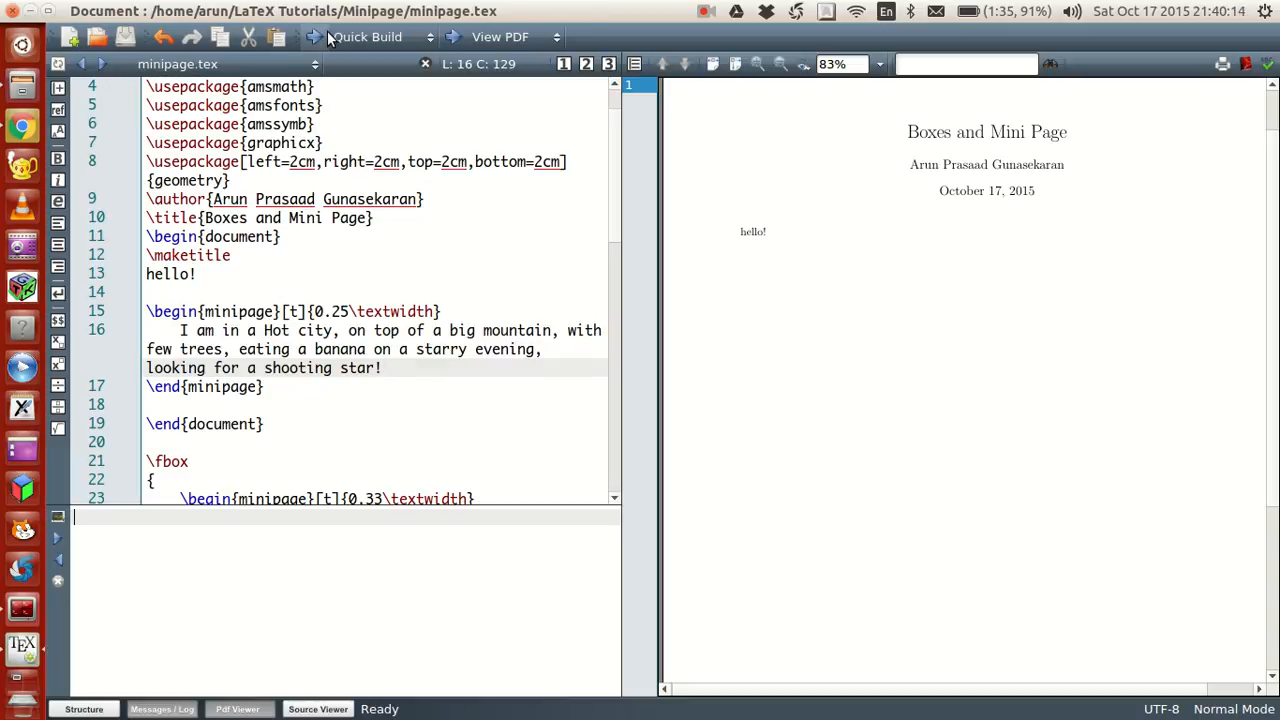
- Quick Build and view the Hot city paragraph as a quarter-width column
{"action": "left_click", "coordinate": [366, 37]}
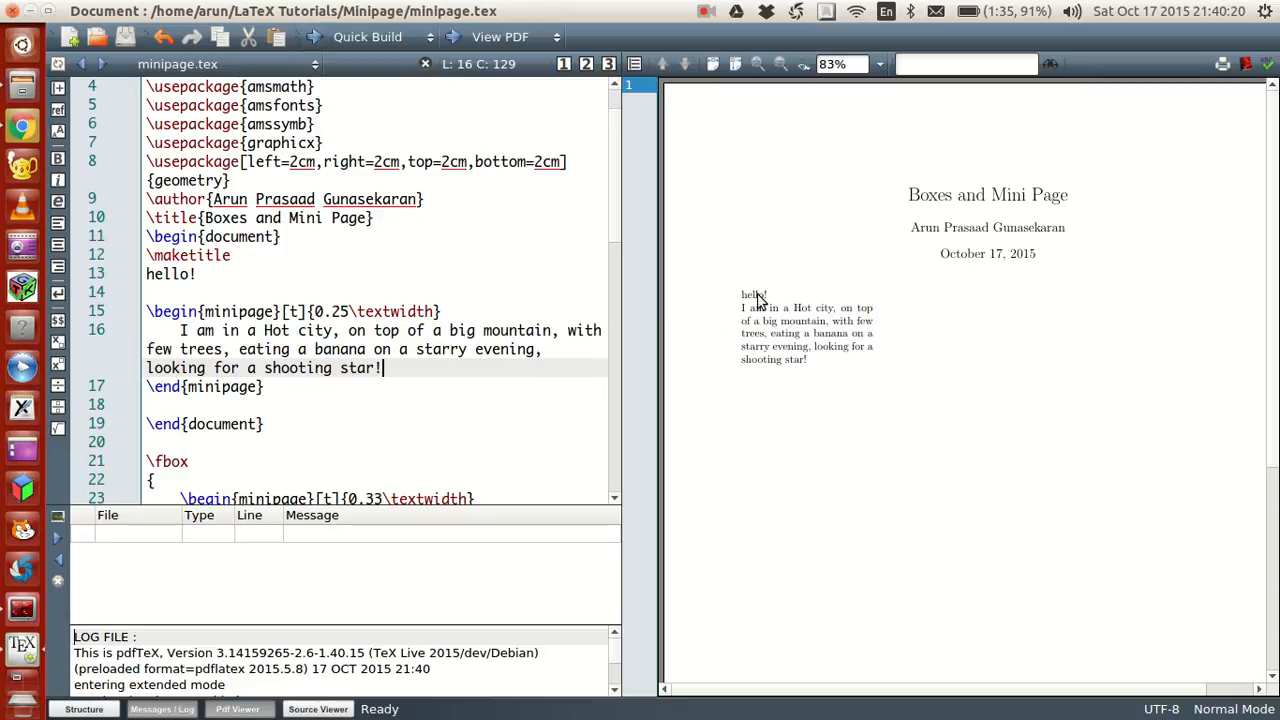
{"action": "mouse_move", "coordinate": [752, 322]}
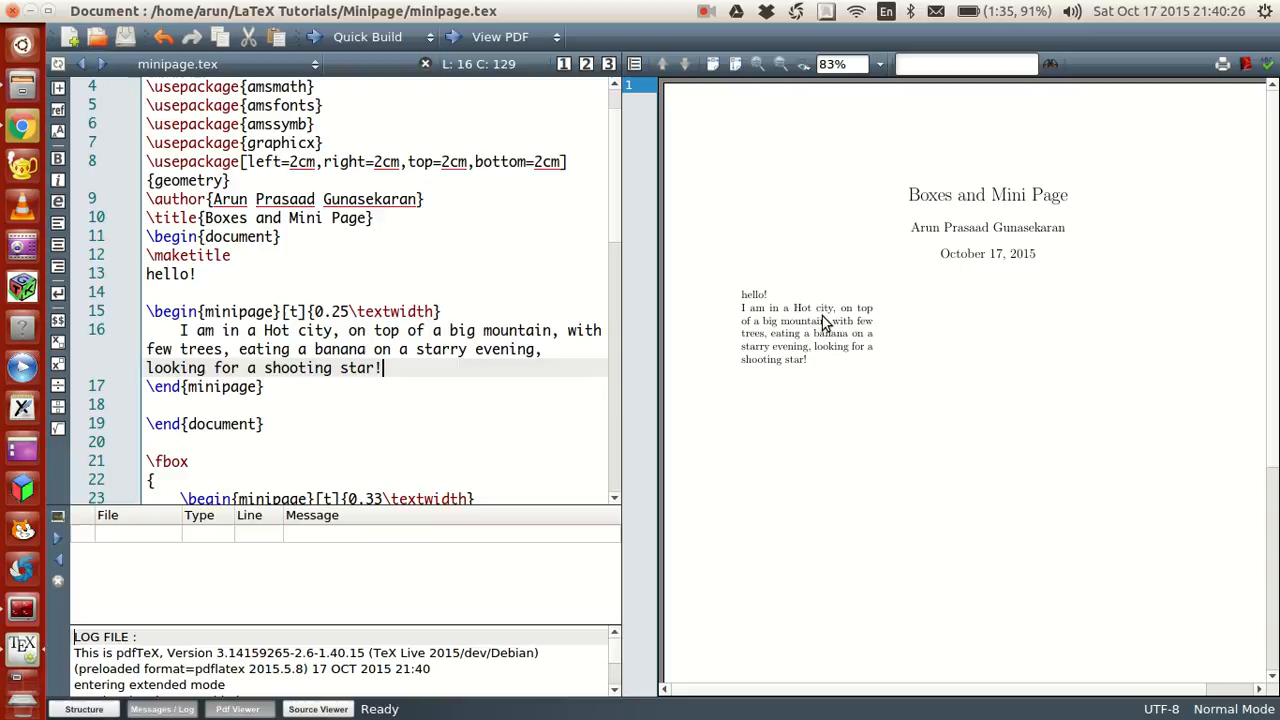
{"action": "mouse_move", "coordinate": [875, 308]}
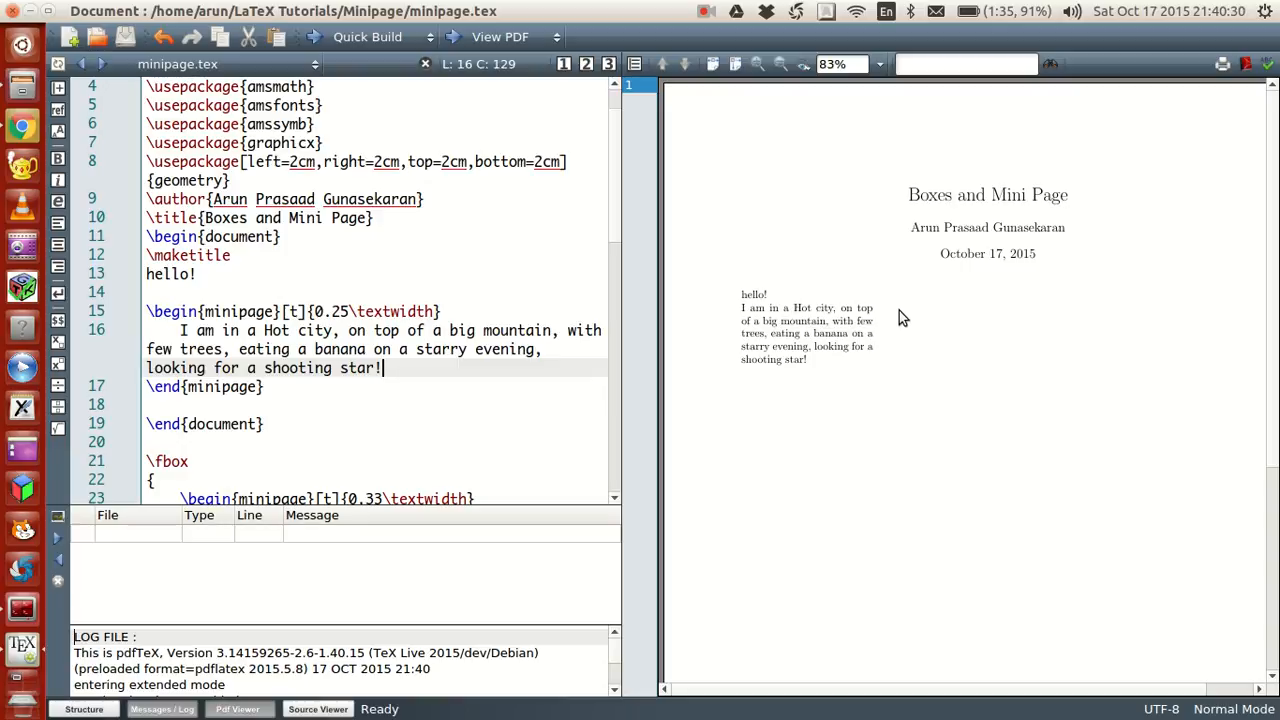
{"action": "mouse_move", "coordinate": [740, 320]}
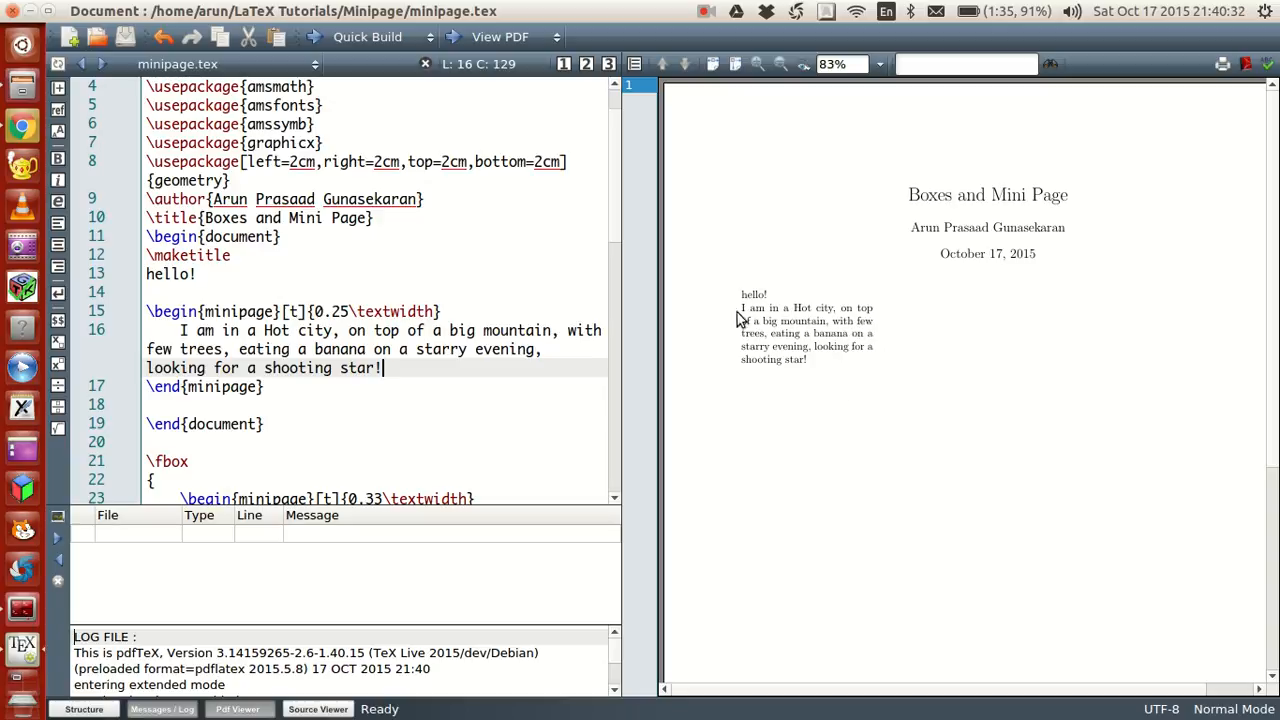
{"action": "mouse_move", "coordinate": [770, 430]}
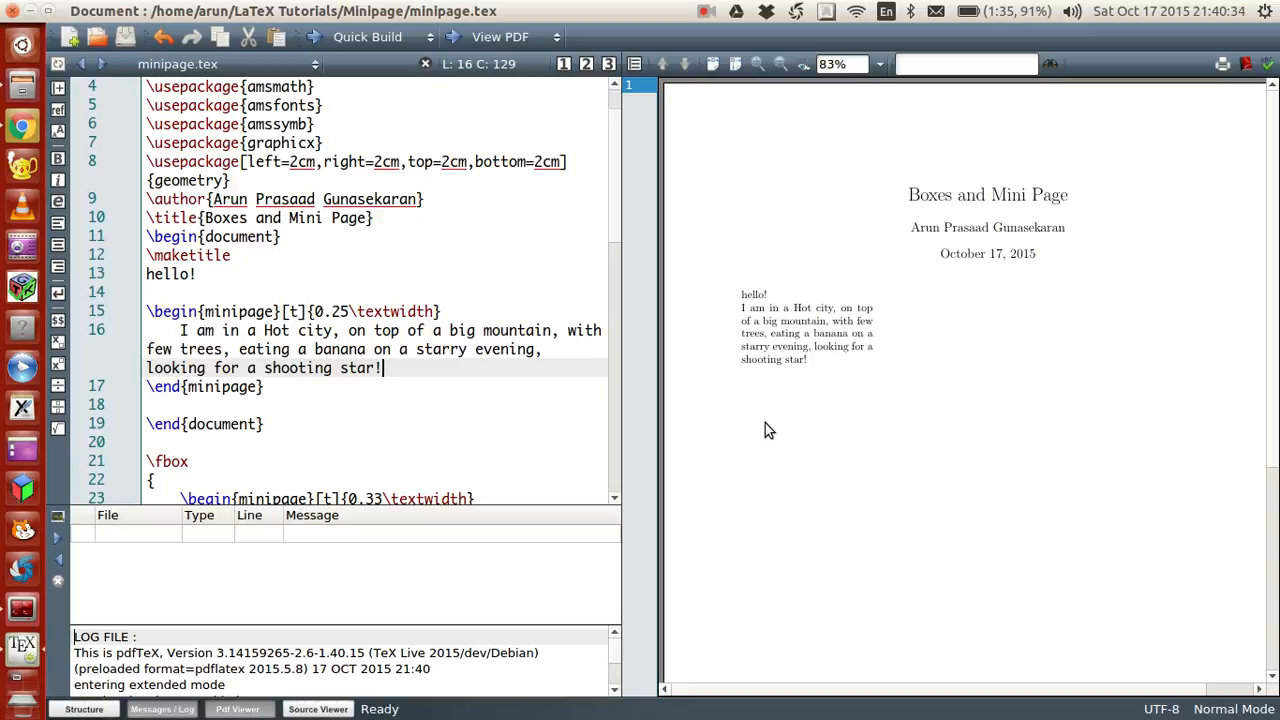
{"action": "scroll", "scroll_direction": "up", "scroll_amount": 3}
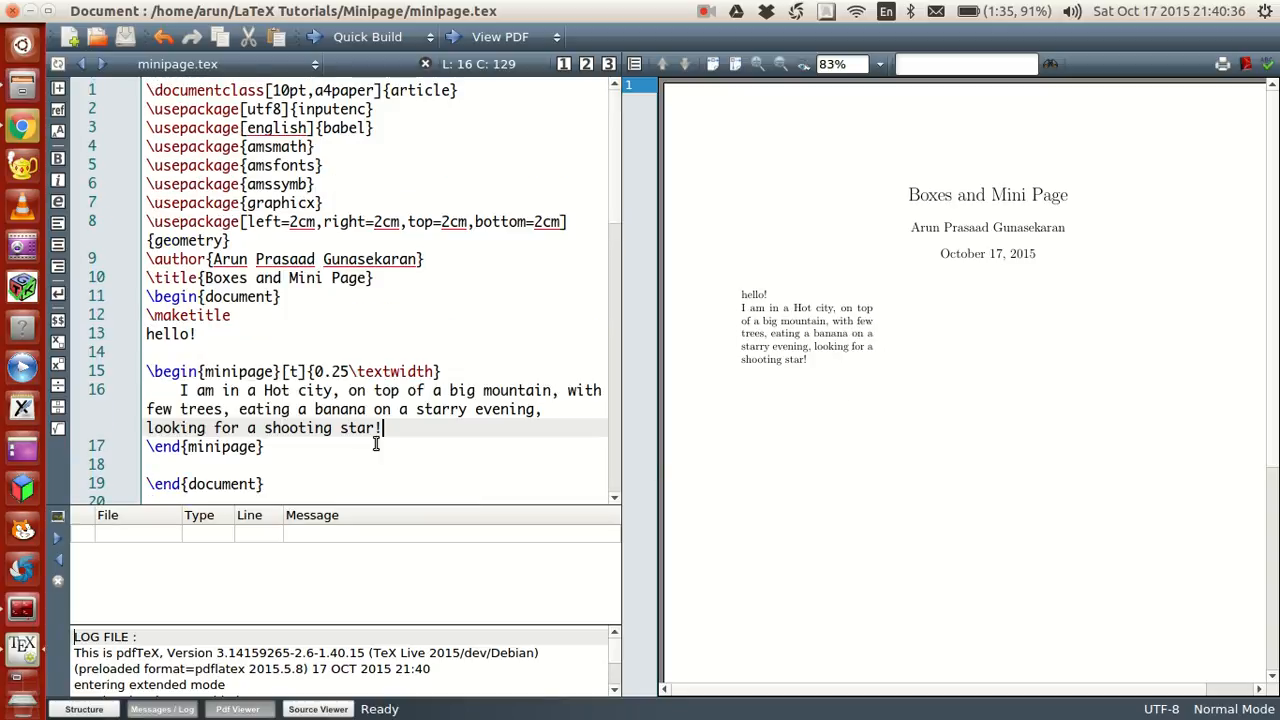
- Copy the Hot city minipage and paste a second copy below the first
{"action": "scroll", "scroll_direction": "down", "scroll_amount": 3}
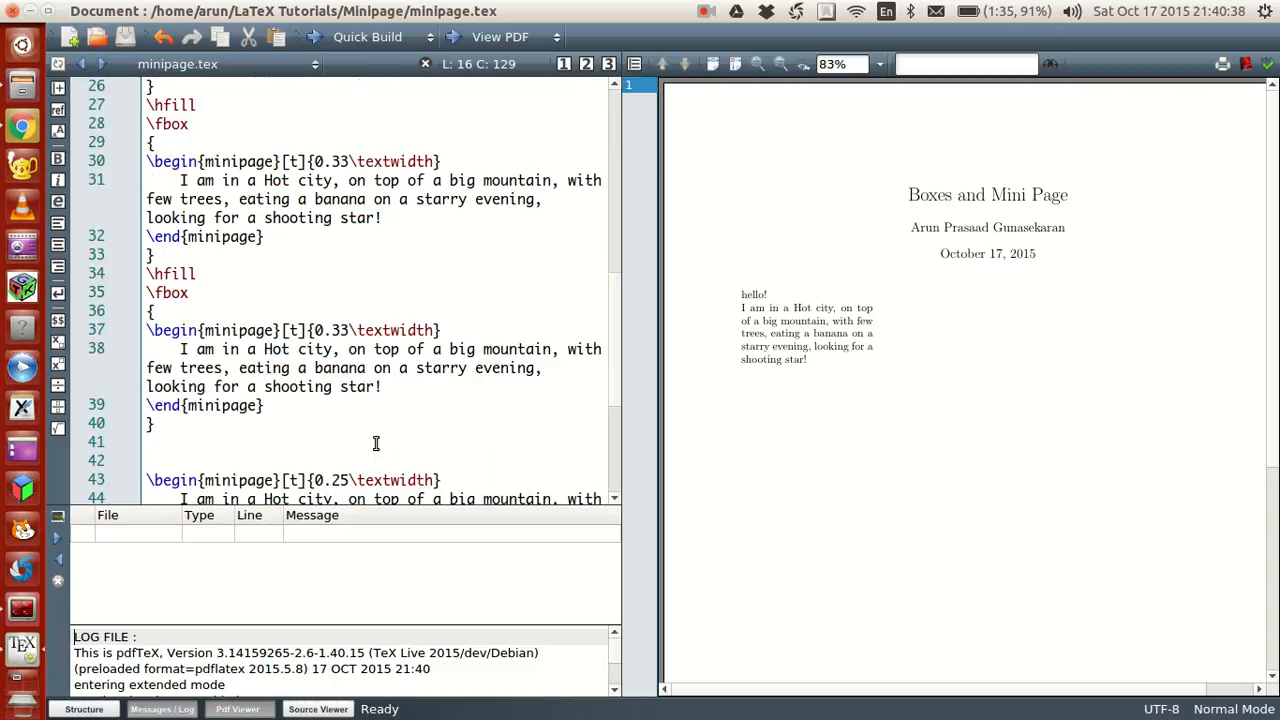
{"action": "scroll", "scroll_direction": "down", "scroll_amount": 3}
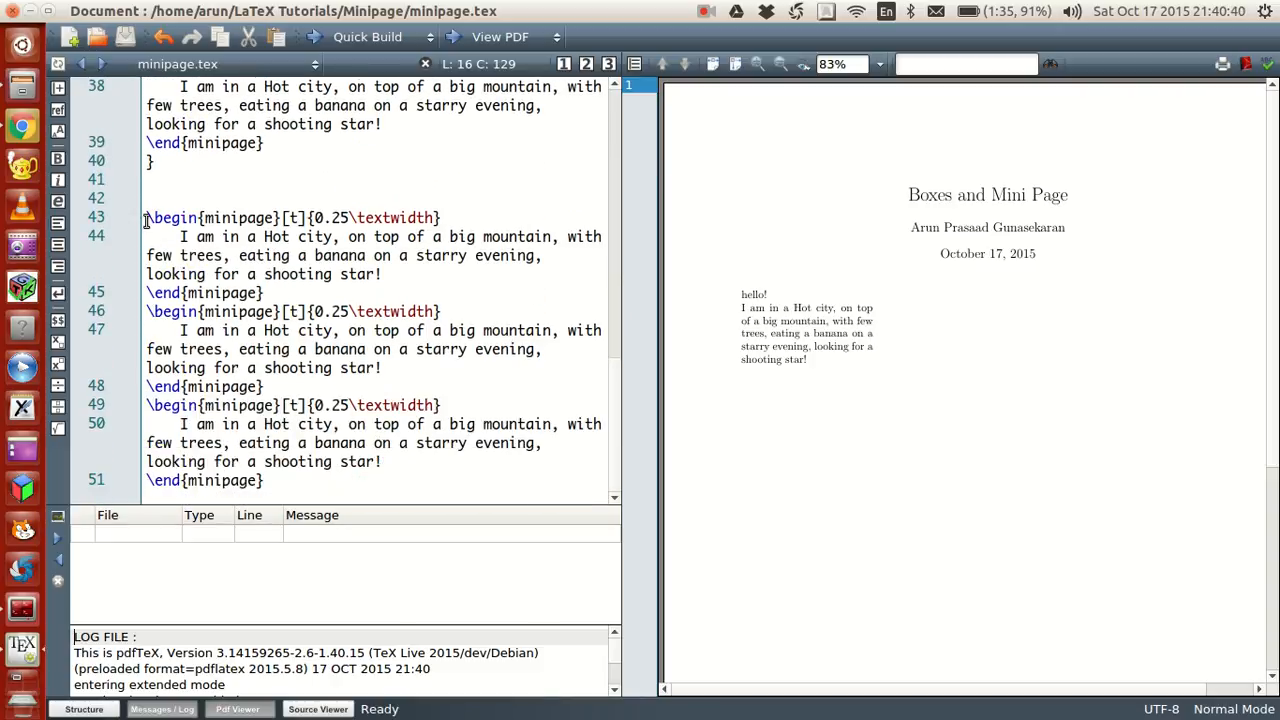
{"action": "left_click_drag", "start_coordinate": [146, 217], "coordinate": [265, 293]}
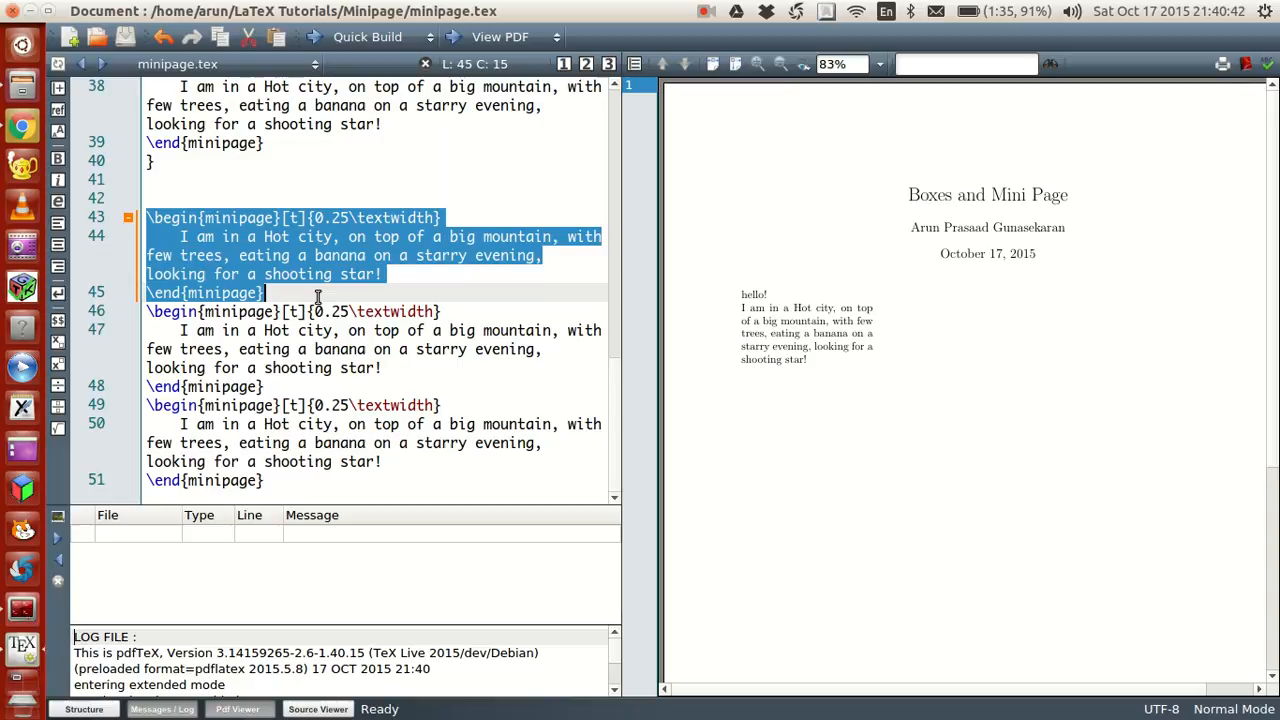
{"action": "scroll", "scroll_direction": "up", "scroll_amount": 3}
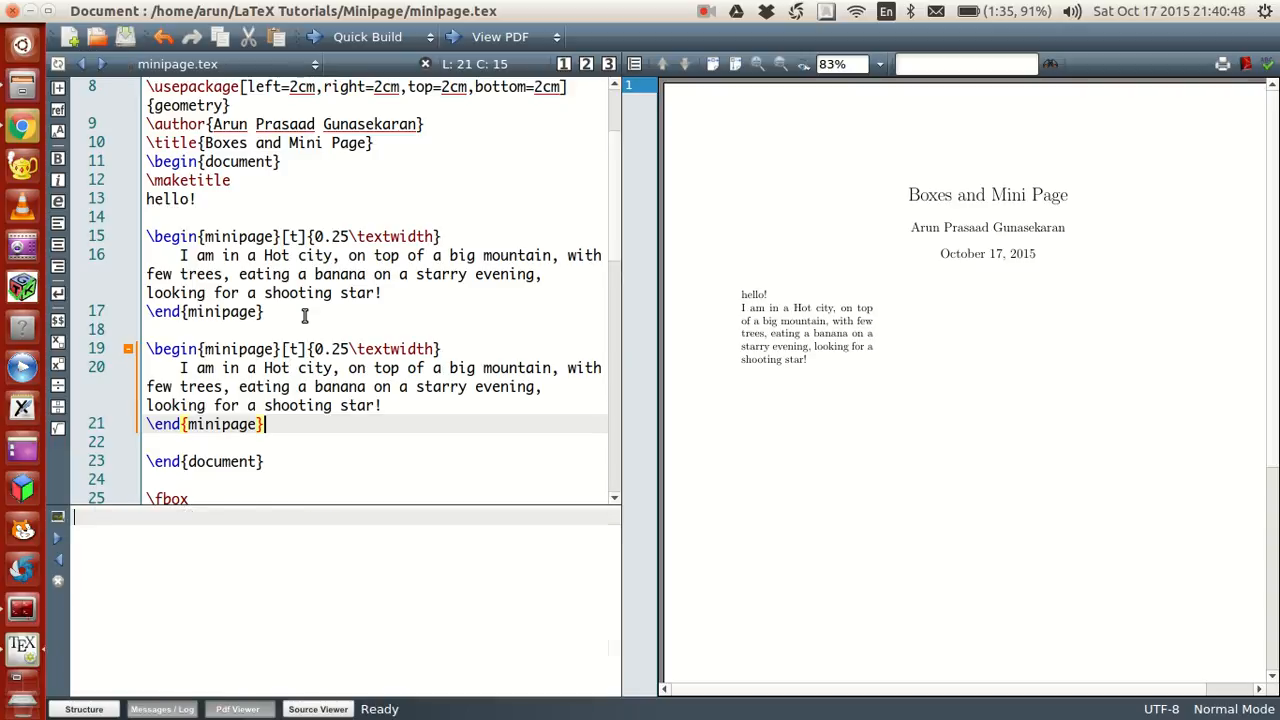
{"action": "left_click", "coordinate": [216, 255]}
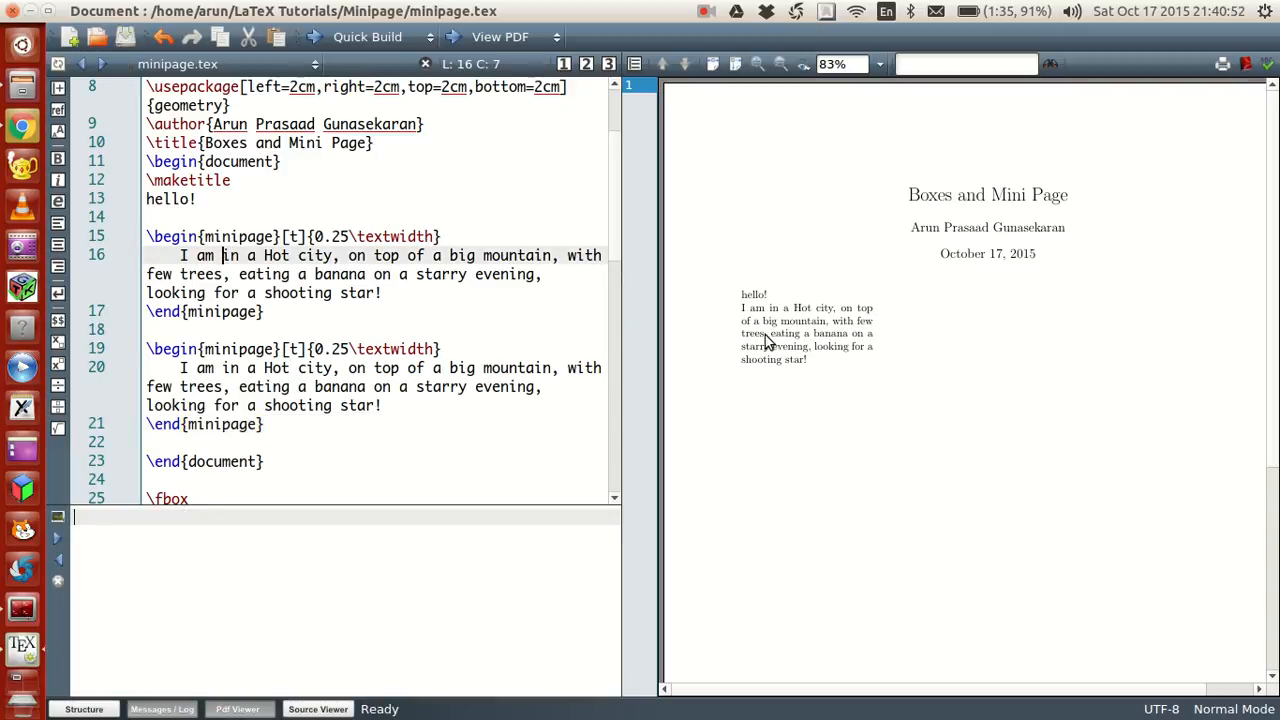
{"action": "left_click_drag", "start_coordinate": [146, 349], "coordinate": [263, 424]}
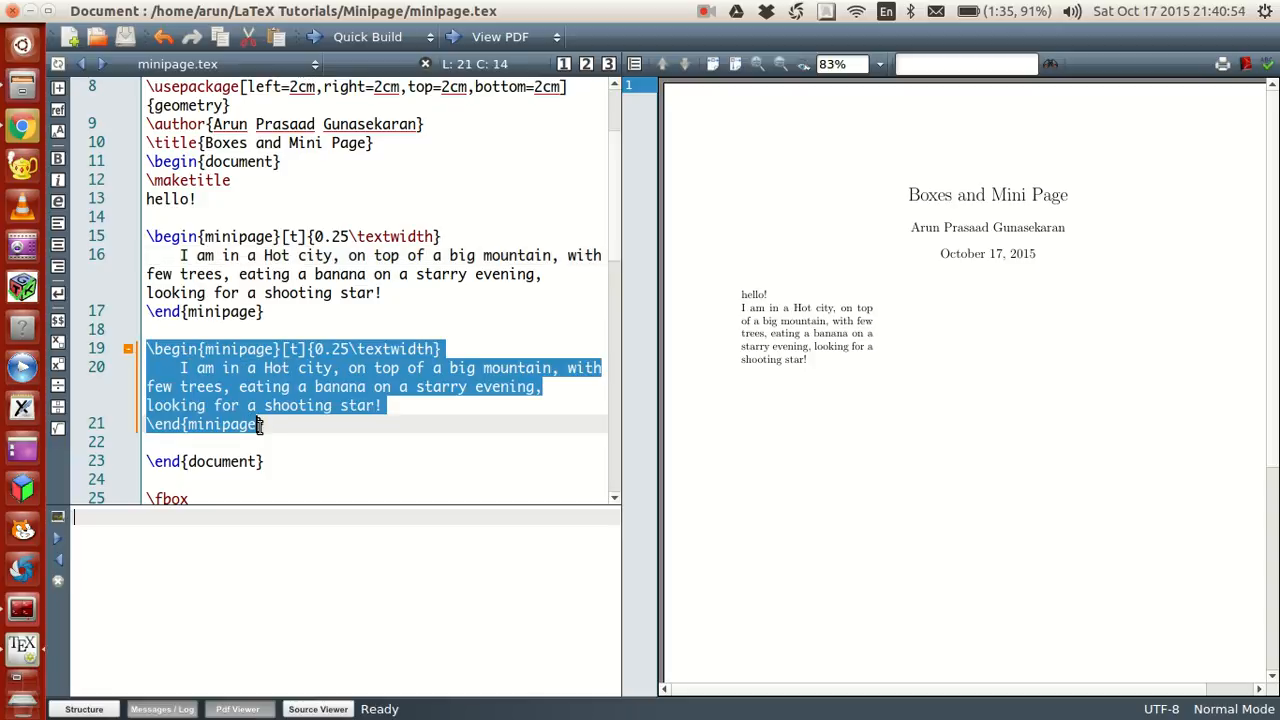
{"action": "left_click", "coordinate": [265, 424]}
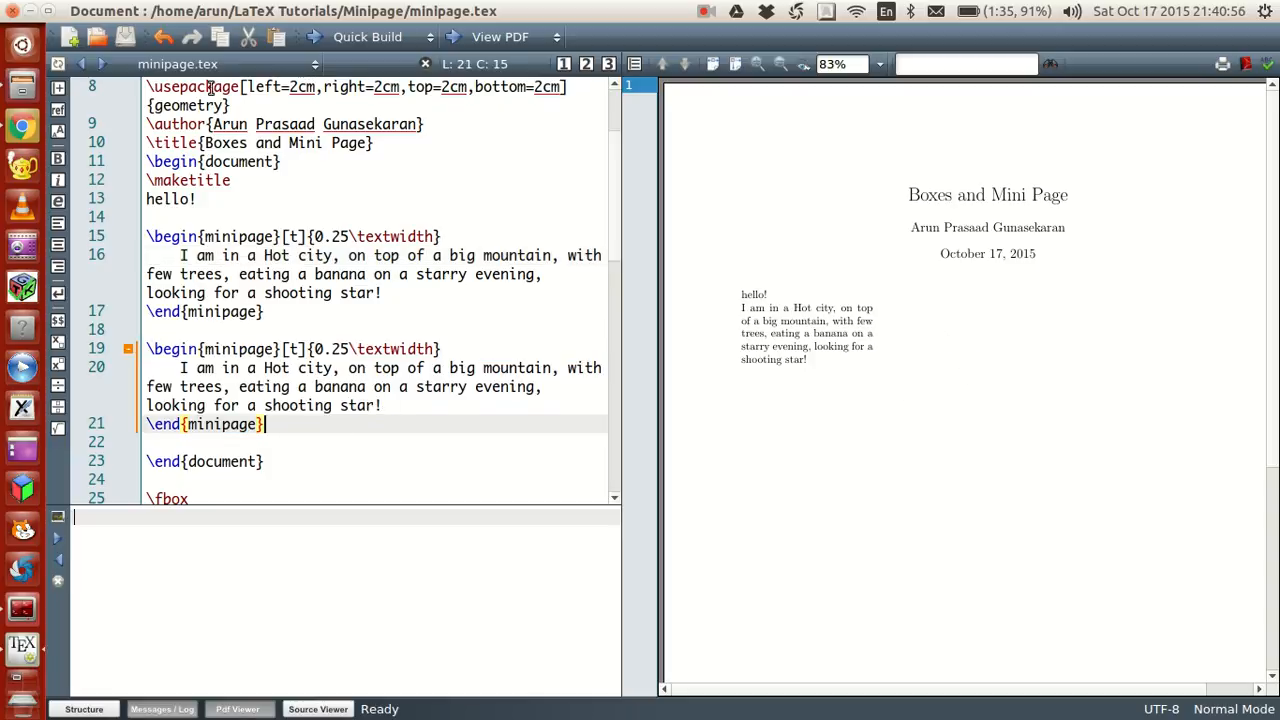
- Recompile with Quick Build so the two minipages sit side by side
{"action": "left_click", "coordinate": [367, 37]}
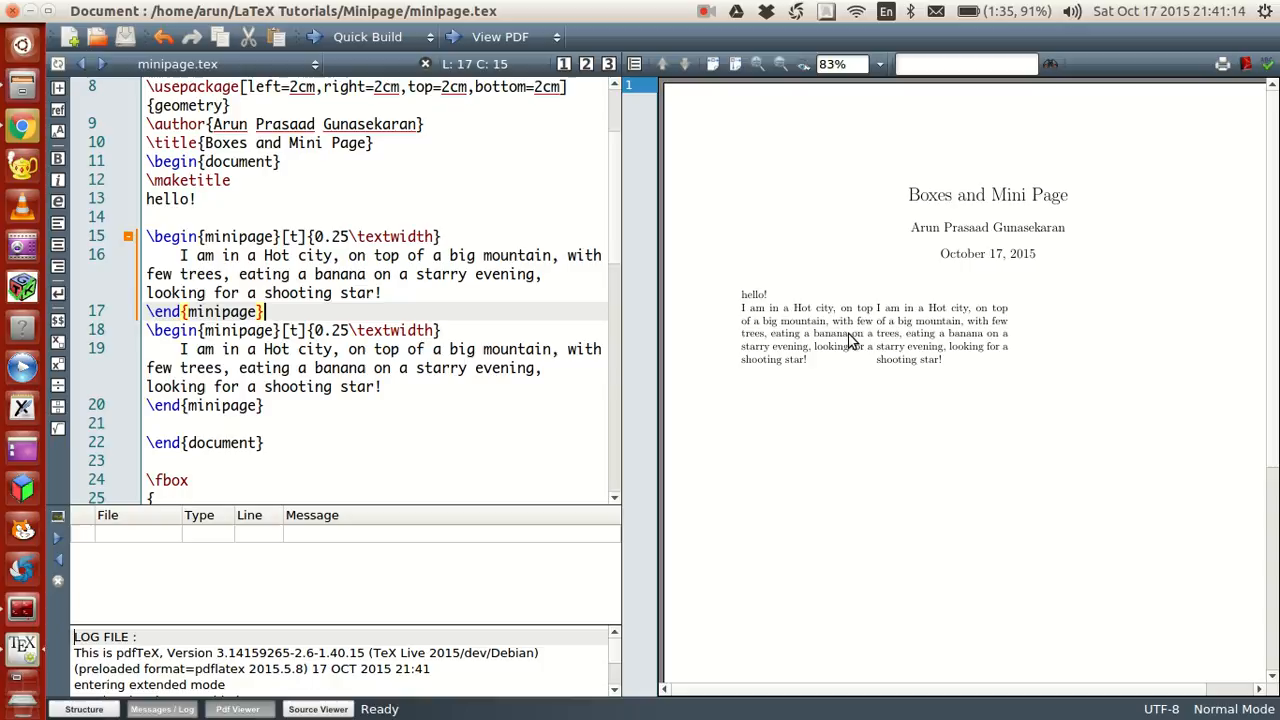
{"action": "mouse_move", "coordinate": [885, 373]}
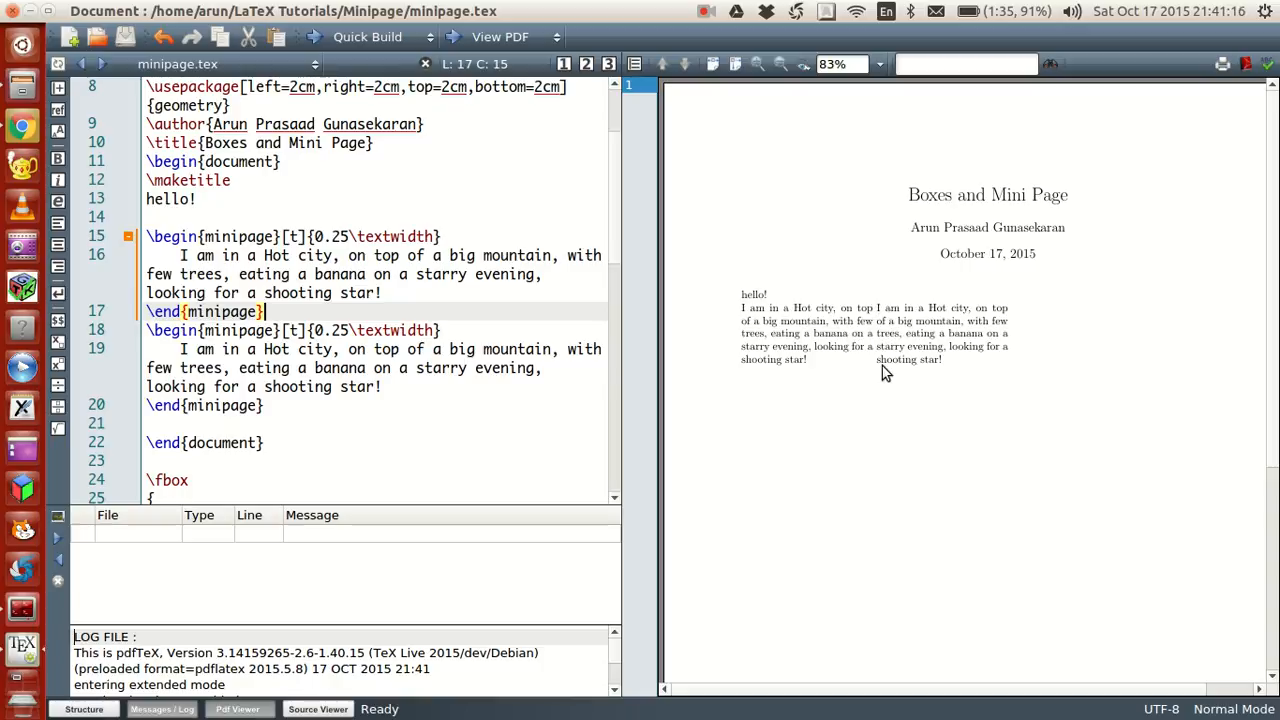
{"action": "mouse_move", "coordinate": [1012, 329]}
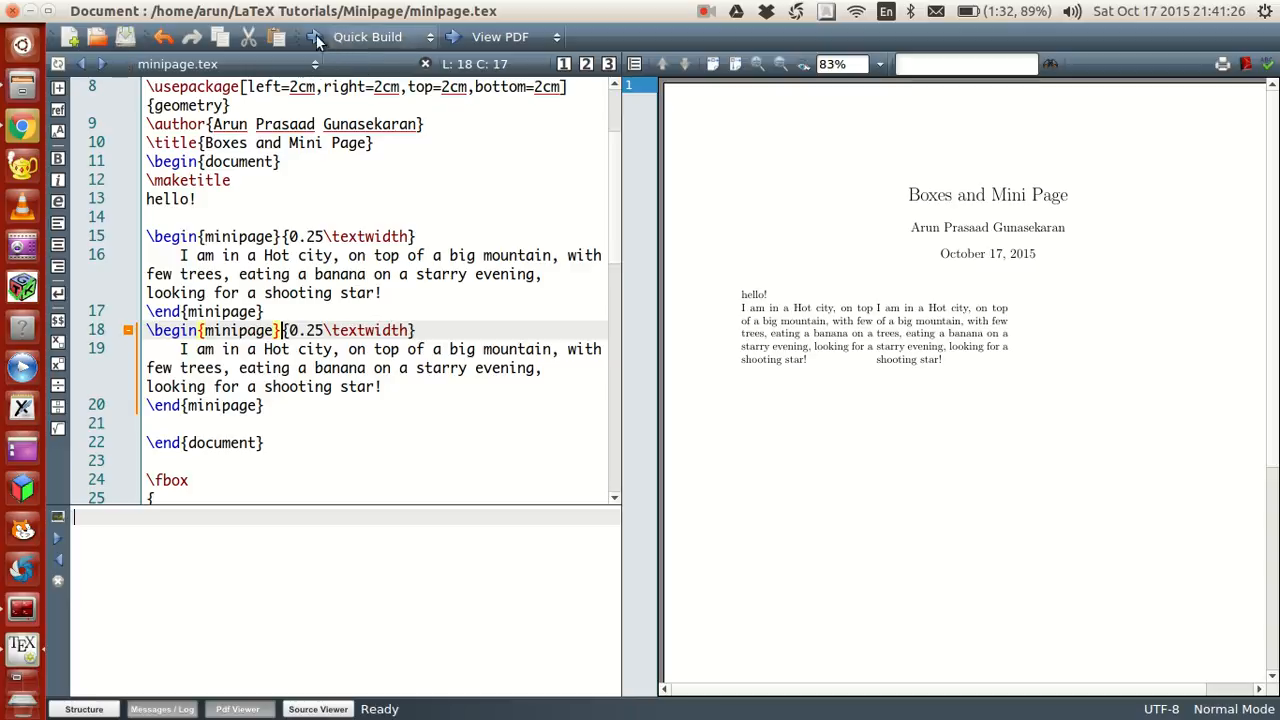
- Recompile, add a [t] option to the second minipage, and rebuild
{"action": "left_click", "coordinate": [367, 37]}
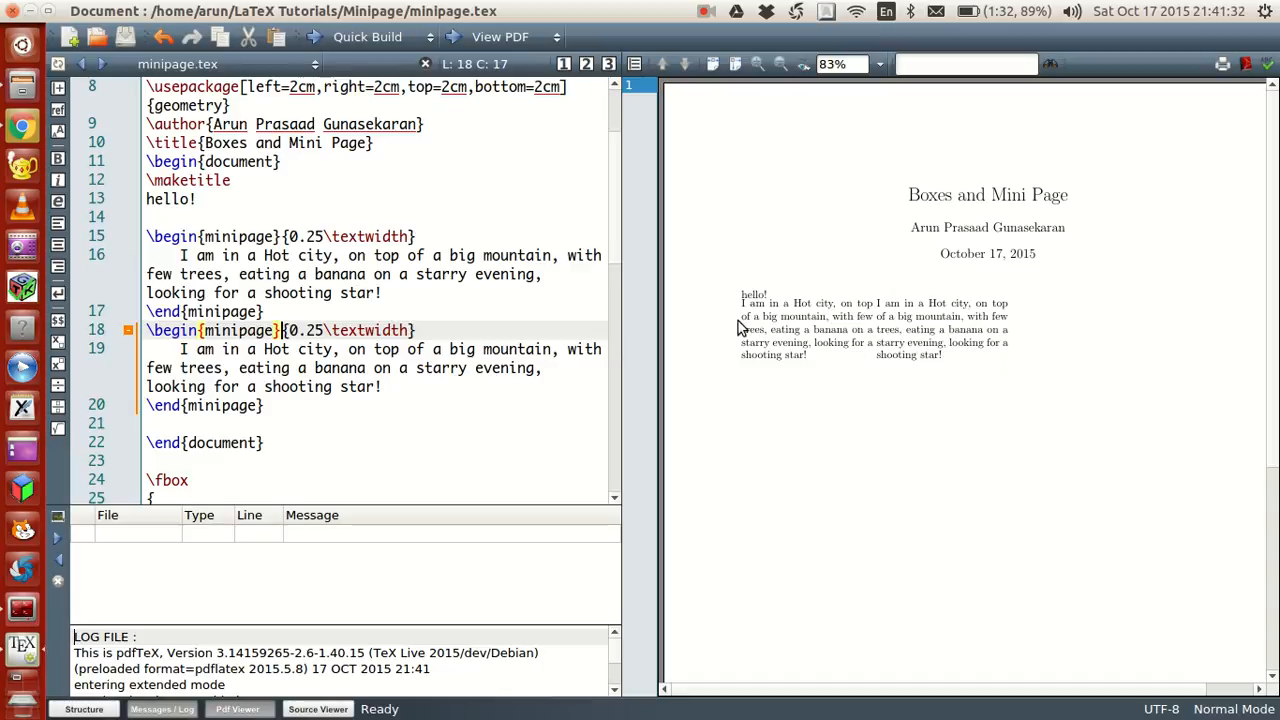
{"action": "mouse_move", "coordinate": [752, 325]}
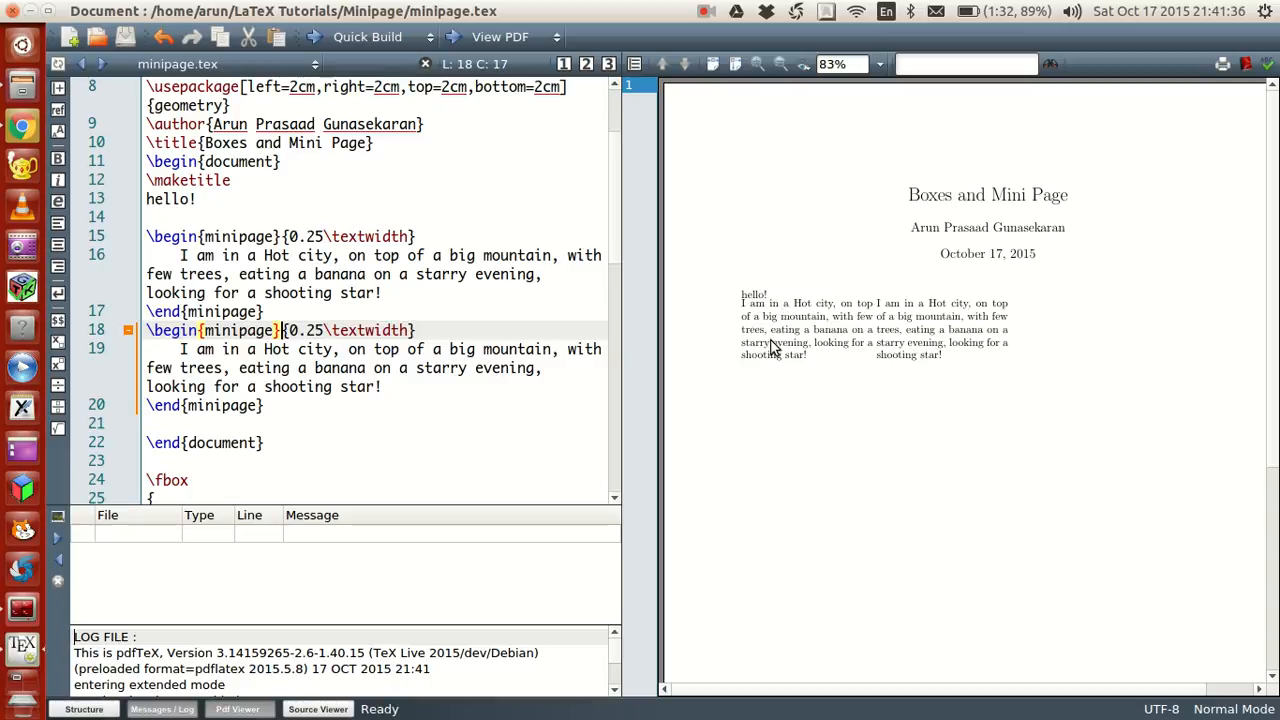
{"action": "mouse_move", "coordinate": [643, 305]}
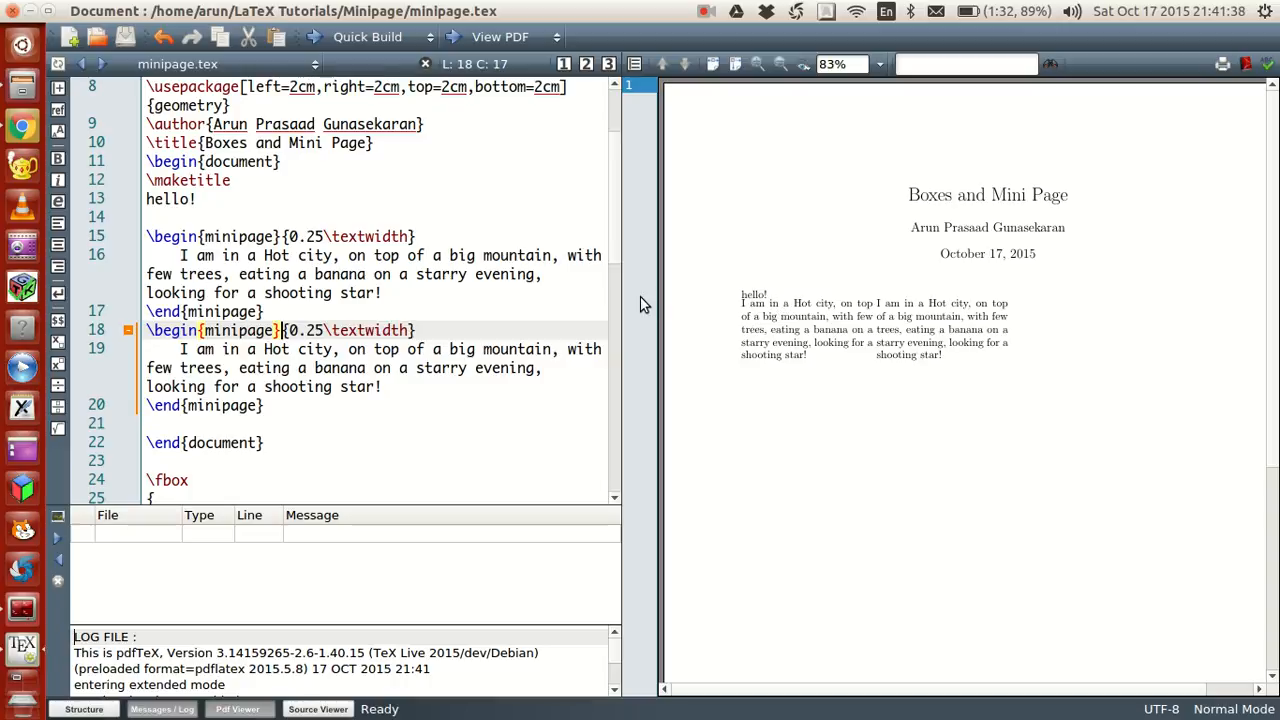
{"action": "type", "text": "[t]"}
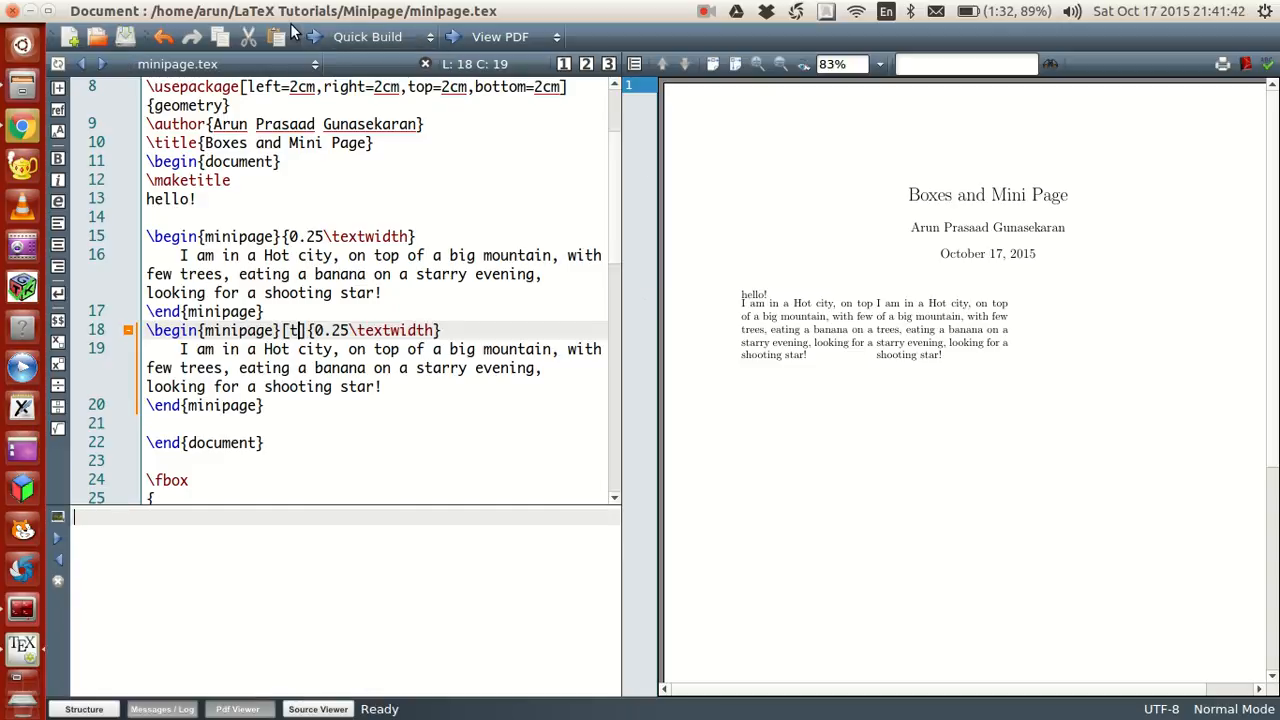
{"action": "left_click", "coordinate": [367, 37]}
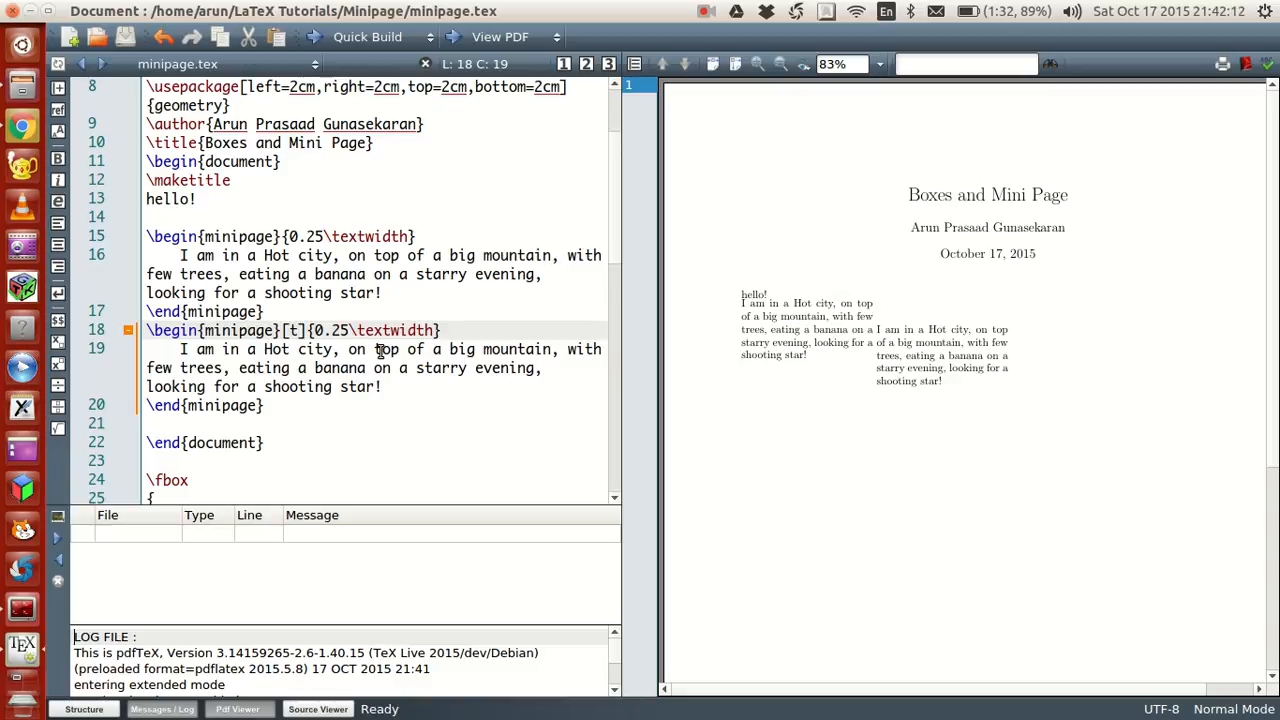
- Try the h position option, recompiling the PDF several times
{"action": "type", "text": "h"}
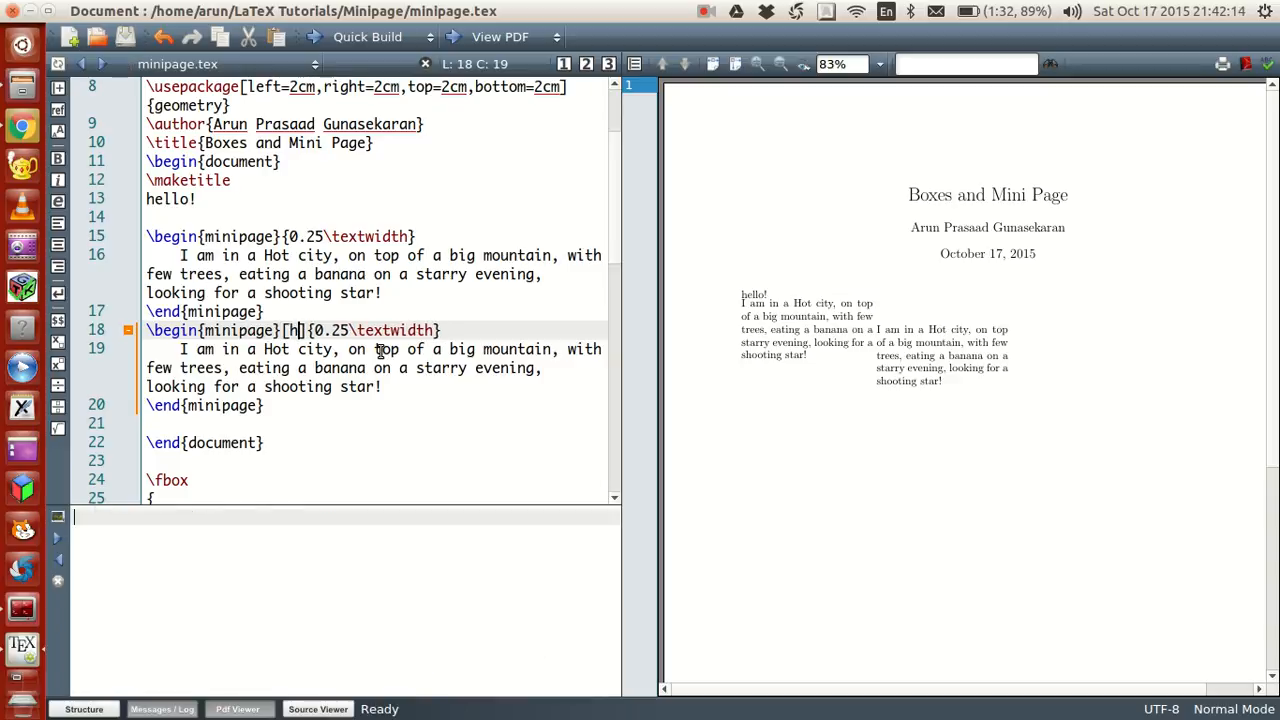
{"action": "left_click", "coordinate": [367, 37]}
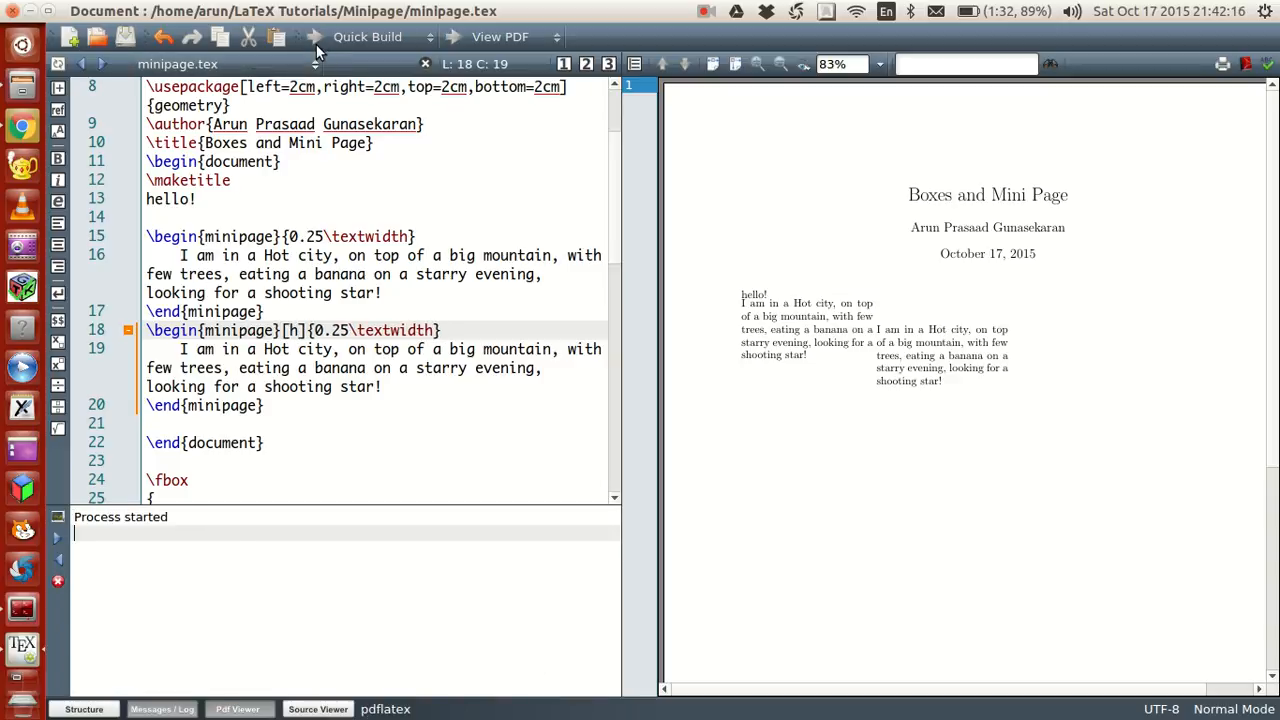
{"action": "left_click", "coordinate": [367, 37]}
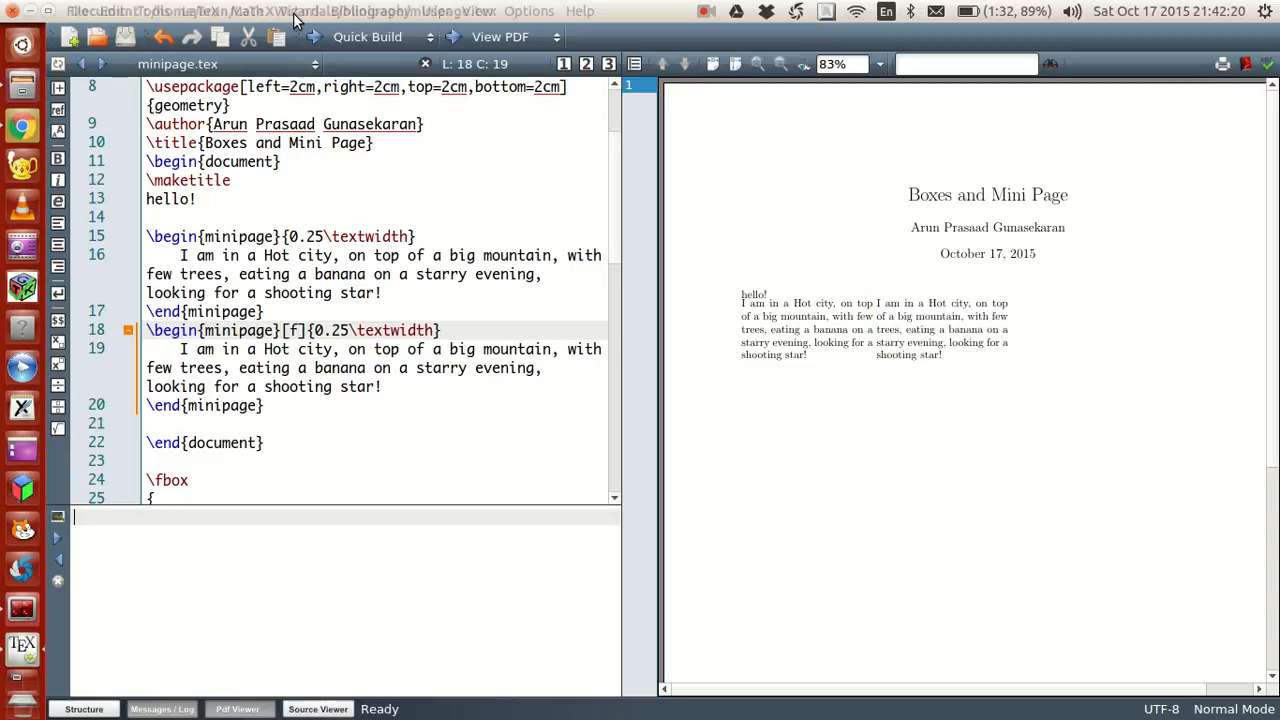
{"action": "left_click", "coordinate": [367, 37]}
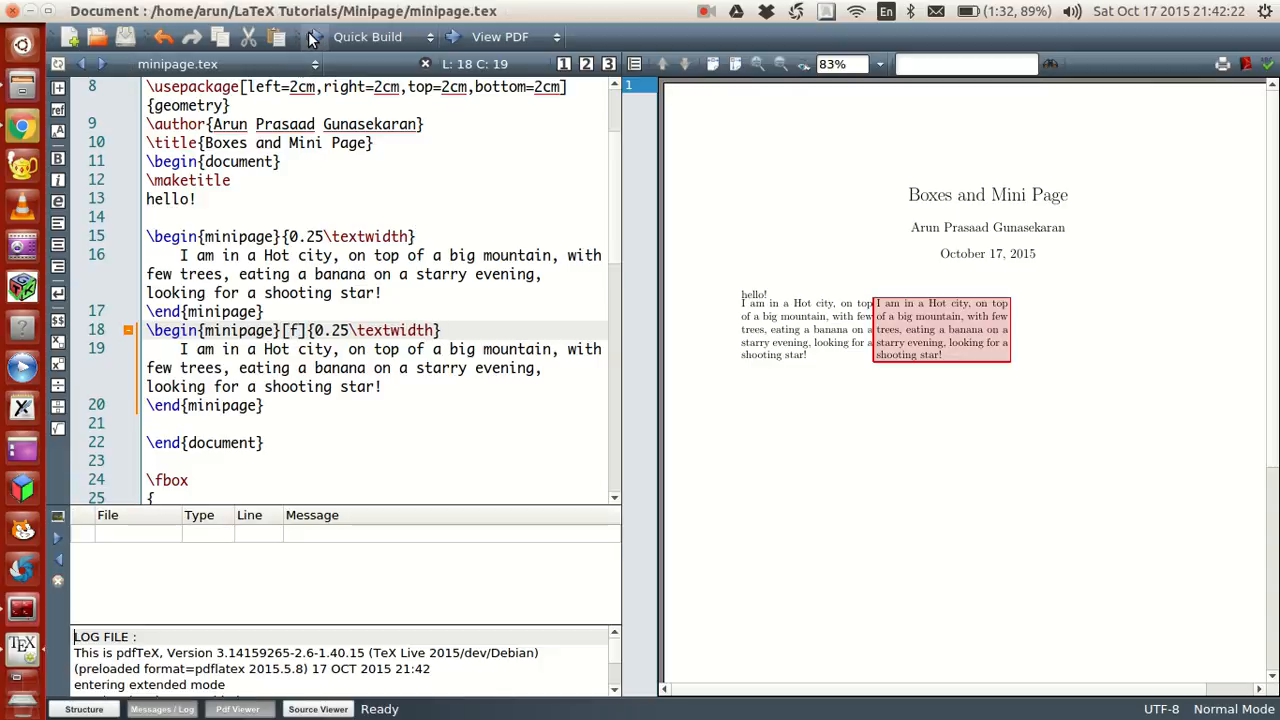
{"action": "type", "text": "t"}
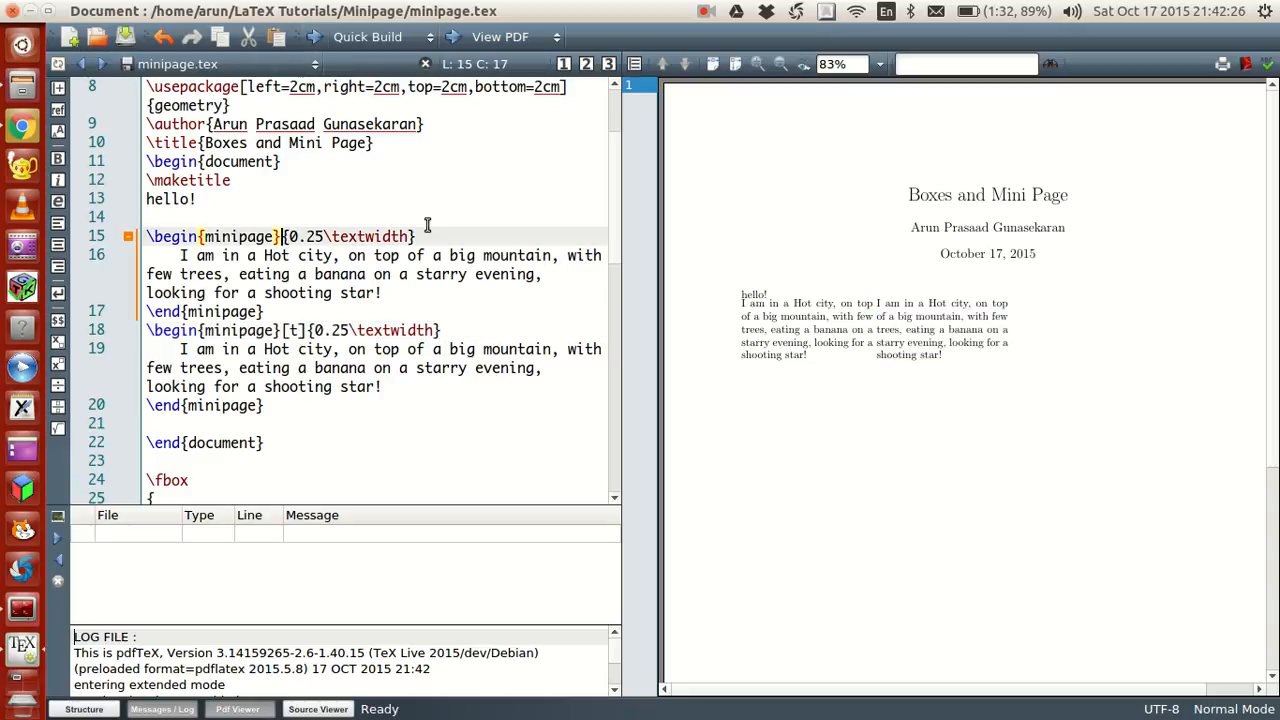
- Give the first minipage [t] and type \hfill between the two minipages
{"action": "type", "text": "[t]"}
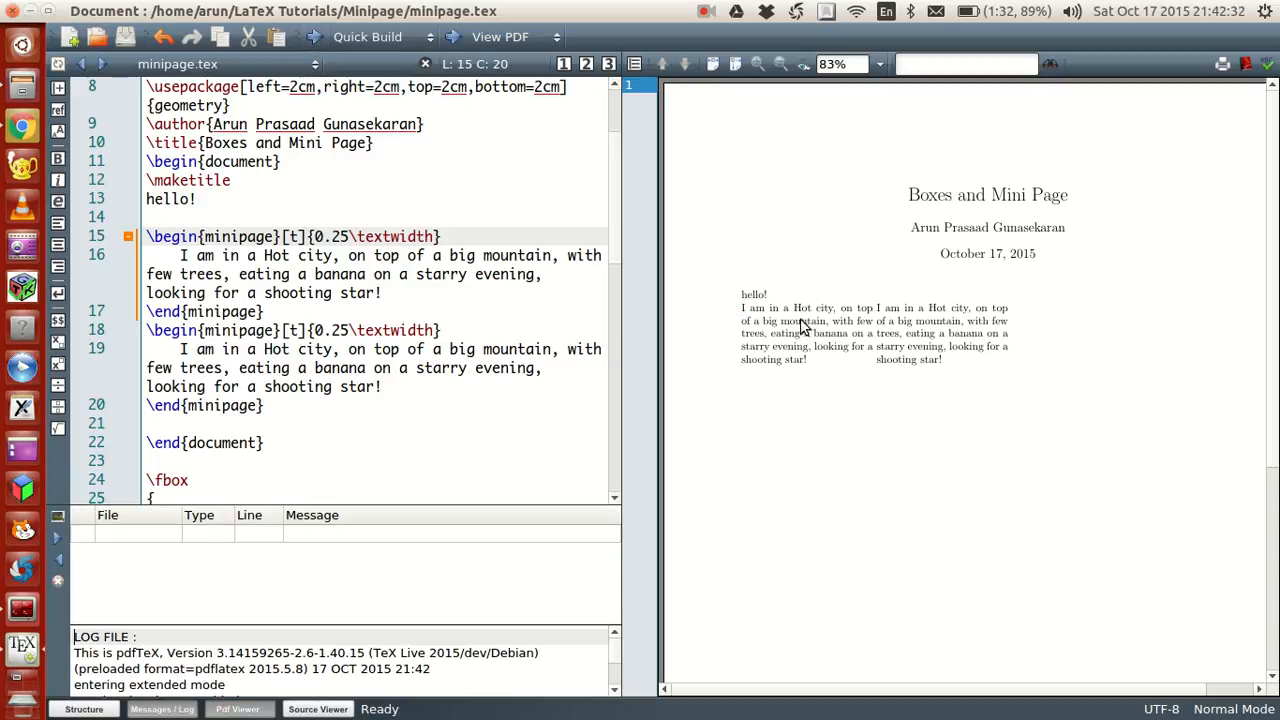
{"action": "mouse_move", "coordinate": [820, 330]}
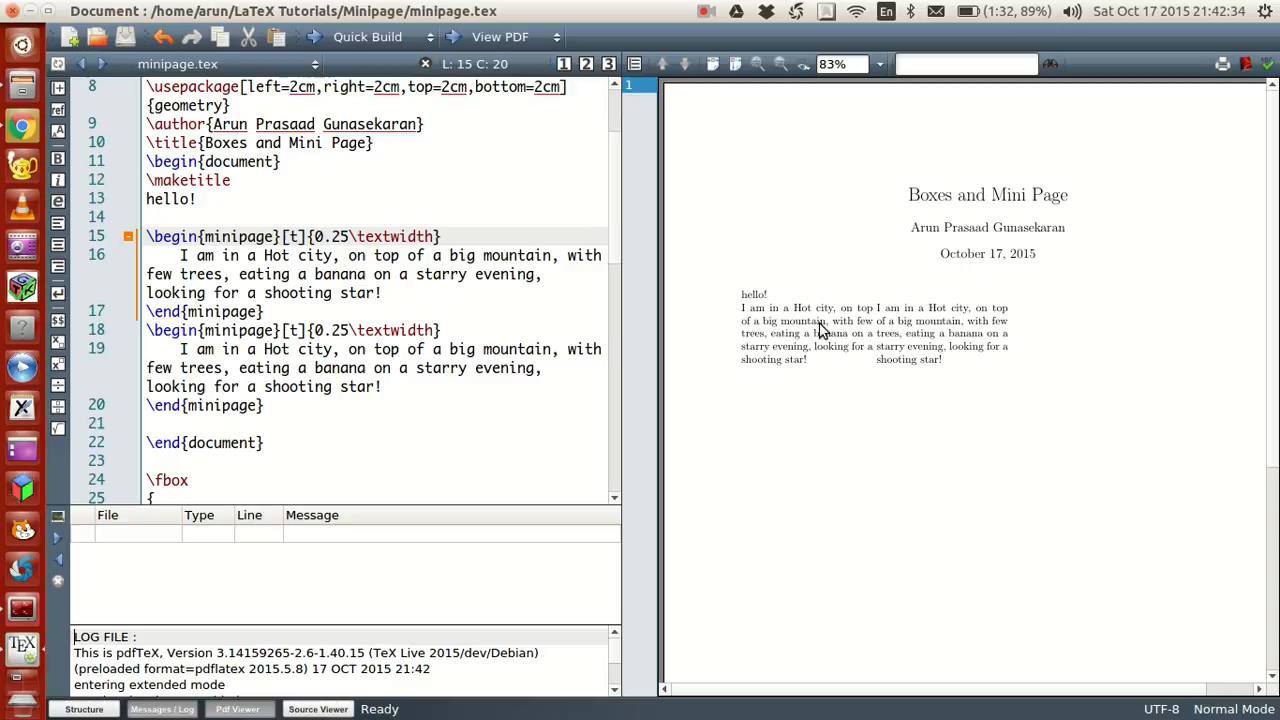
{"action": "mouse_move", "coordinate": [898, 360]}
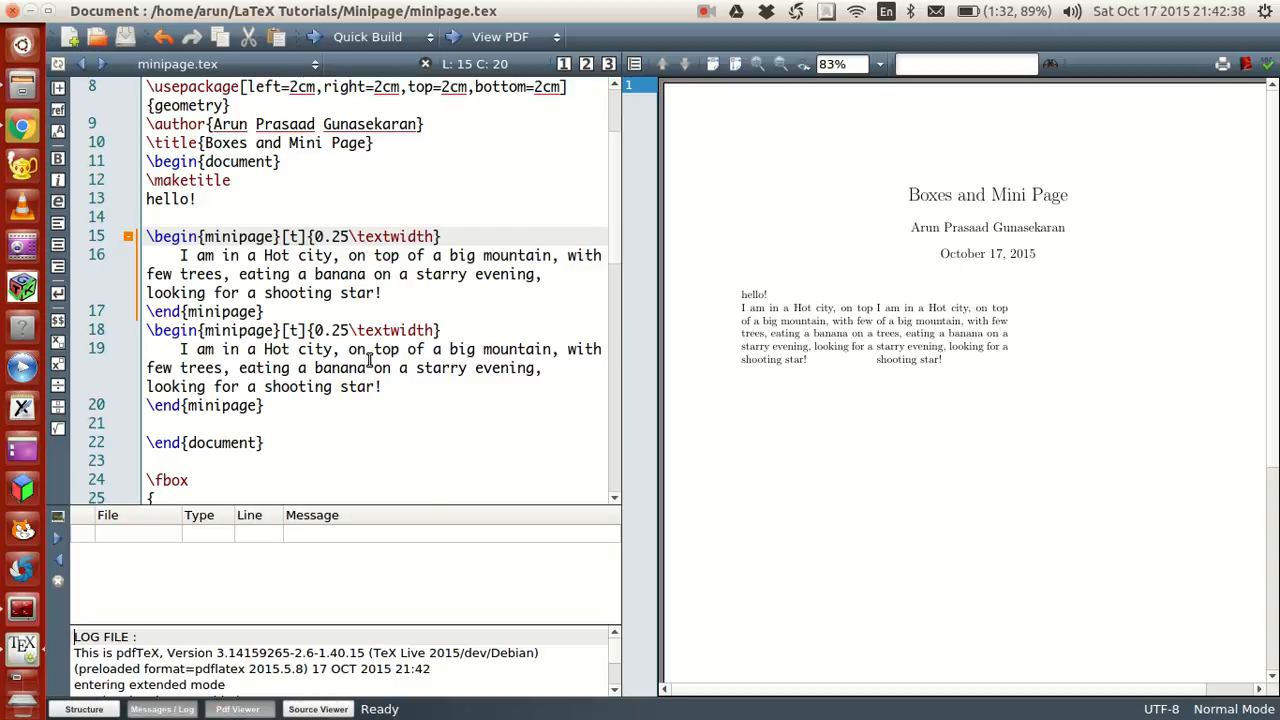
{"action": "scroll", "scroll_direction": "down", "scroll_amount": 3}
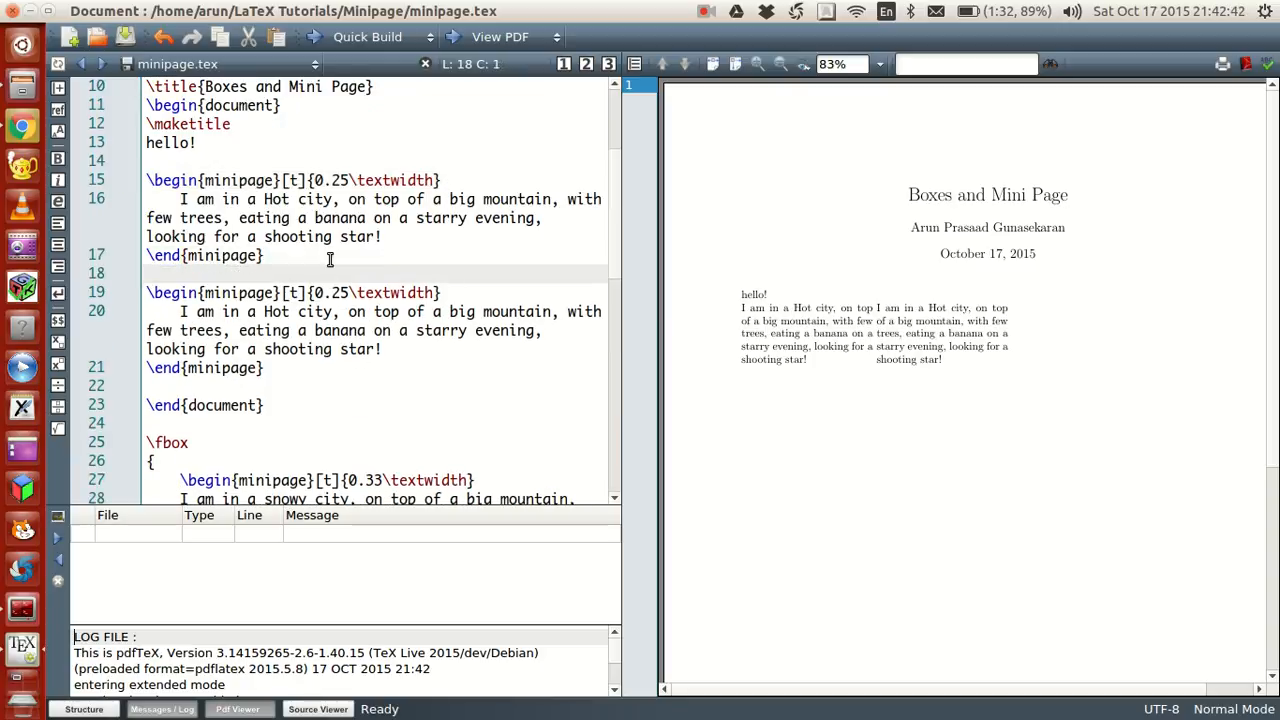
{"action": "type", "text": "\\hfill"}
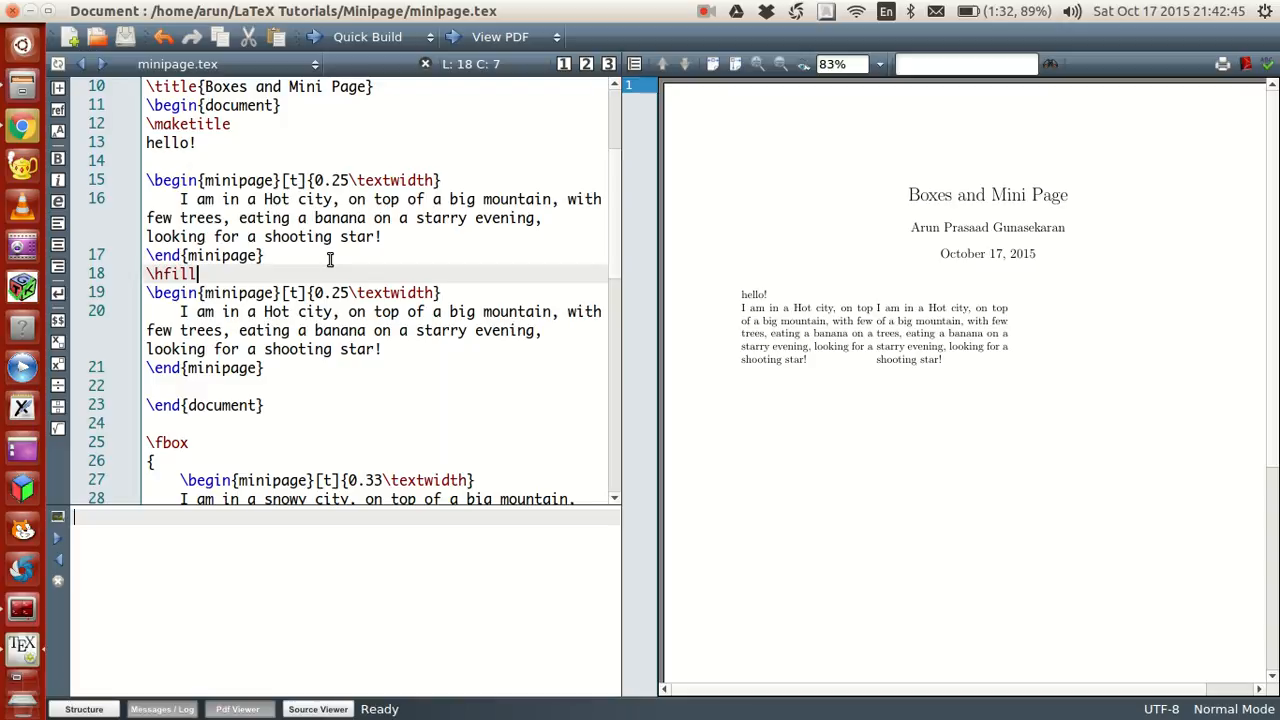
- Quick Build to push the two Hot city columns to opposite margins
{"action": "left_click", "coordinate": [367, 37]}
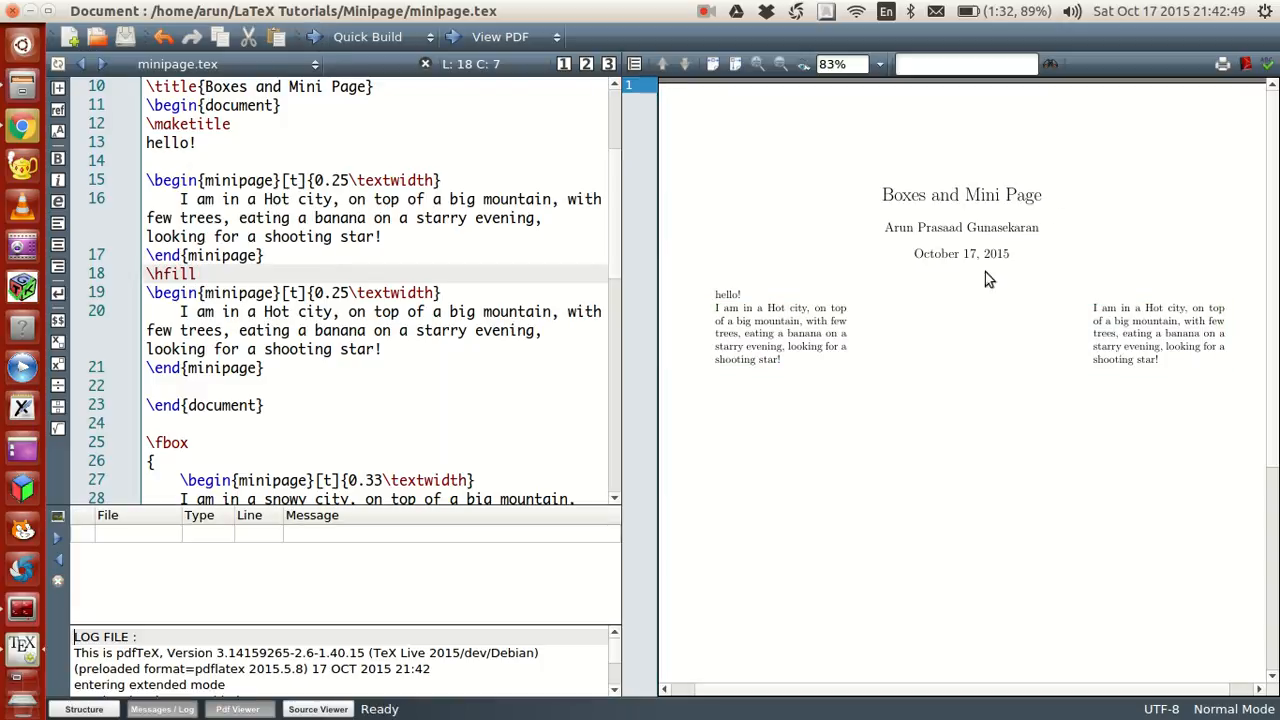
{"action": "mouse_move", "coordinate": [1020, 333]}
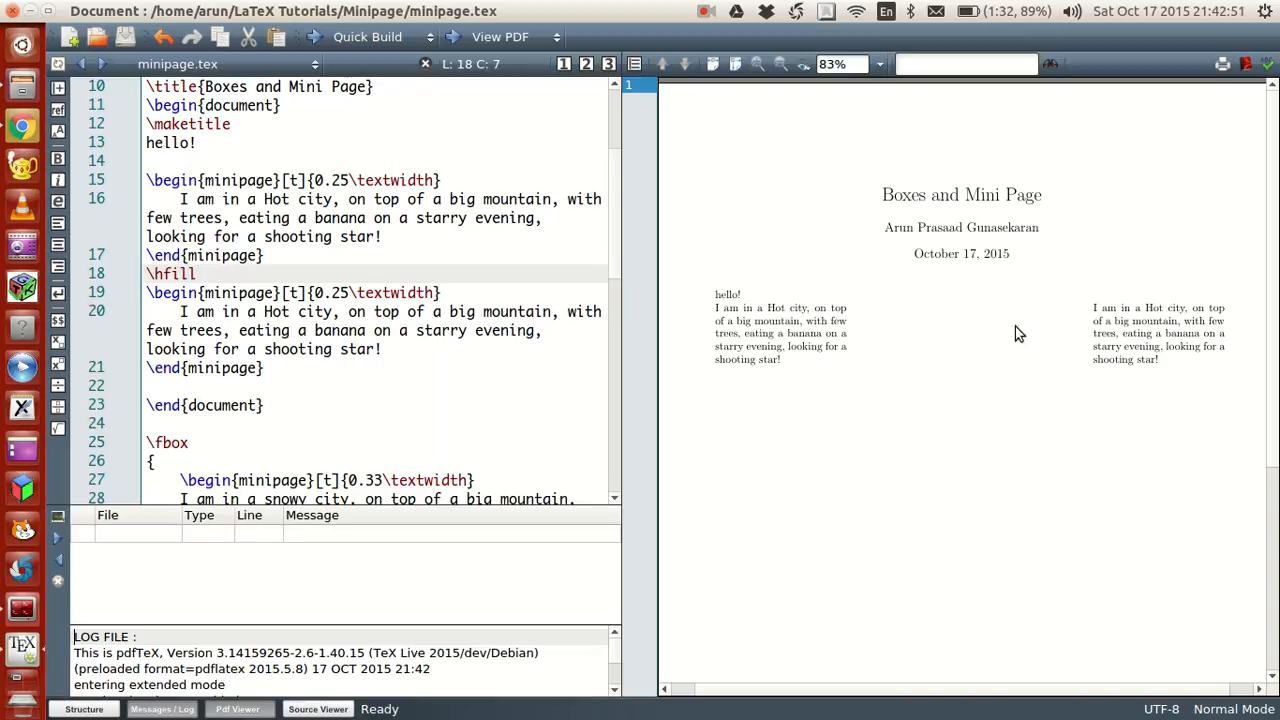
{"action": "mouse_move", "coordinate": [969, 341]}
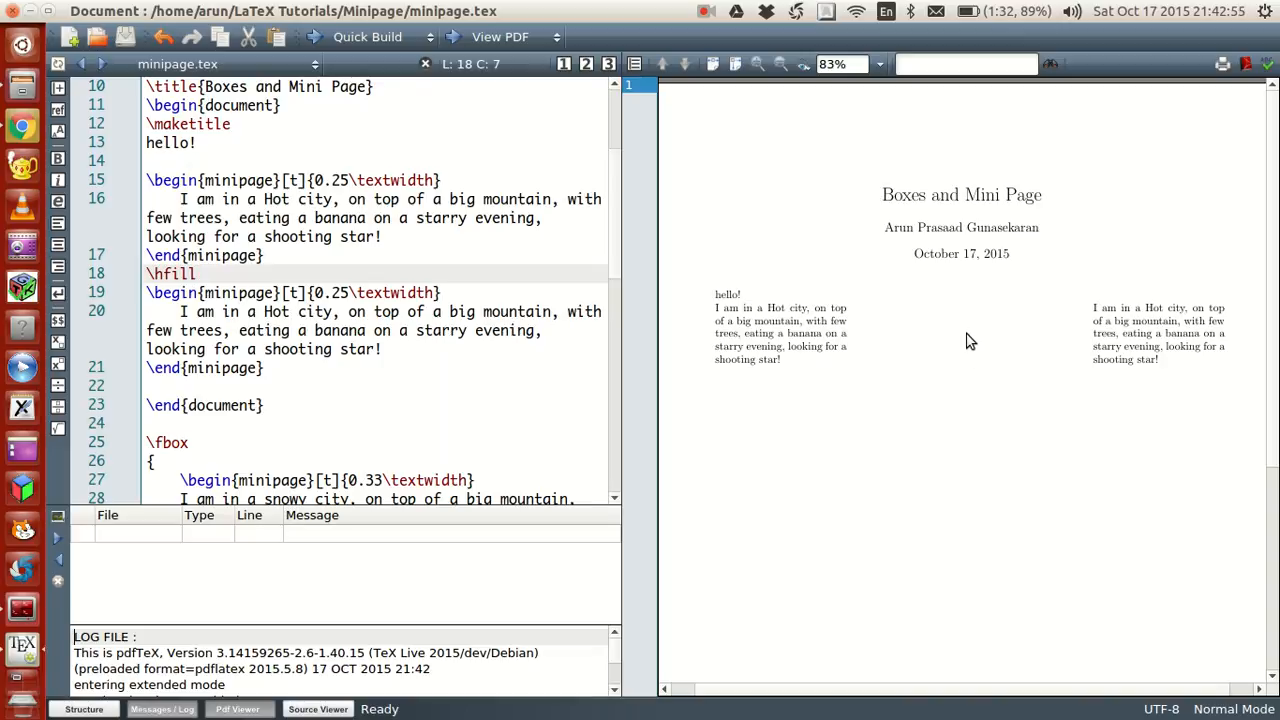
{"action": "mouse_move", "coordinate": [970, 360]}
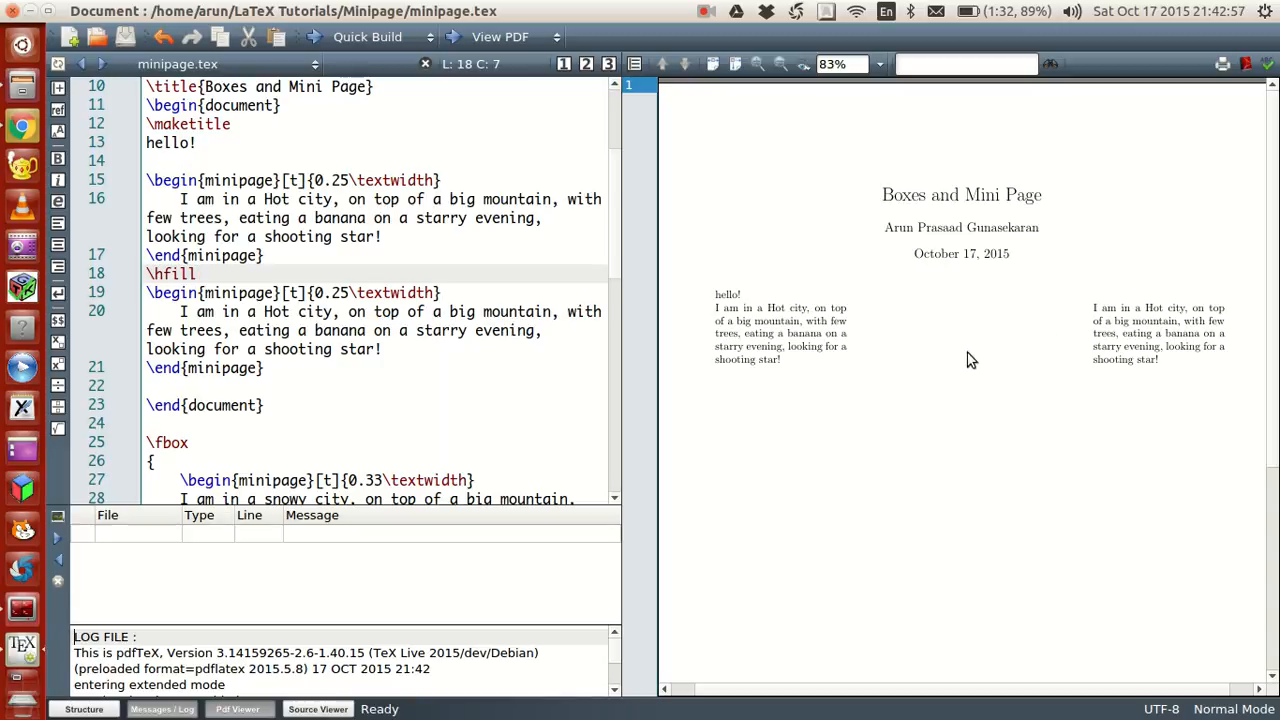
{"action": "mouse_move", "coordinate": [995, 349]}
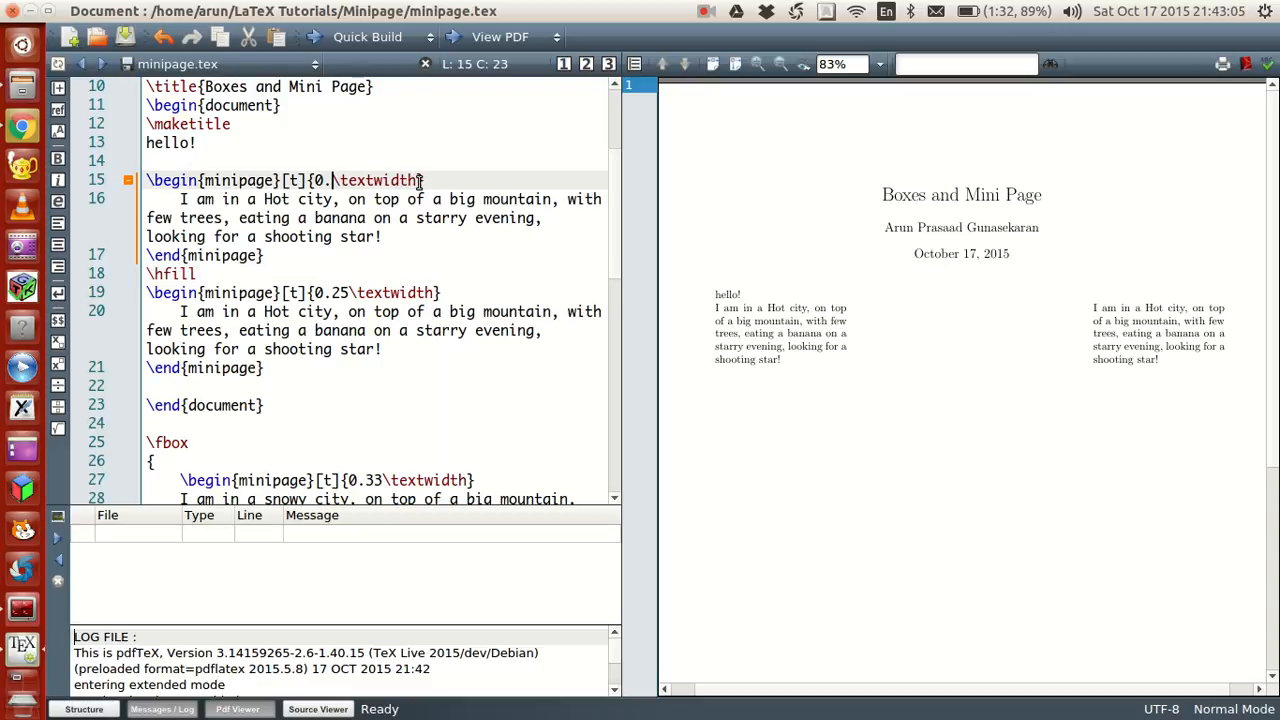
- Change both minipage widths to 0.4\textwidth and recompile
{"action": "type", "text": "48"}
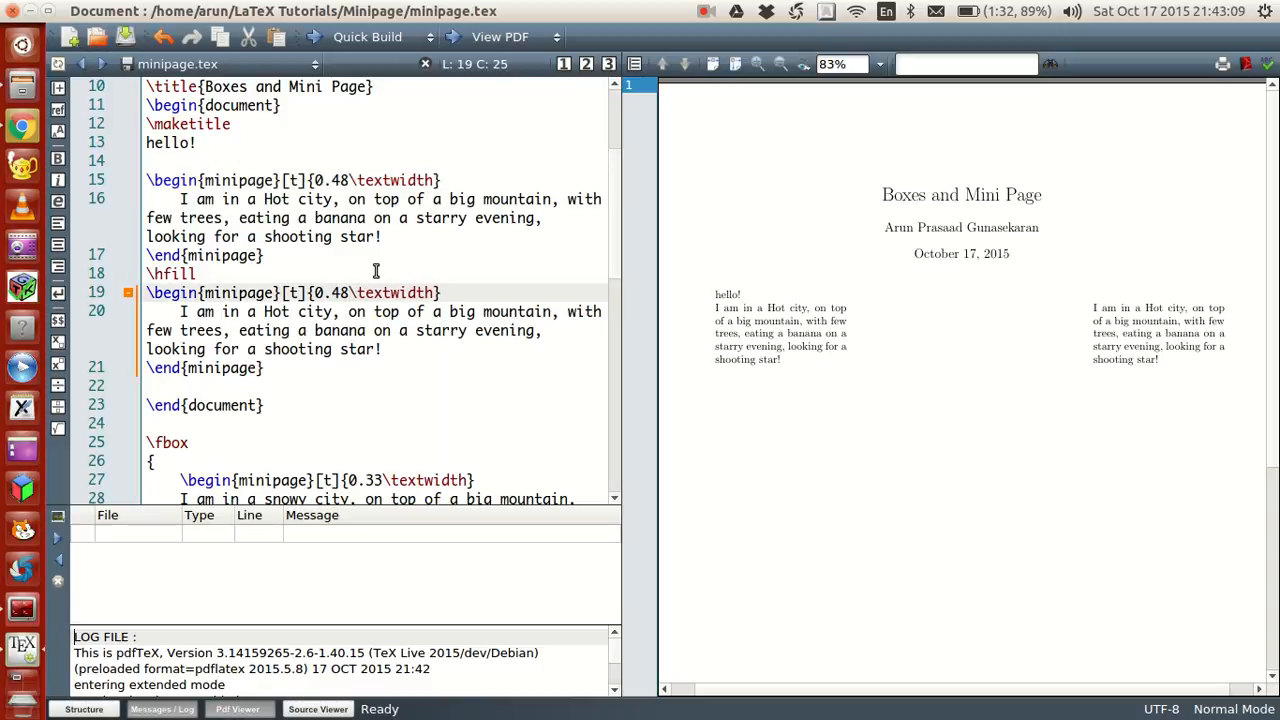
{"action": "key", "text": "BackSpace"}
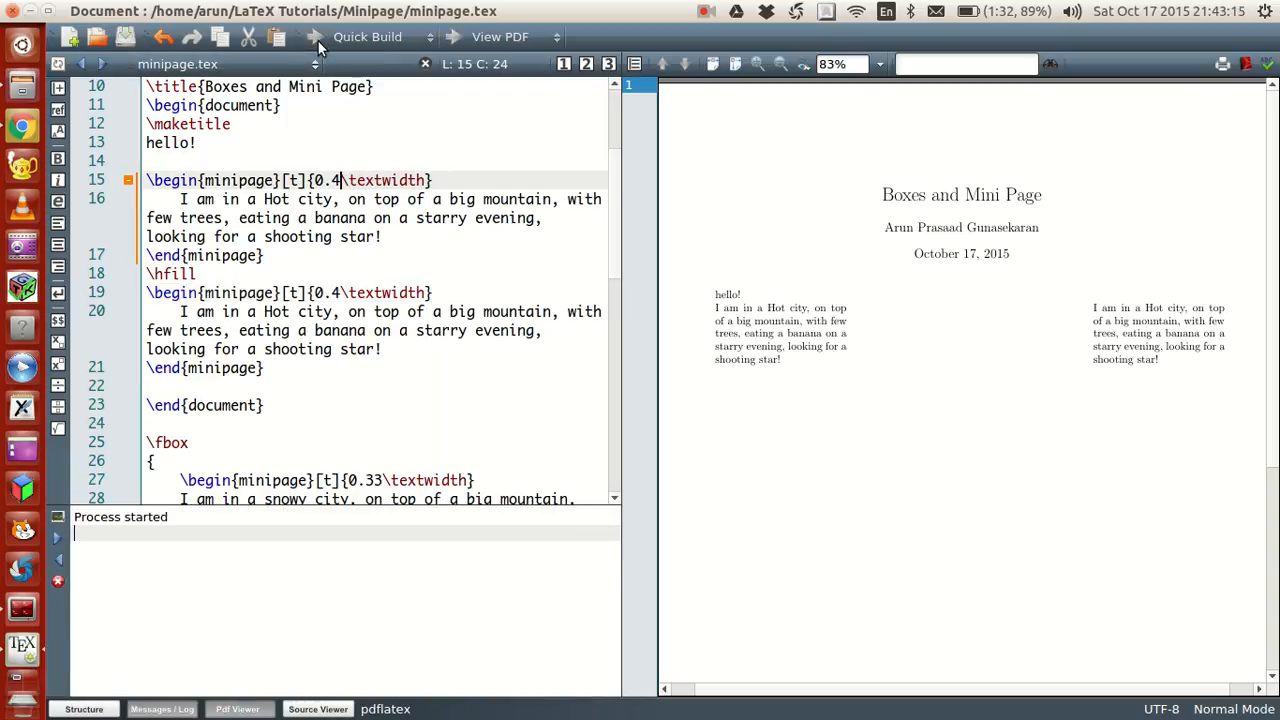
{"action": "left_click", "coordinate": [367, 37]}
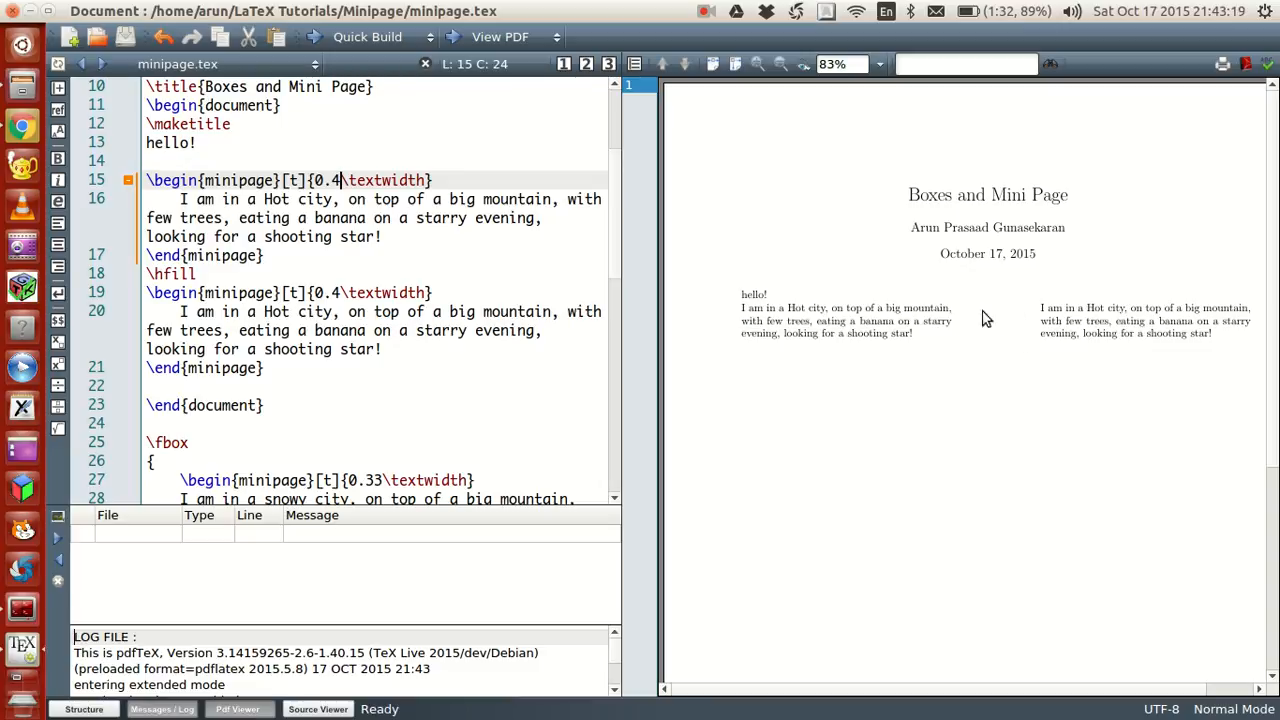
{"action": "mouse_move", "coordinate": [979, 325]}
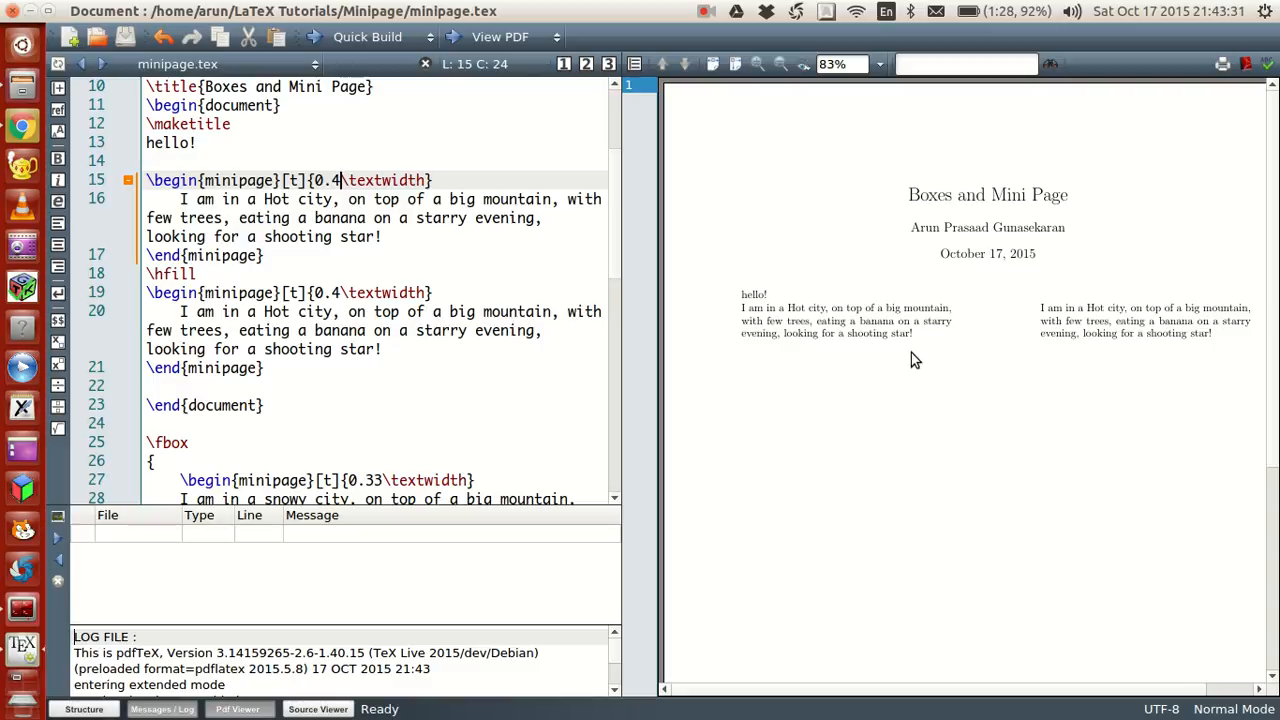
- Set the first minipage width to 0.48\textwidth and recompile so the left Hot city column is wider
{"action": "type", "text": "8"}
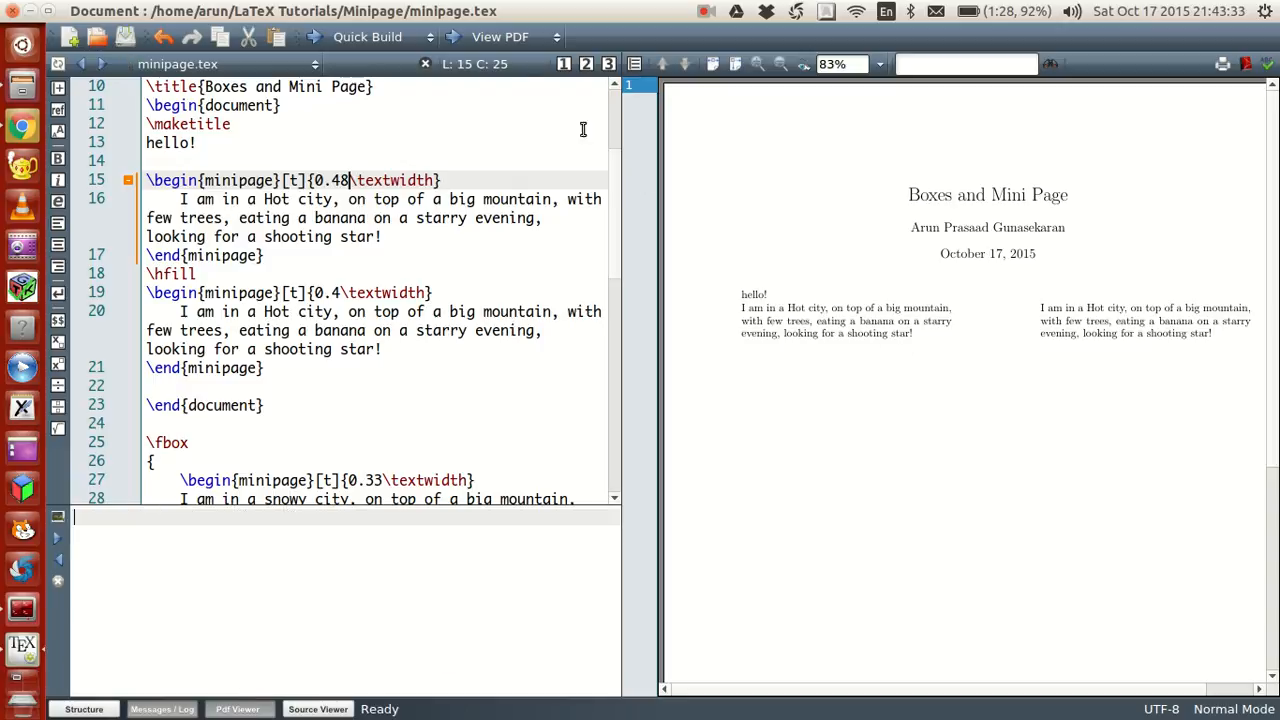
{"action": "left_click", "coordinate": [367, 37]}
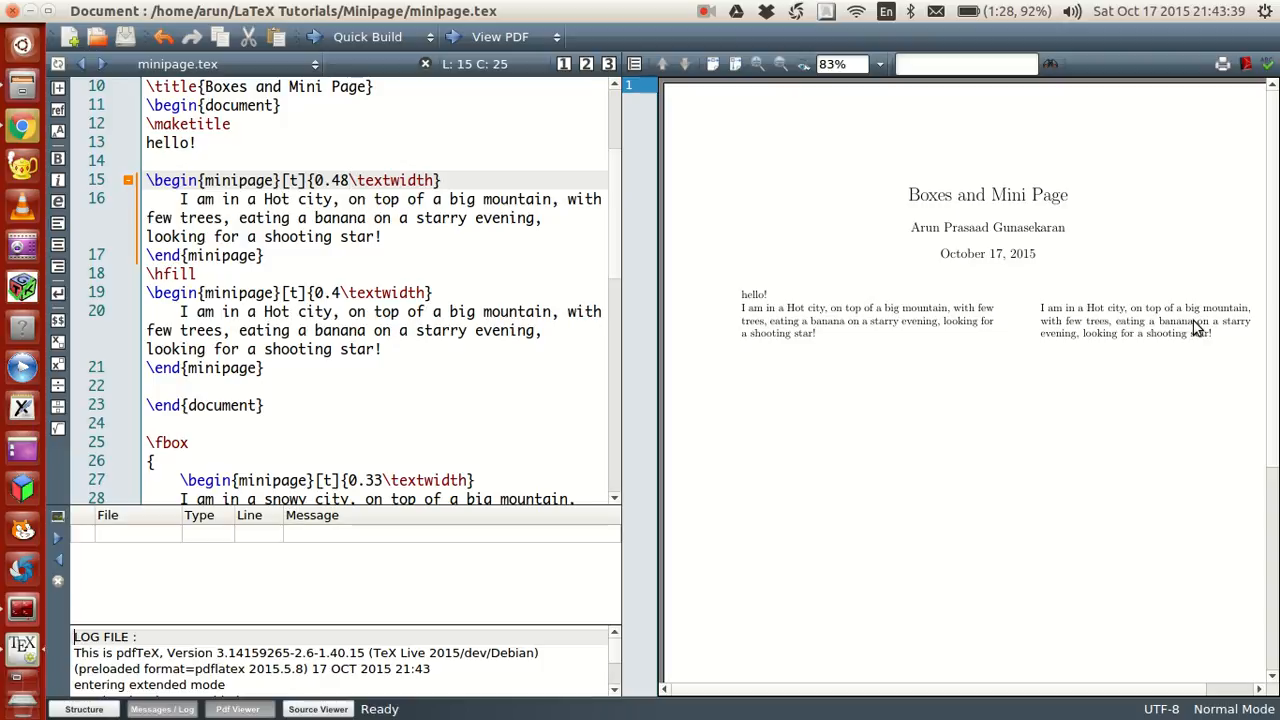
{"action": "mouse_move", "coordinate": [1068, 354]}
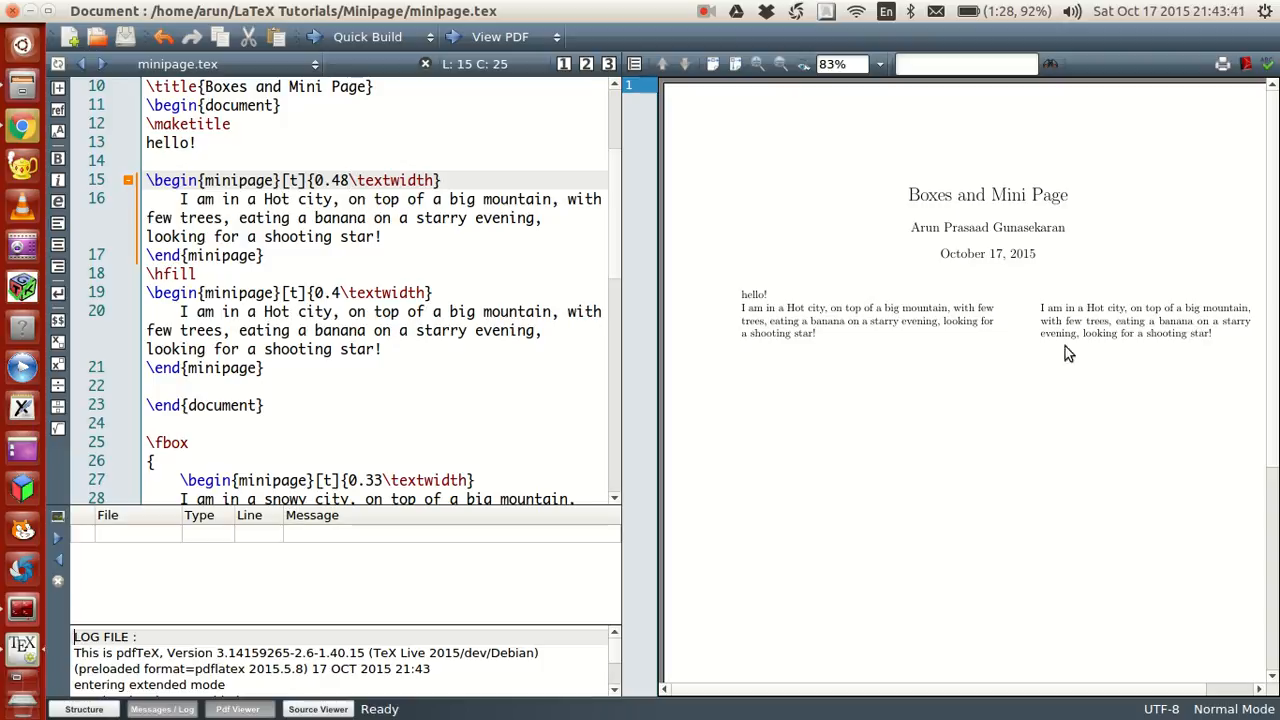
{"action": "mouse_move", "coordinate": [1000, 331]}
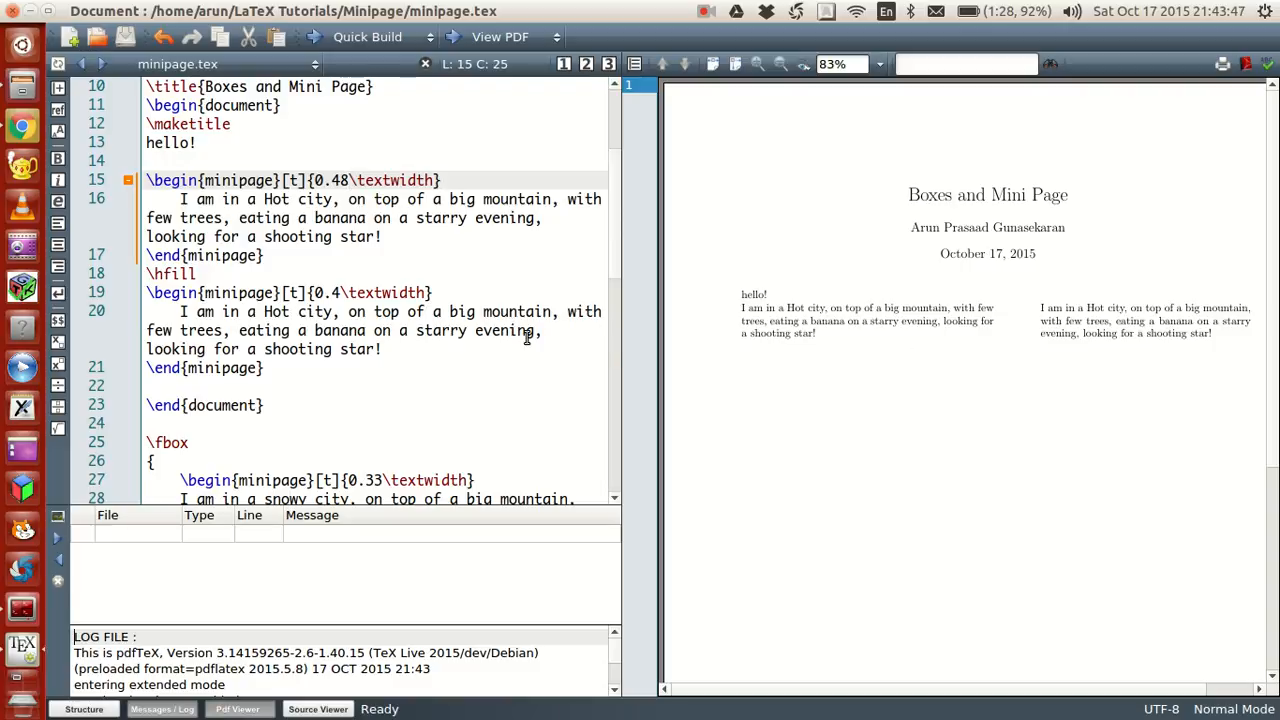
- Add the pair of 0.25\textwidth minipages after the 0.4 pair and compile the second row
{"action": "scroll", "scroll_direction": "down", "scroll_amount": 3}
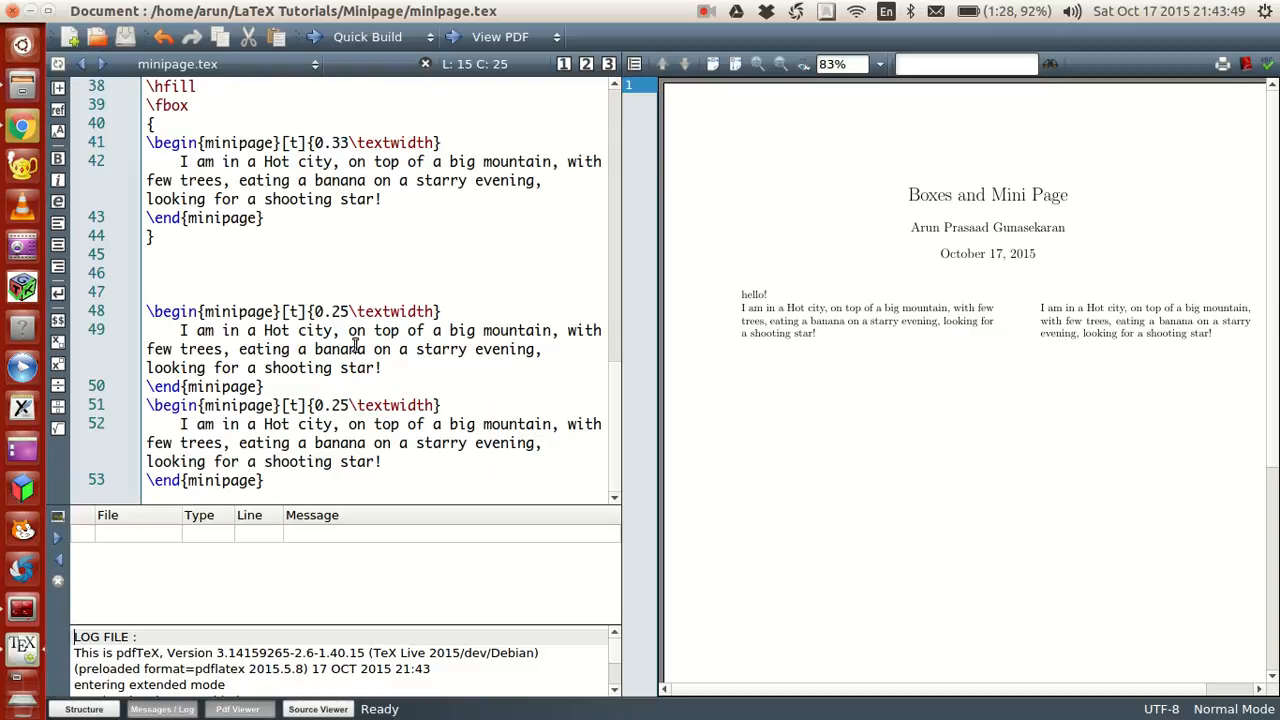
{"action": "left_click_drag", "start_coordinate": [147, 311], "coordinate": [265, 480]}
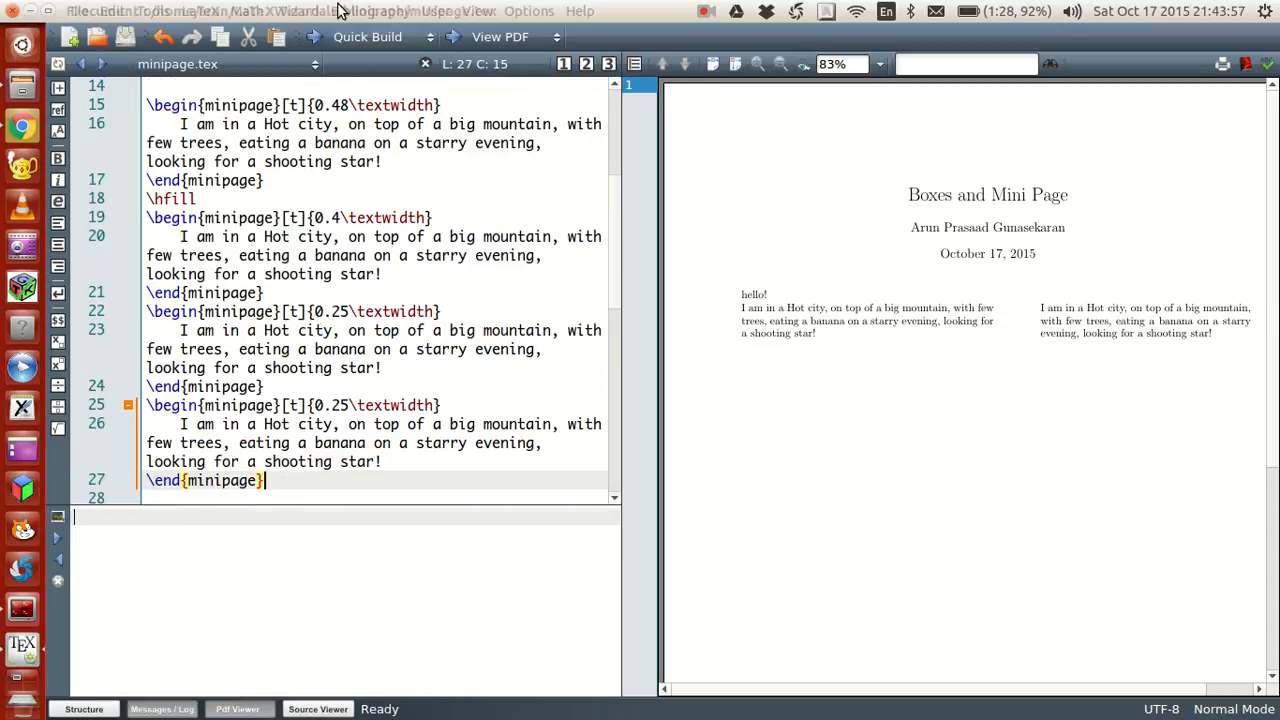
{"action": "left_click", "coordinate": [367, 37]}
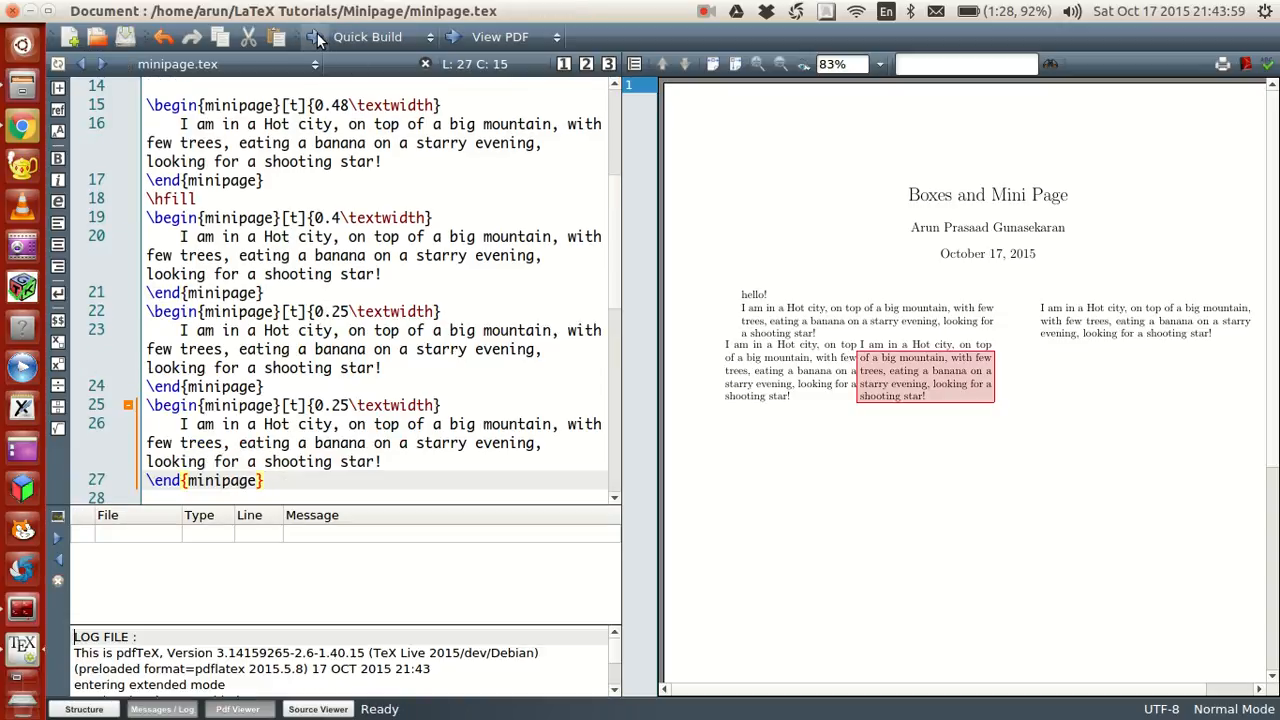
{"action": "left_click", "coordinate": [272, 292]}
{"action": "type", "text": "\\"}
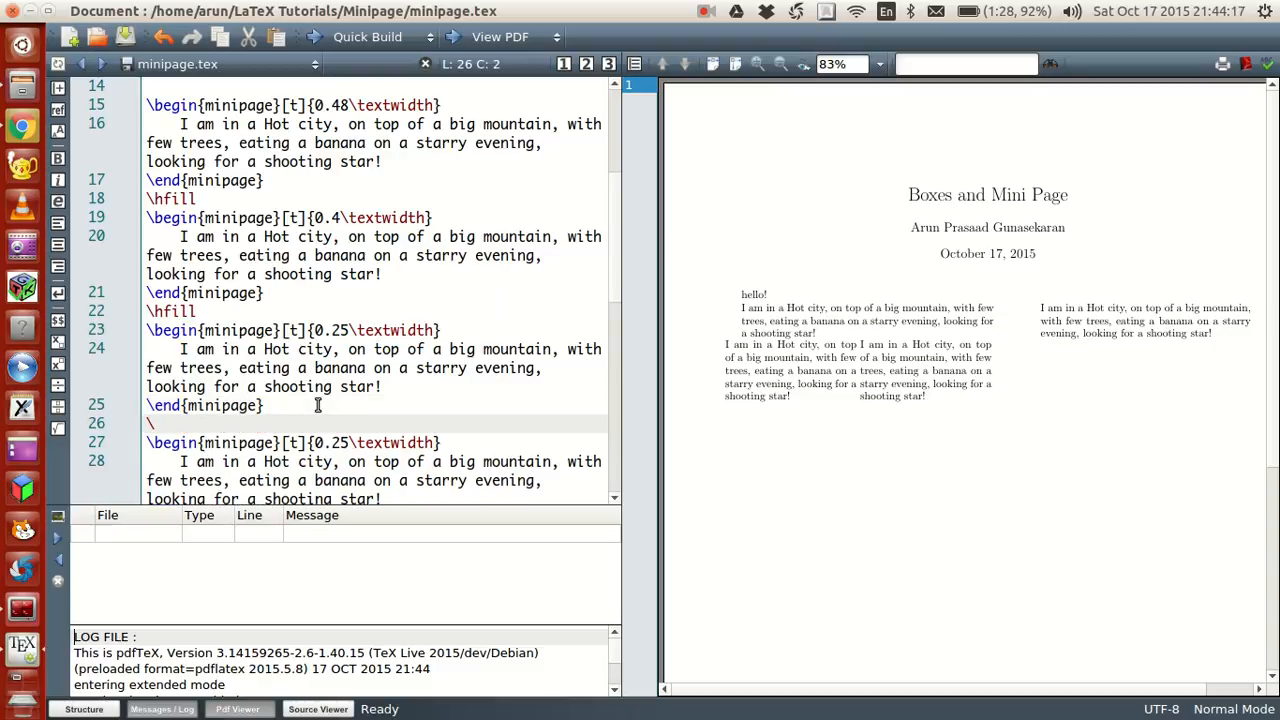
- Insert \hfill between the two 0.25\textwidth minipages and recompile to push them to opposite edges
{"action": "type", "text": "hfill"}
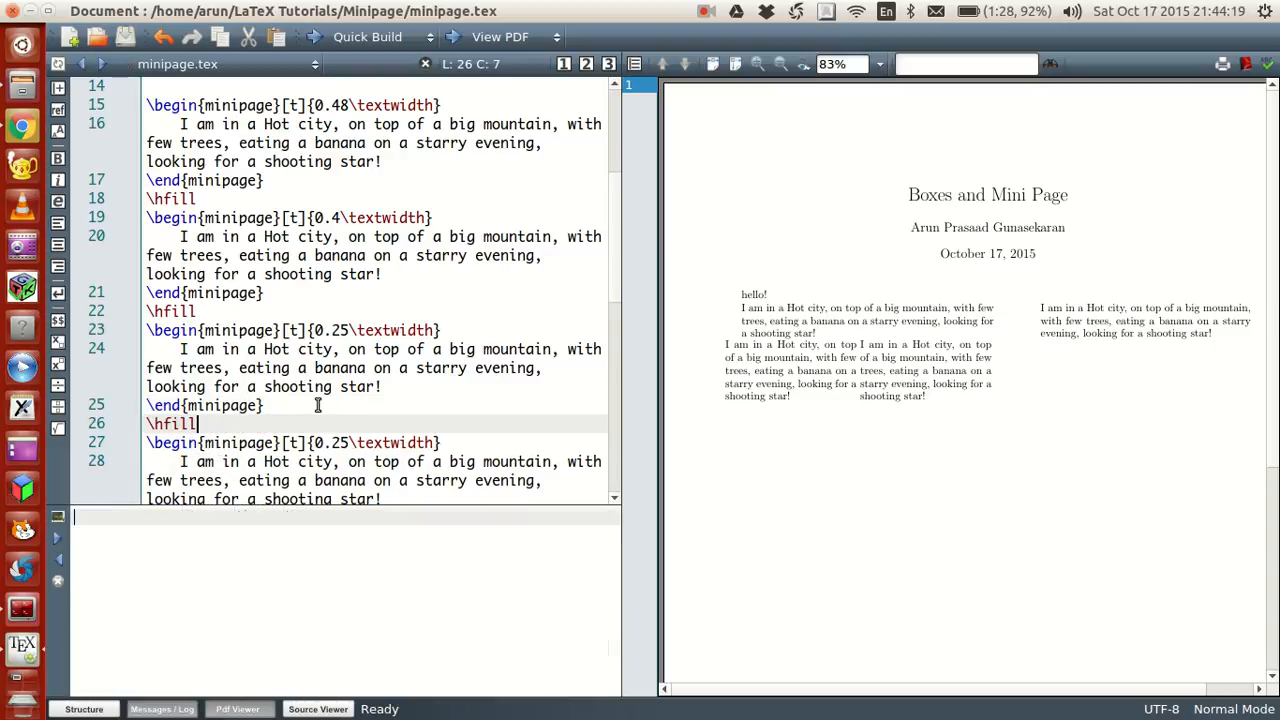
{"action": "left_click", "coordinate": [367, 37]}
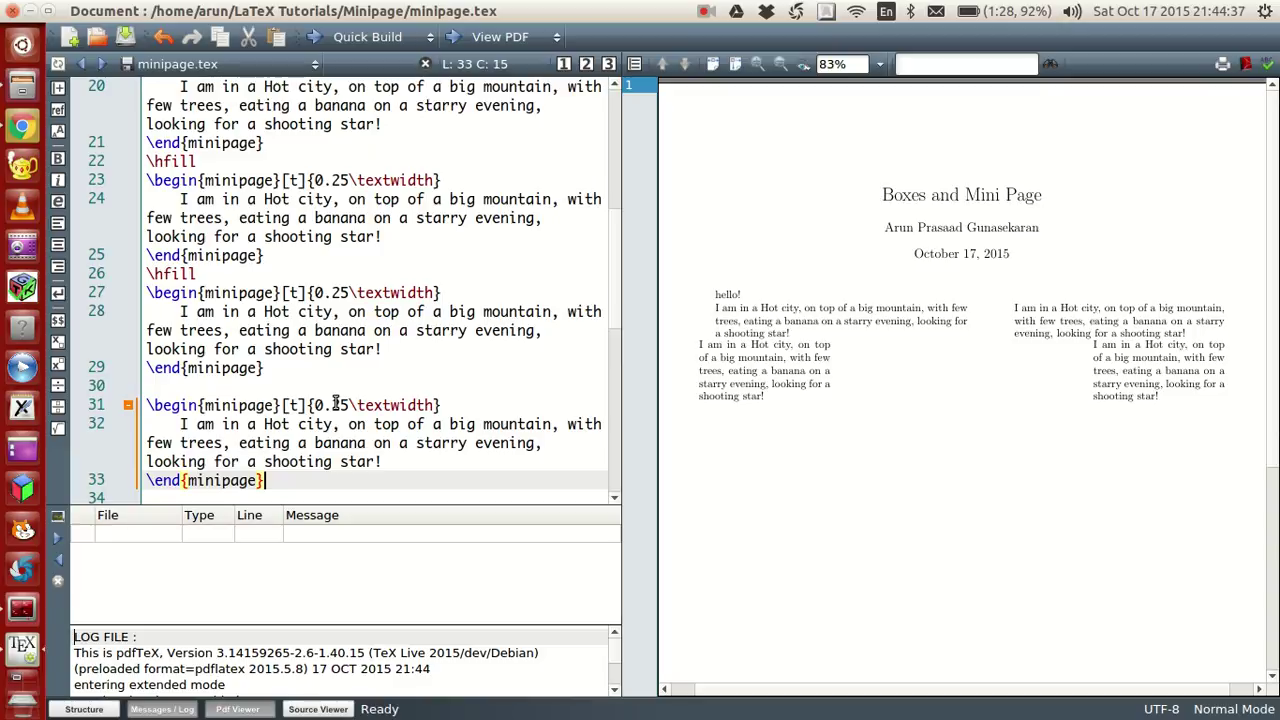
- Compile four 0.25\textwidth minipages before \end{document}, producing a four-column row and overfull hbox warning
{"action": "scroll", "scroll_direction": "down", "scroll_amount": 3}
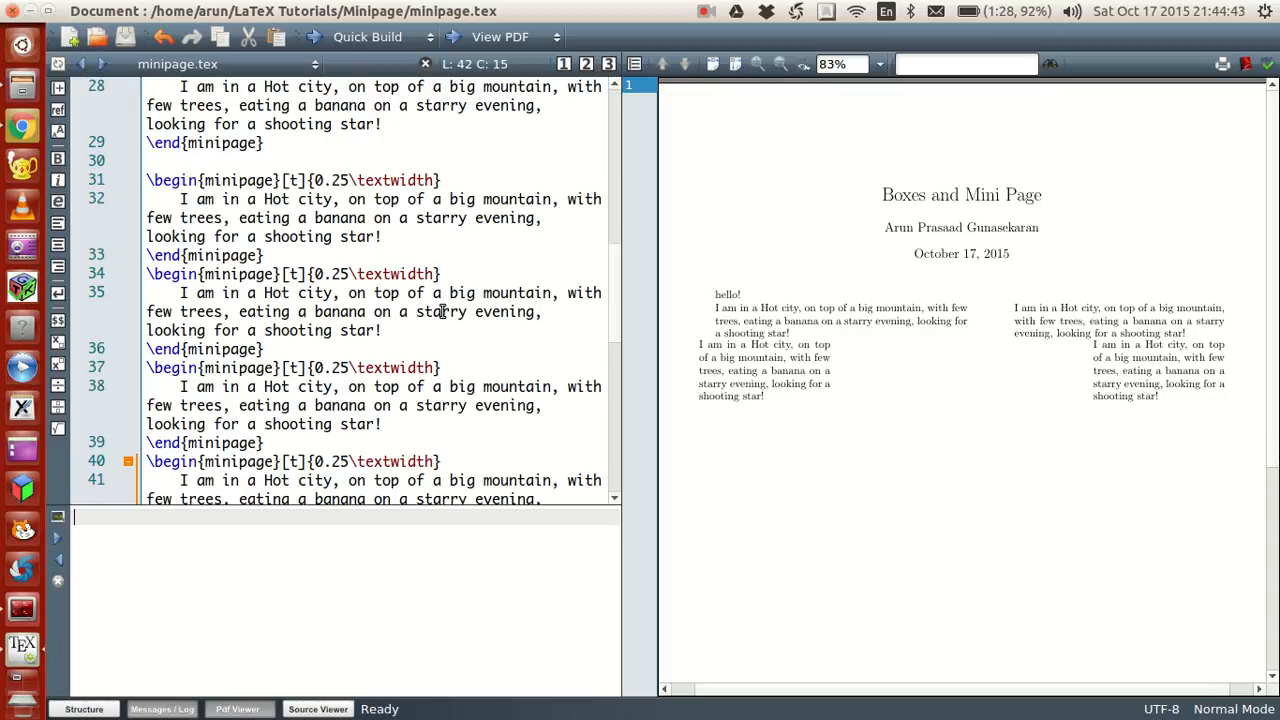
{"action": "scroll", "scroll_direction": "down", "scroll_amount": 3}
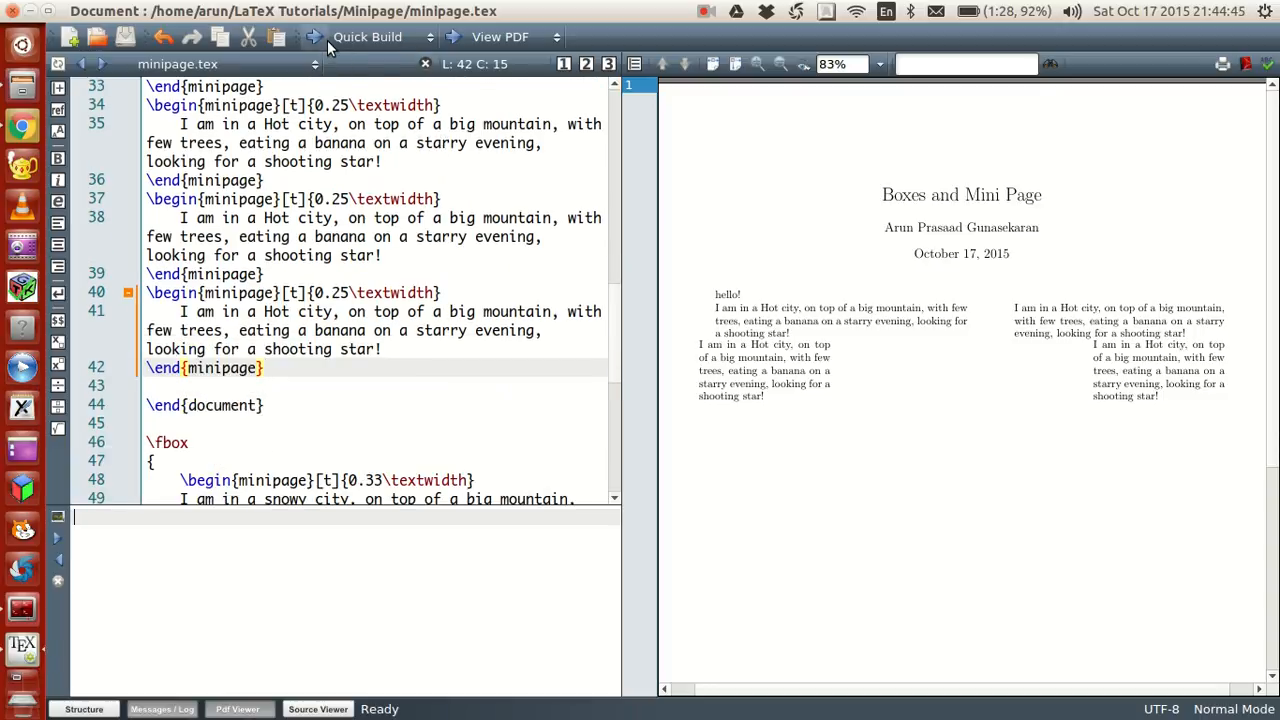
{"action": "left_click", "coordinate": [367, 37]}
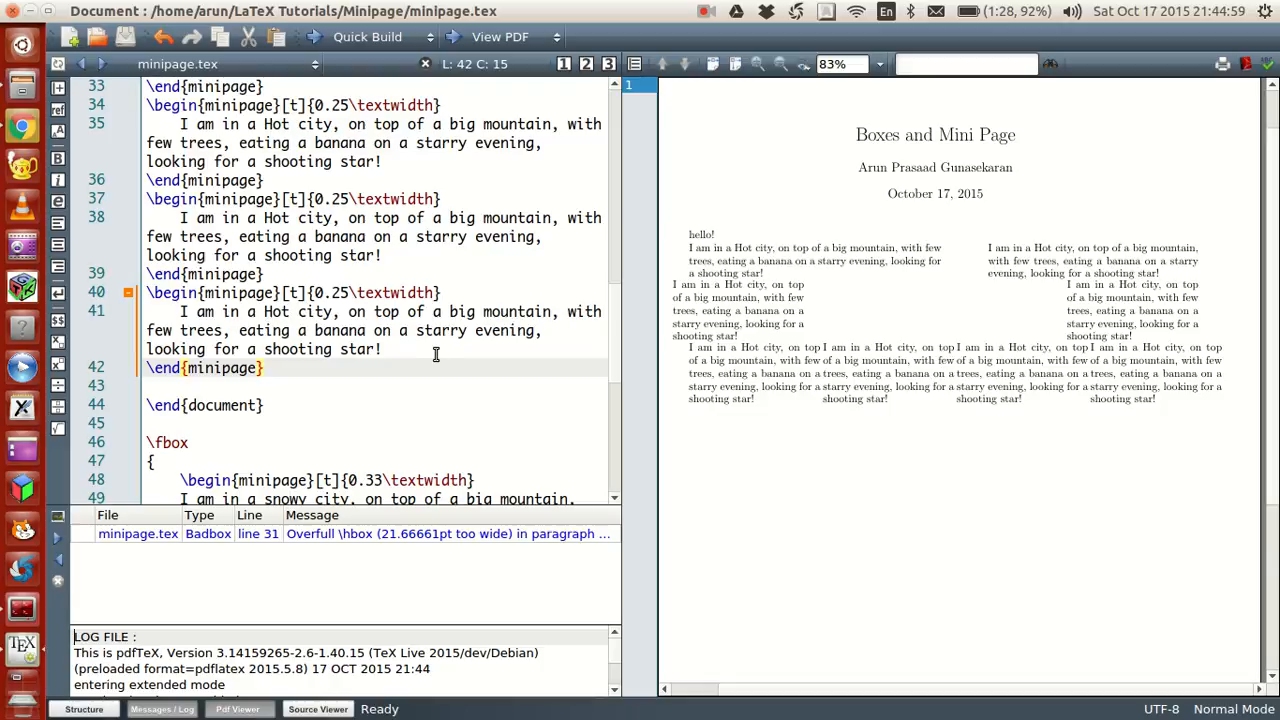
{"action": "scroll", "scroll_direction": "down", "scroll_amount": 3}
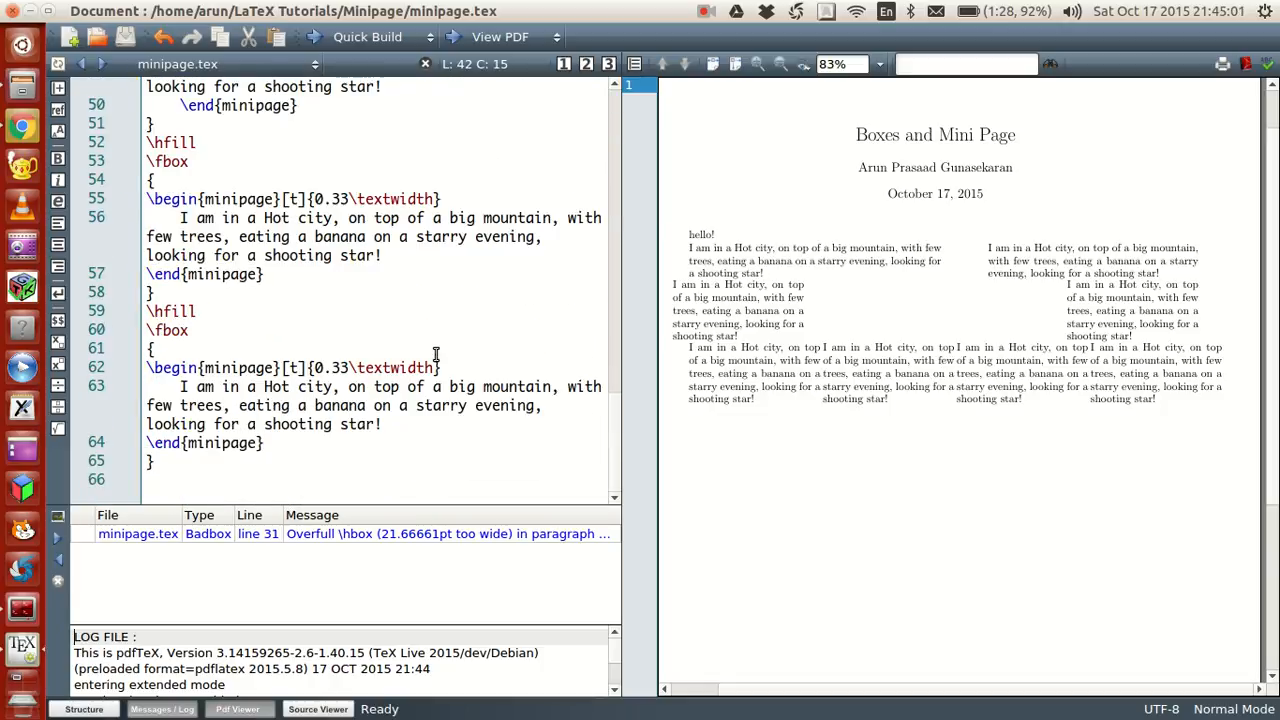
- Move the \fbox-framed 0.33-width snowy city minipage before \end{document} and recompile
{"action": "scroll", "scroll_direction": "up", "scroll_amount": 3}
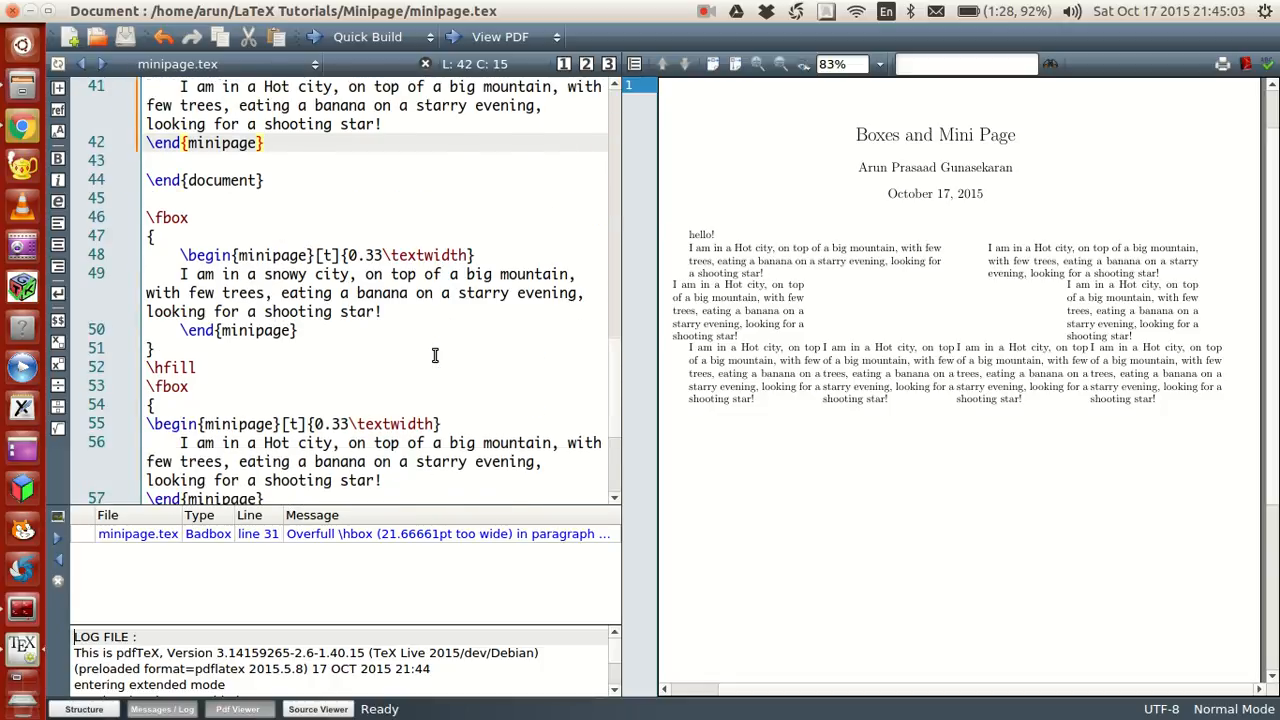
{"action": "scroll", "scroll_direction": "up", "scroll_amount": 3}
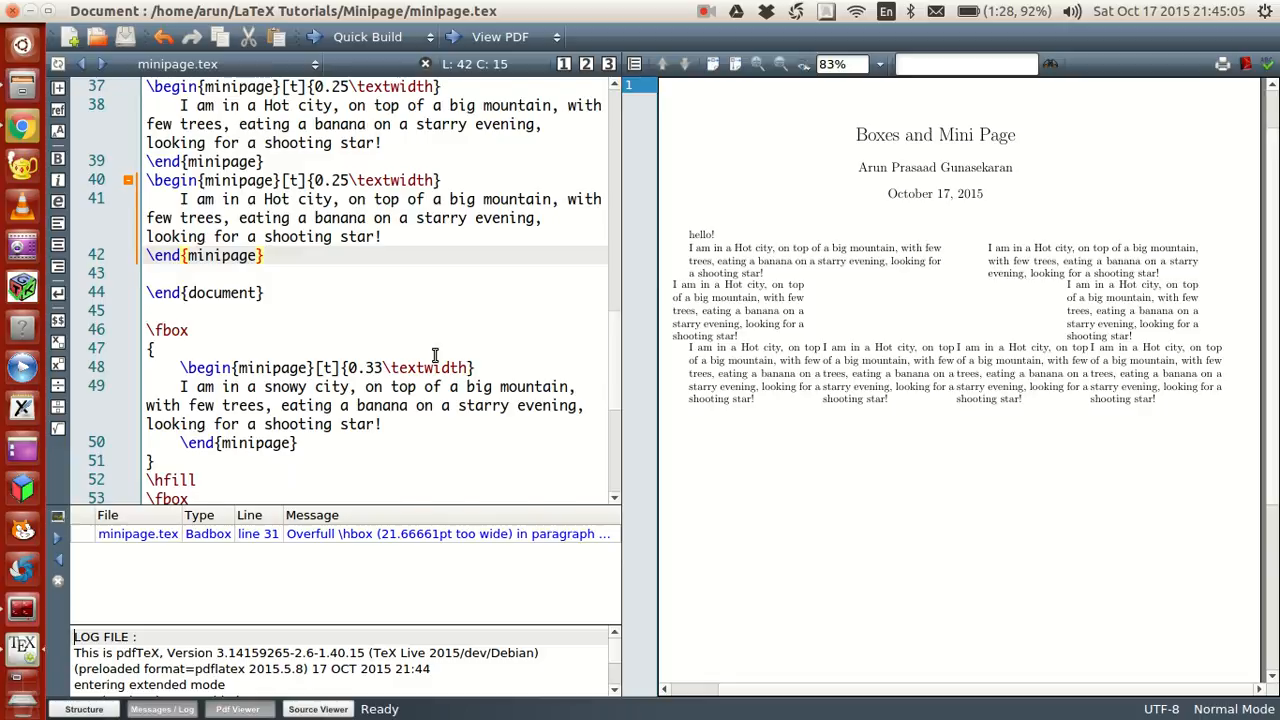
{"action": "scroll", "scroll_direction": "down", "scroll_amount": 3}
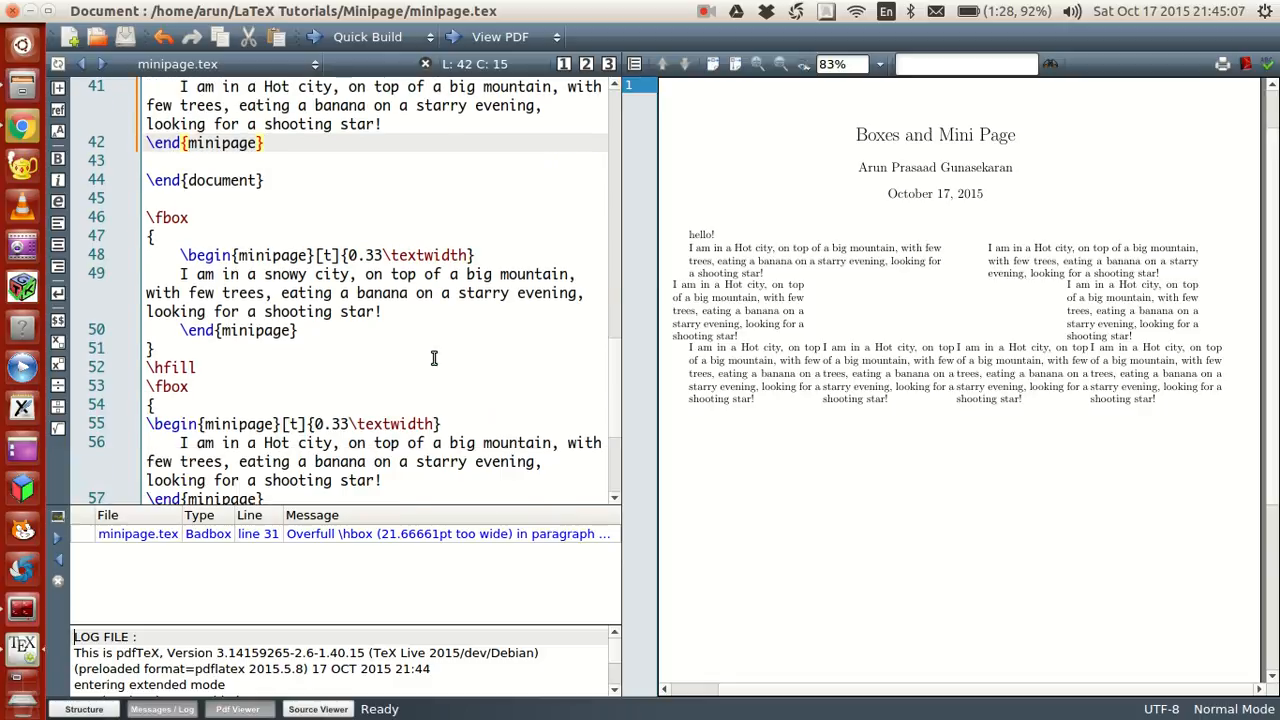
{"action": "key", "text": "Return"}
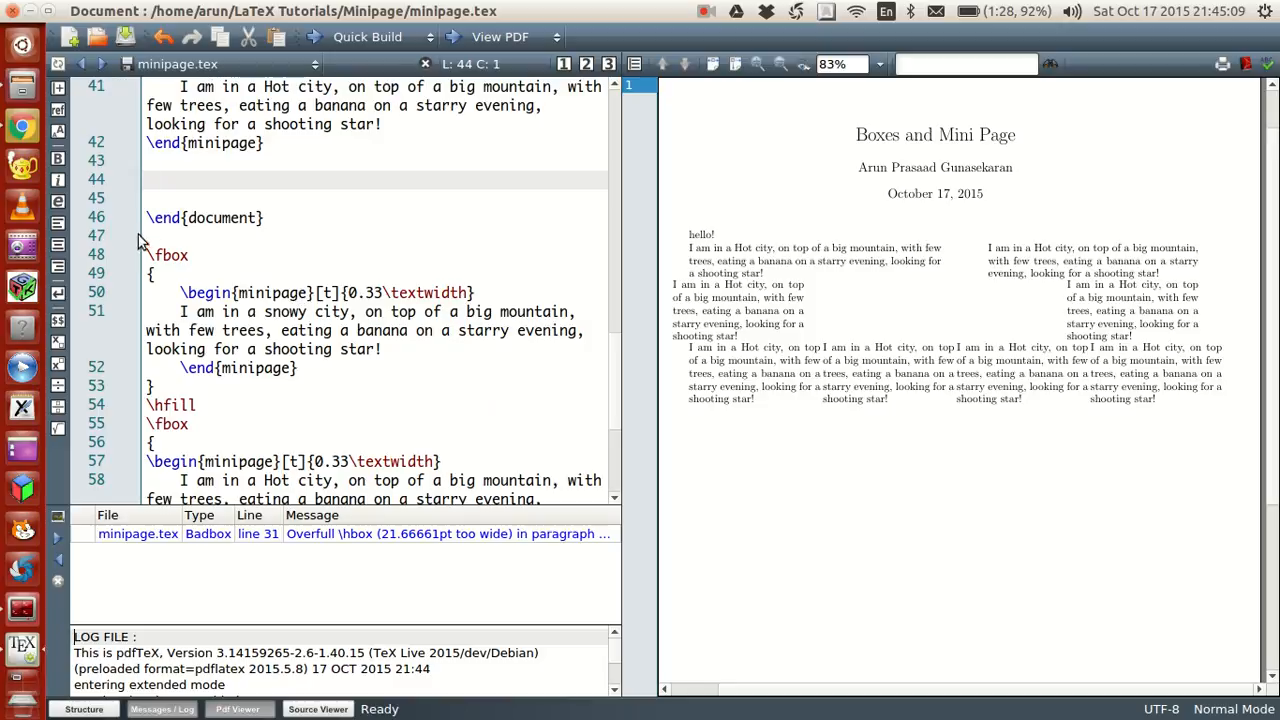
{"action": "left_click_drag", "start_coordinate": [146, 254], "coordinate": [198, 388]}
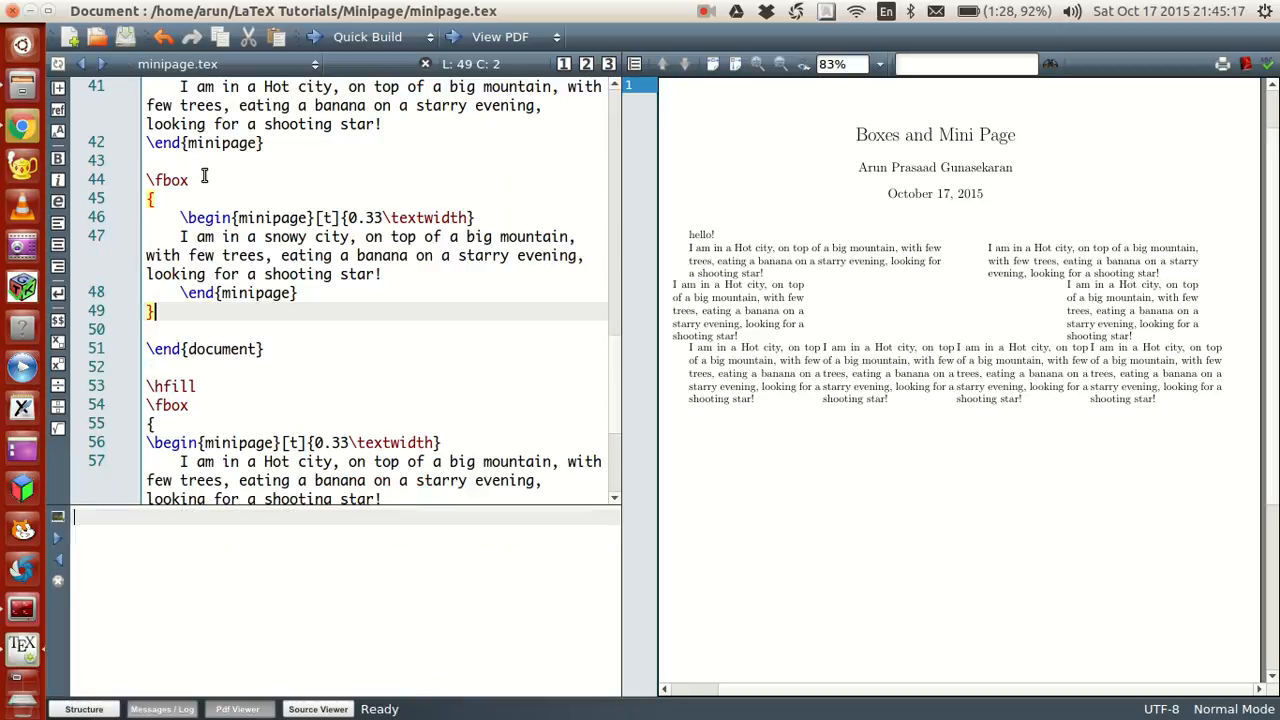
{"action": "mouse_move", "coordinate": [174, 217]}
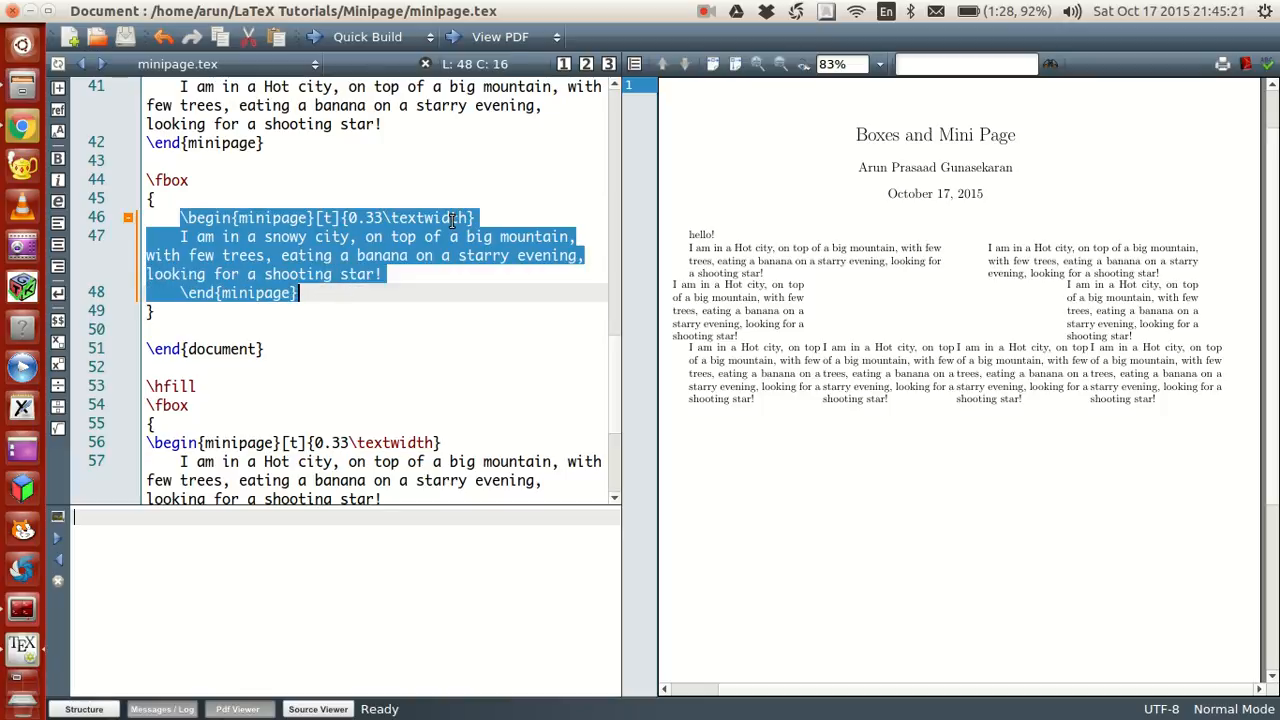
{"action": "mouse_move", "coordinate": [529, 197]}
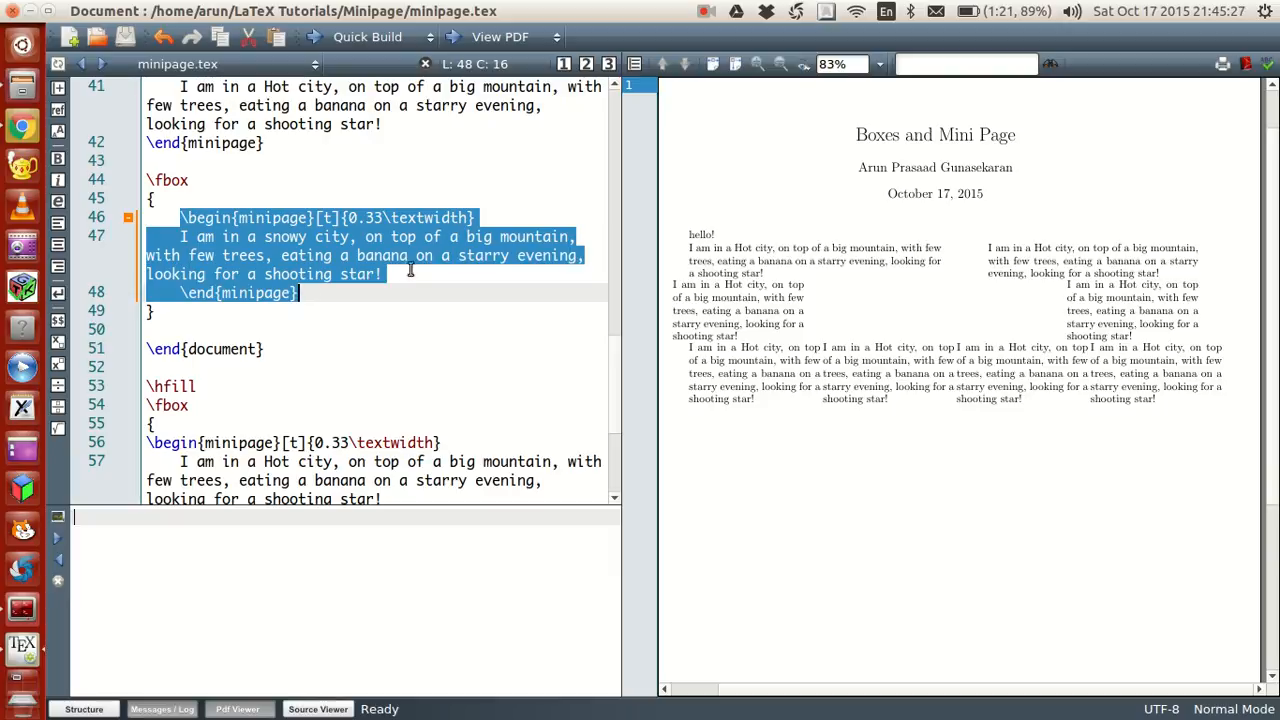
{"action": "mouse_move", "coordinate": [218, 223]}
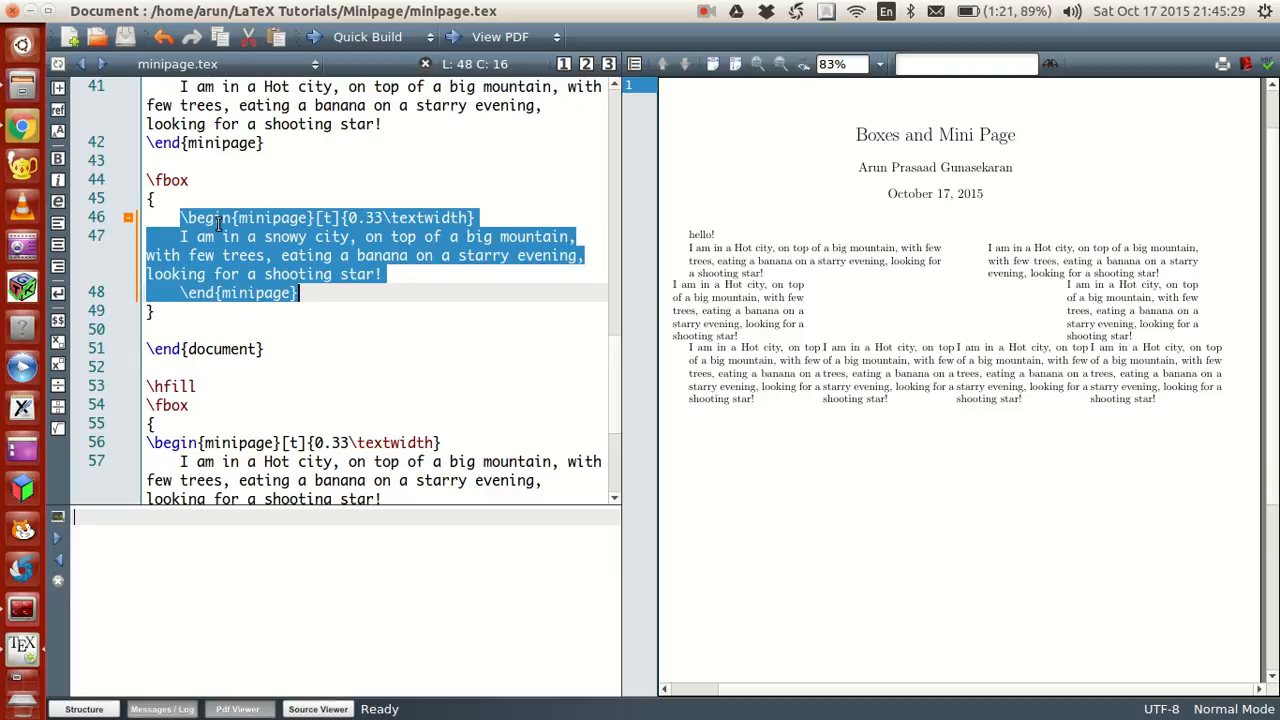
{"action": "left_click", "coordinate": [151, 198]}
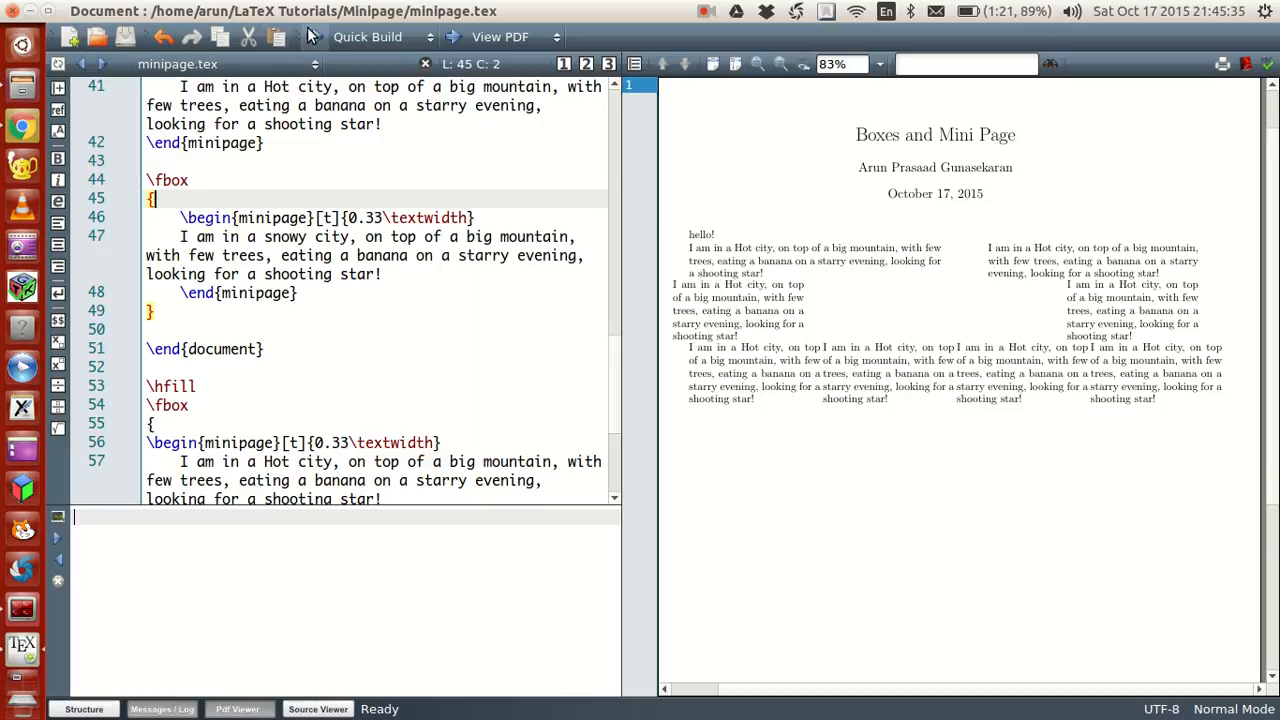
{"action": "left_click", "coordinate": [367, 37]}
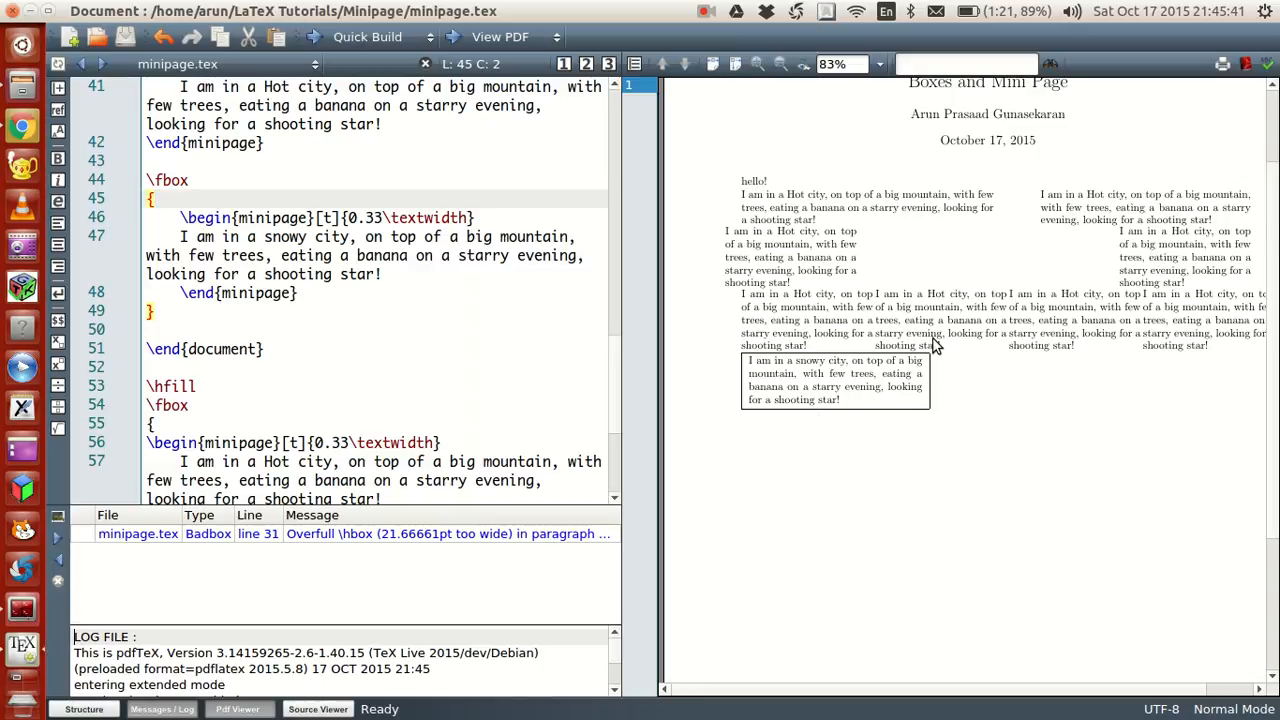
{"action": "mouse_move", "coordinate": [775, 397]}
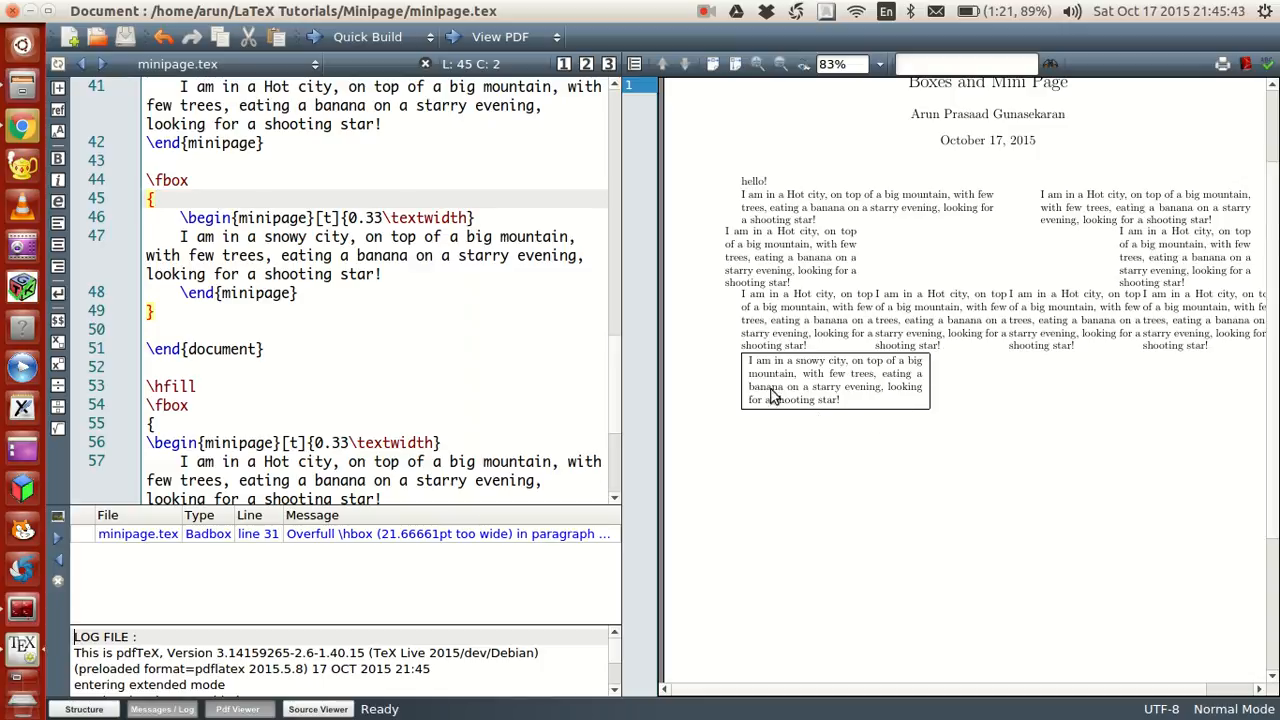
{"action": "mouse_move", "coordinate": [940, 390]}
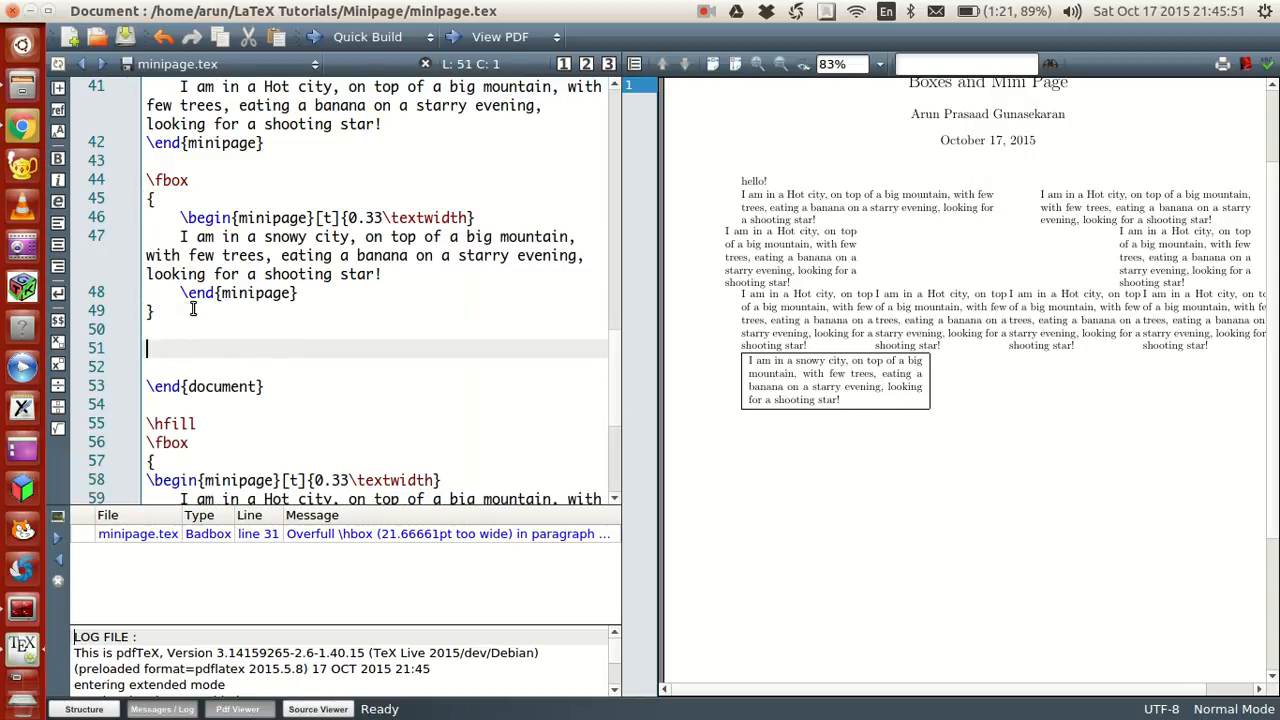
- Place the two \fbox Hot city minipages with \hfill before \end{document} and recompile
{"action": "scroll", "scroll_direction": "down", "scroll_amount": 3}
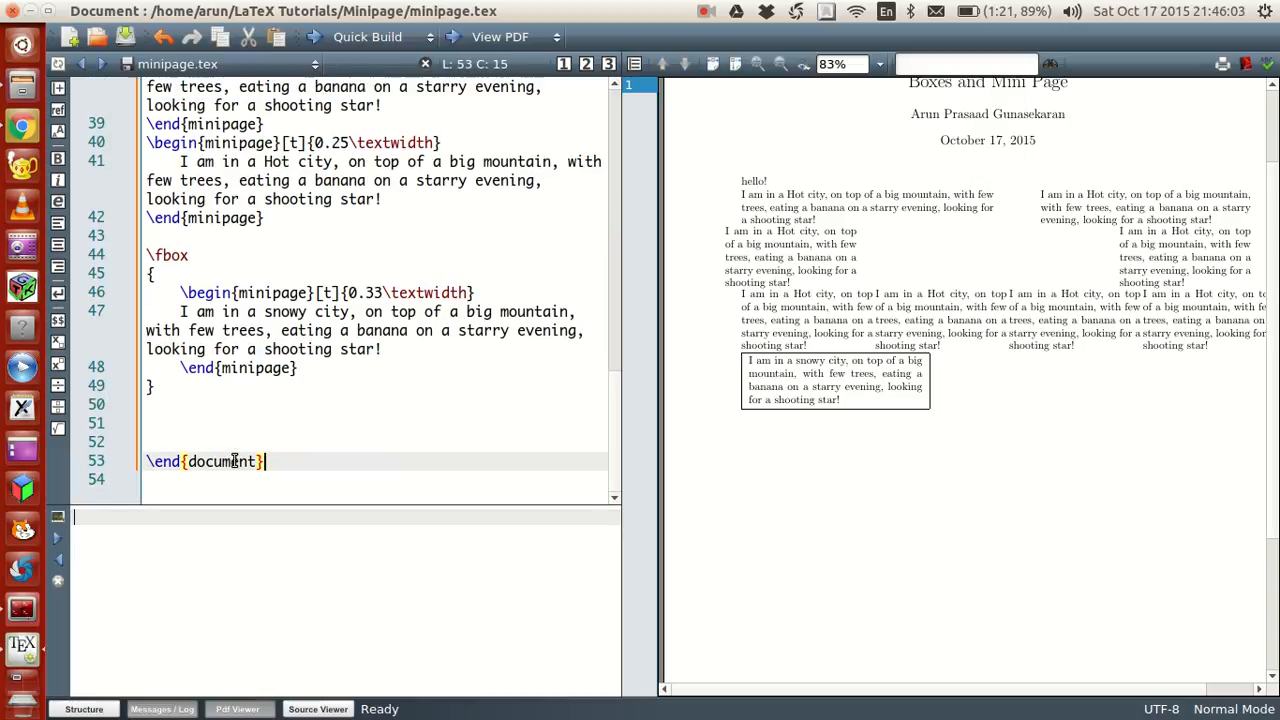
{"action": "key", "text": "Return"}
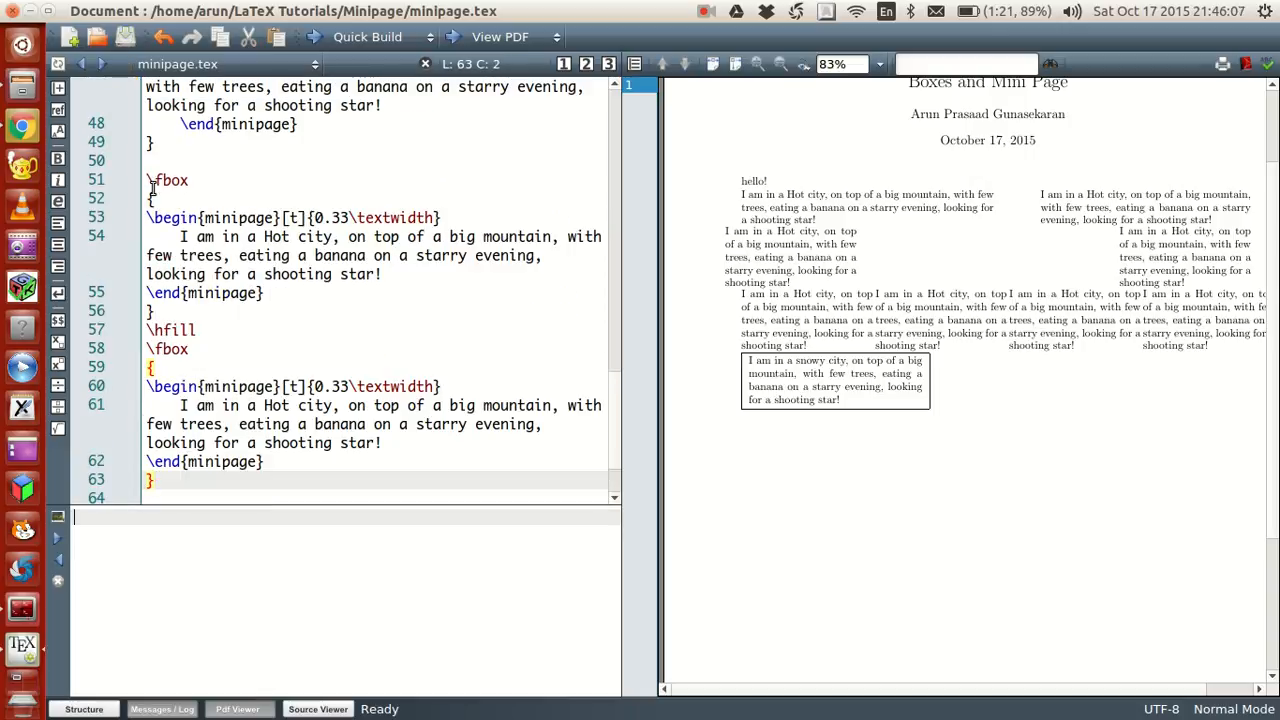
{"action": "left_click_drag", "start_coordinate": [146, 217], "coordinate": [303, 292]}
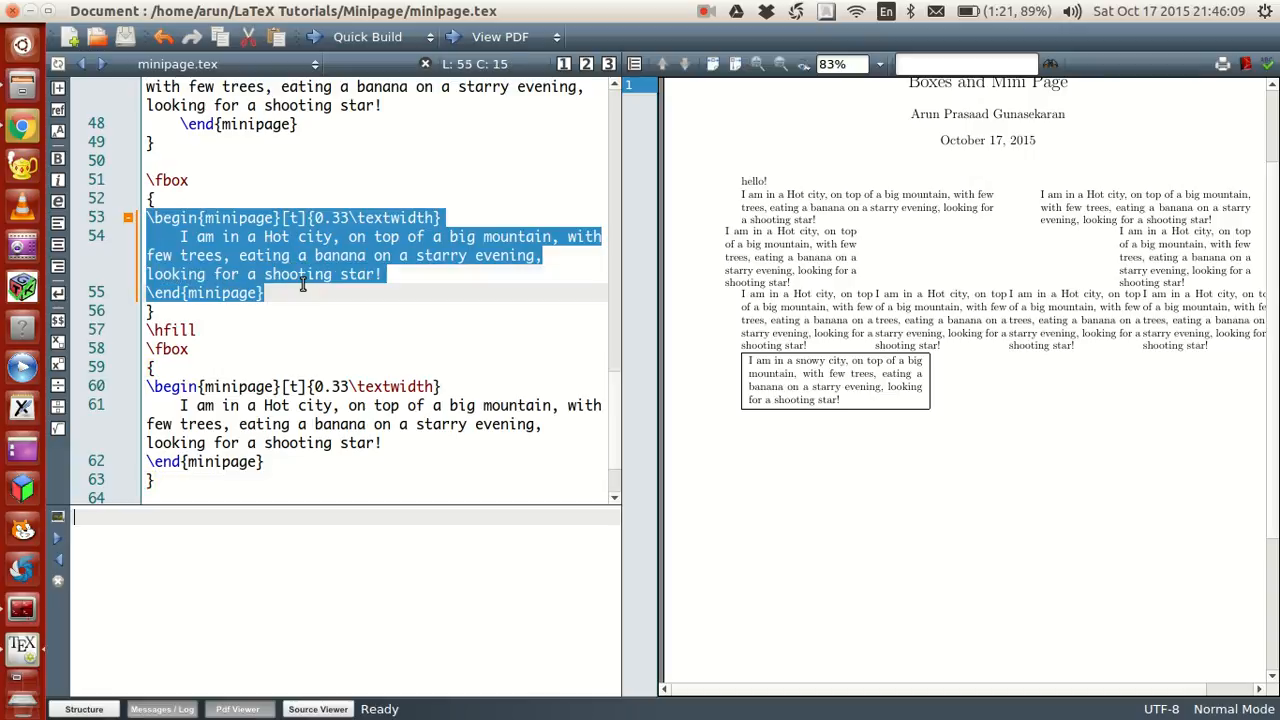
{"action": "left_click", "coordinate": [170, 329]}
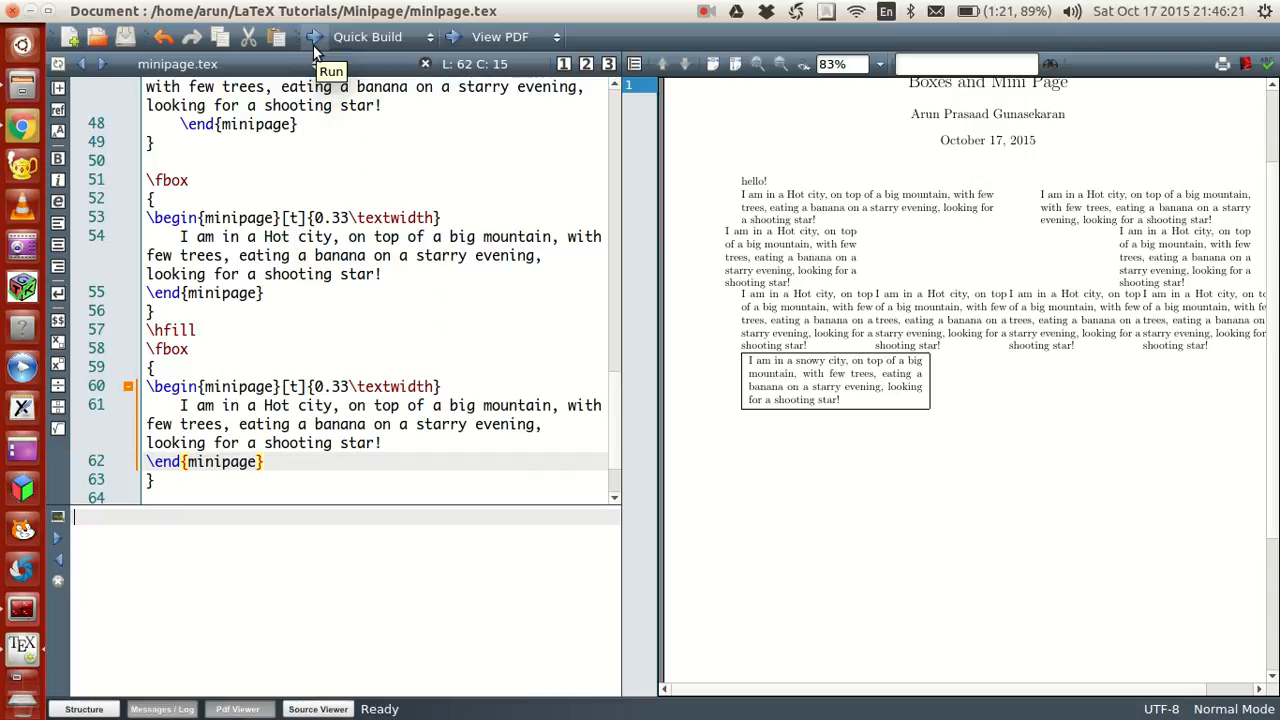
{"action": "mouse_move", "coordinate": [862, 454]}
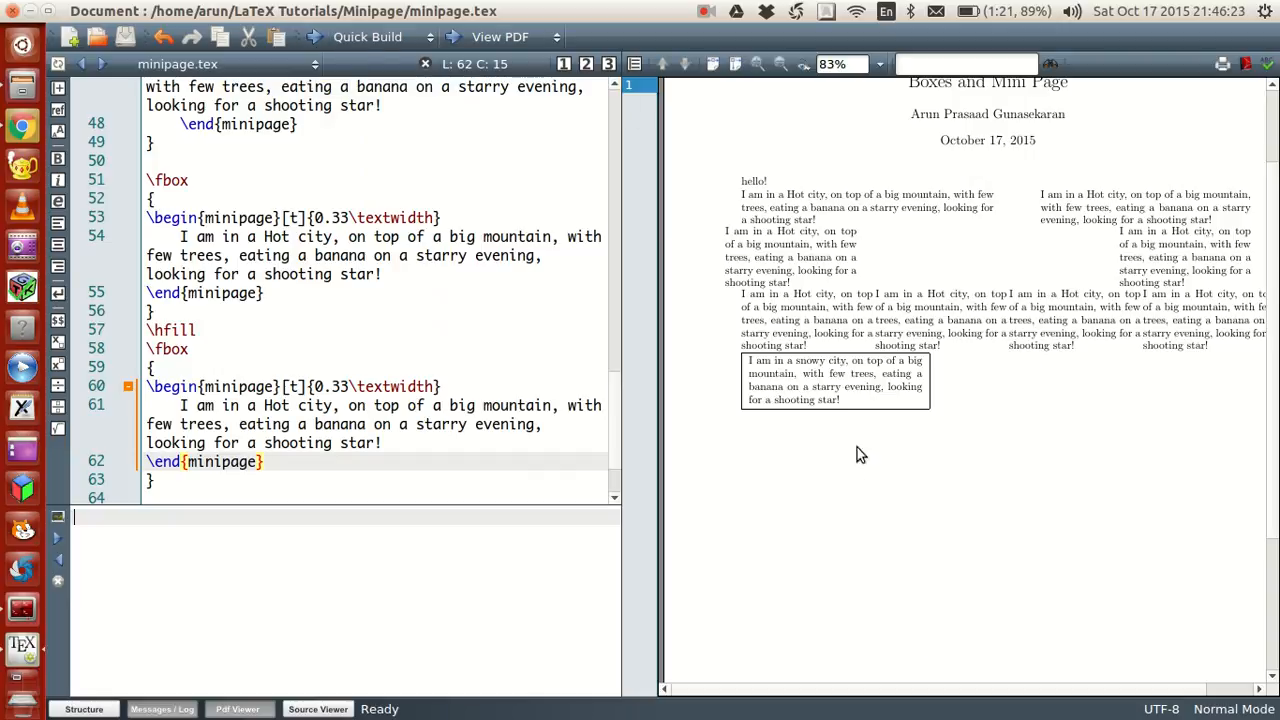
{"action": "mouse_move", "coordinate": [705, 398]}
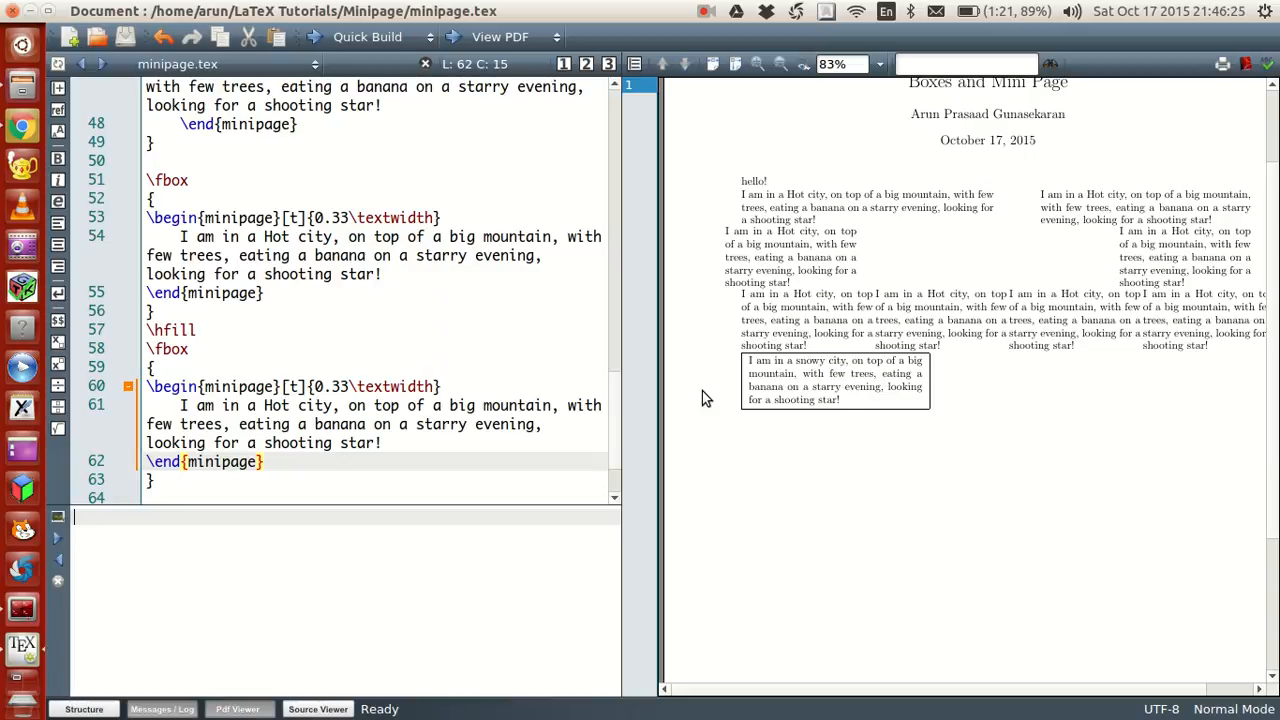
{"action": "mouse_move", "coordinate": [1224, 488]}
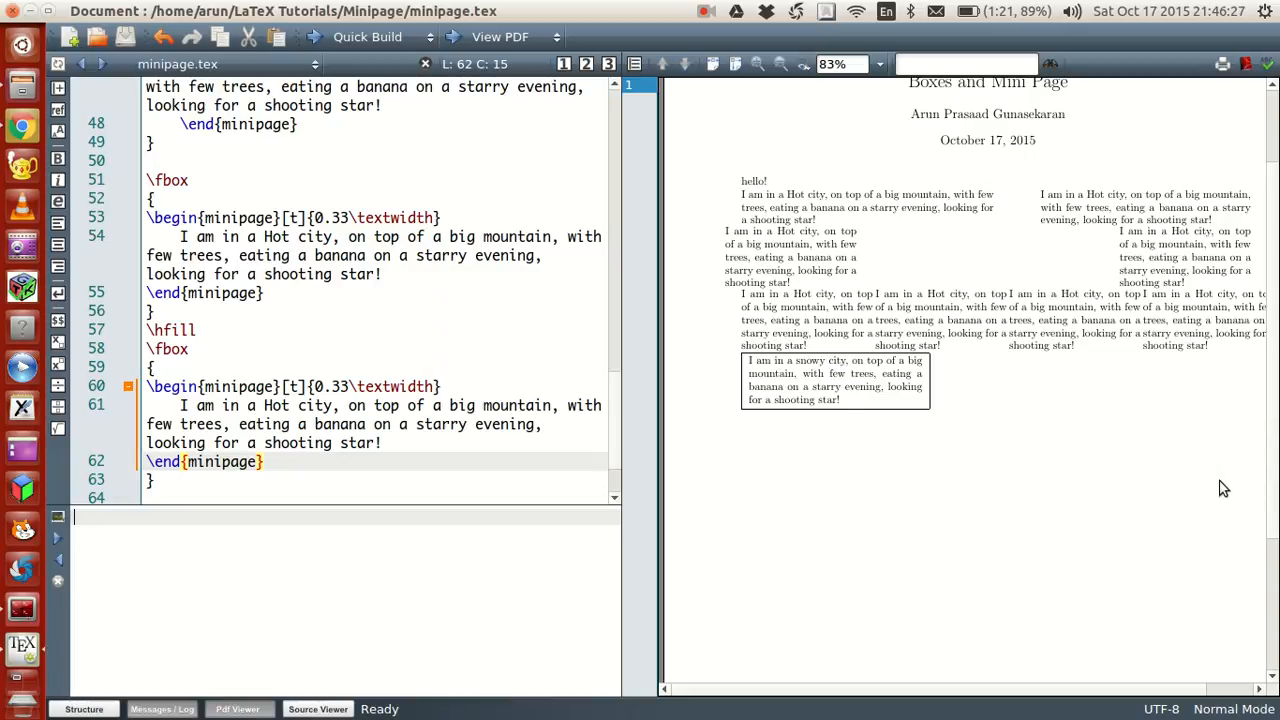
{"action": "mouse_move", "coordinate": [993, 467]}
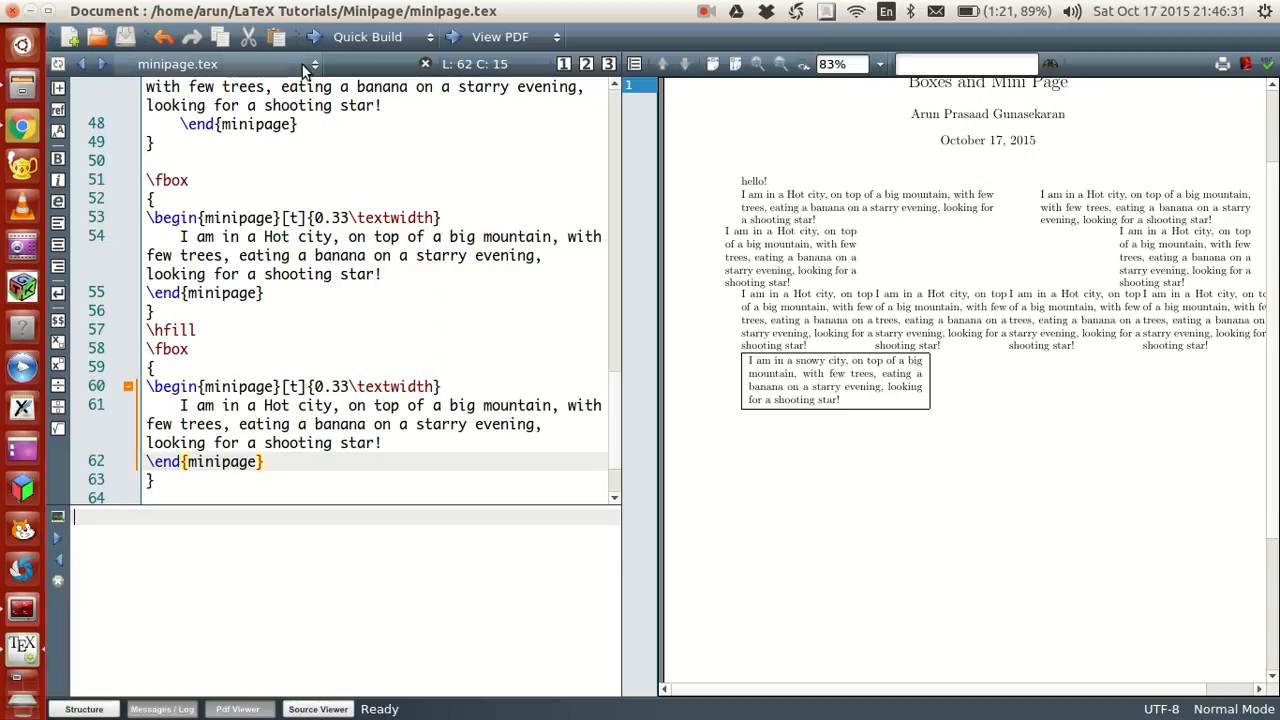
{"action": "left_click", "coordinate": [367, 37]}
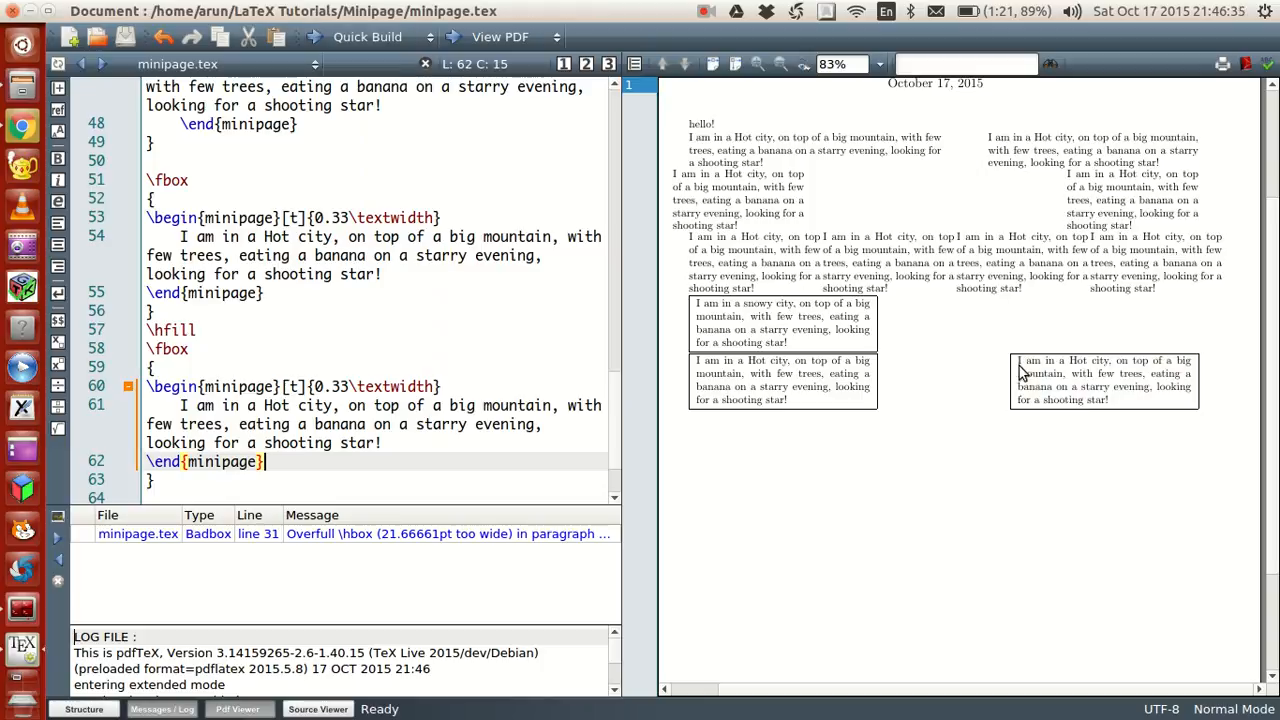
{"action": "mouse_move", "coordinate": [957, 390]}
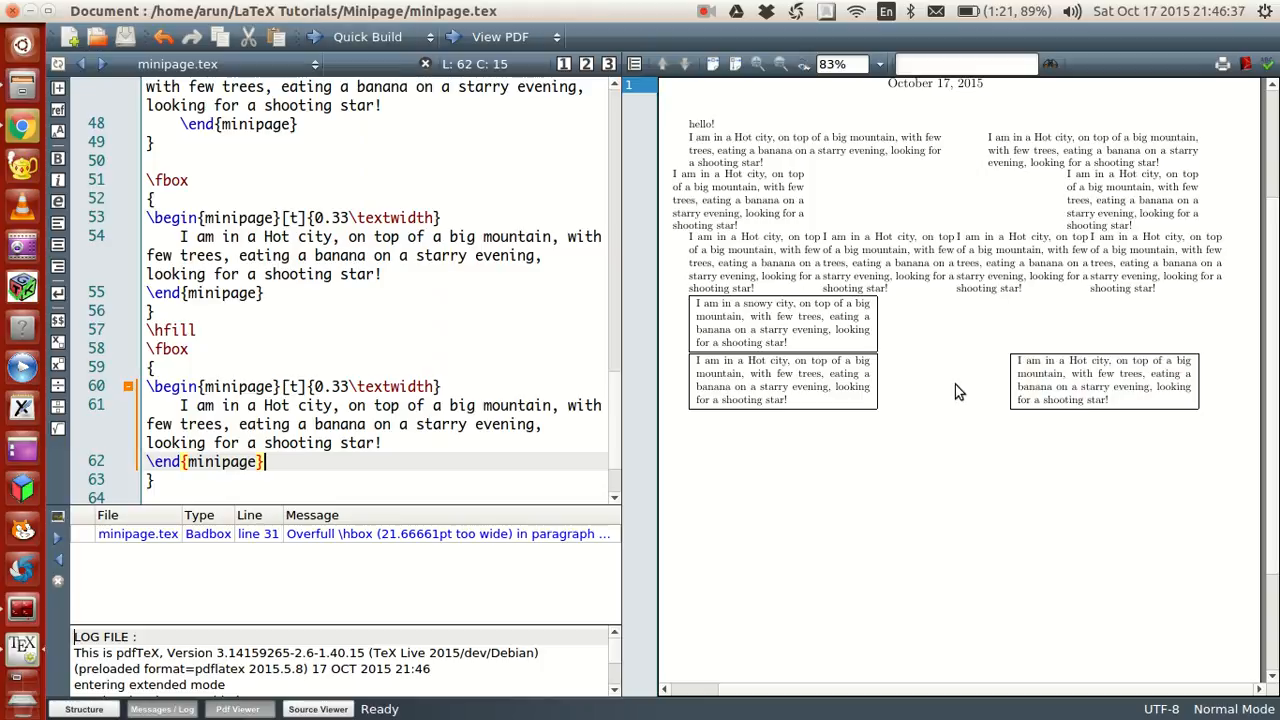
{"action": "mouse_move", "coordinate": [578, 310]}
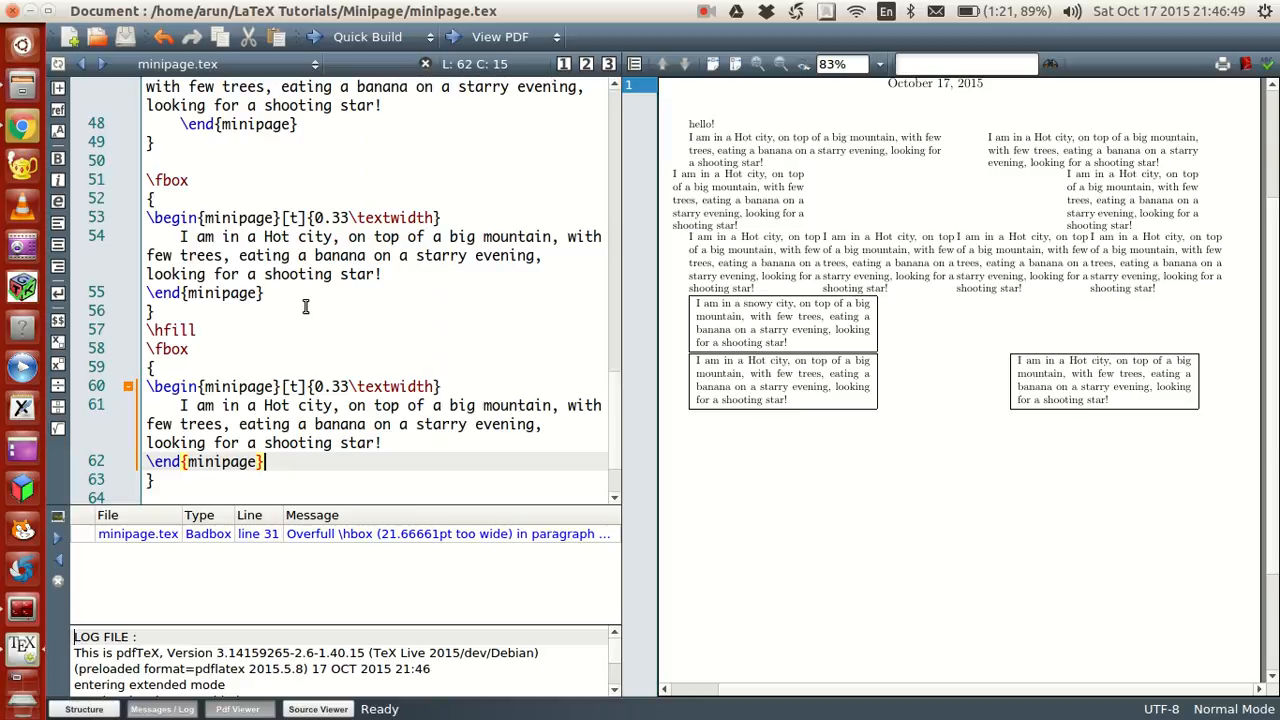
{"action": "mouse_move", "coordinate": [208, 252]}
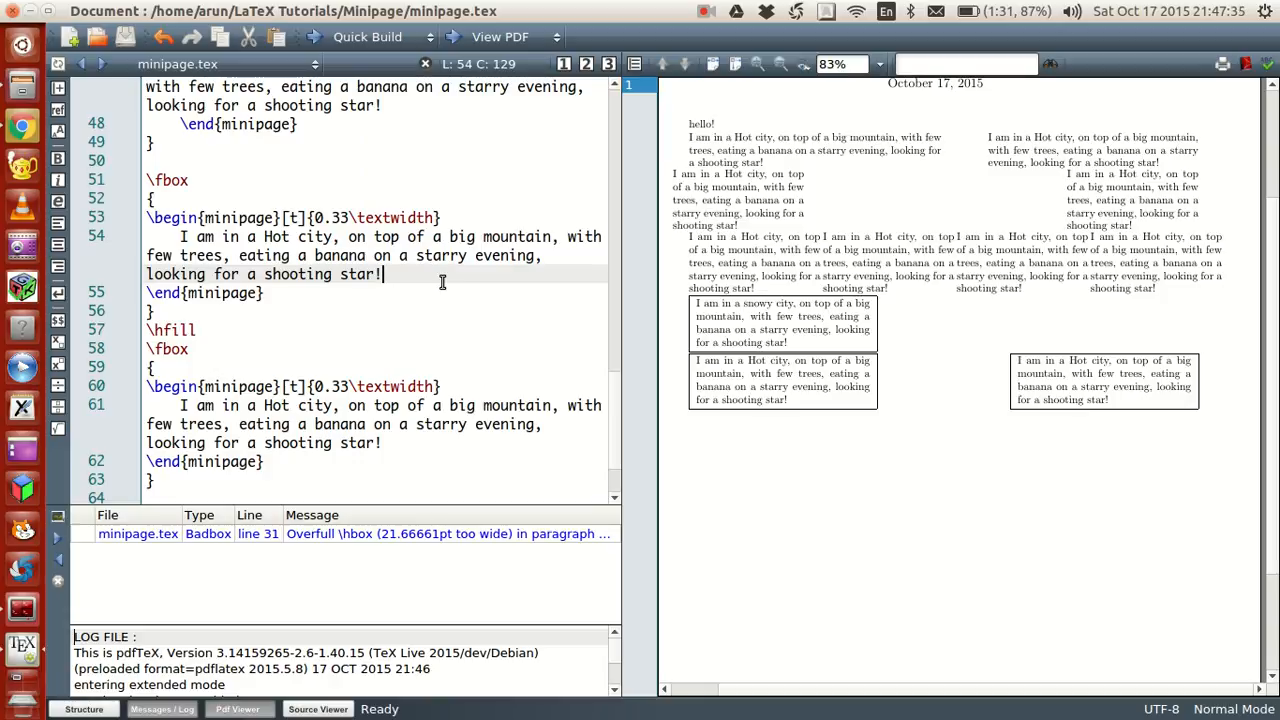
{"action": "mouse_move", "coordinate": [640, 168]}
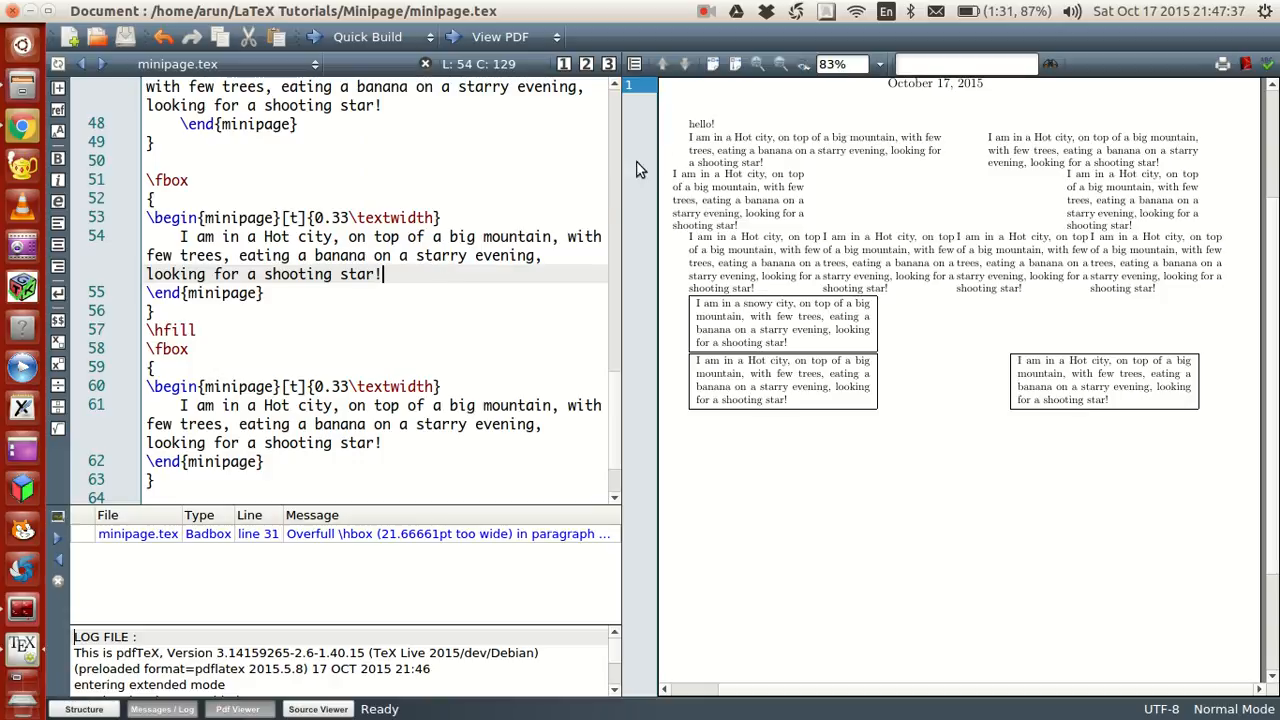
{"action": "mouse_move", "coordinate": [718, 84]}
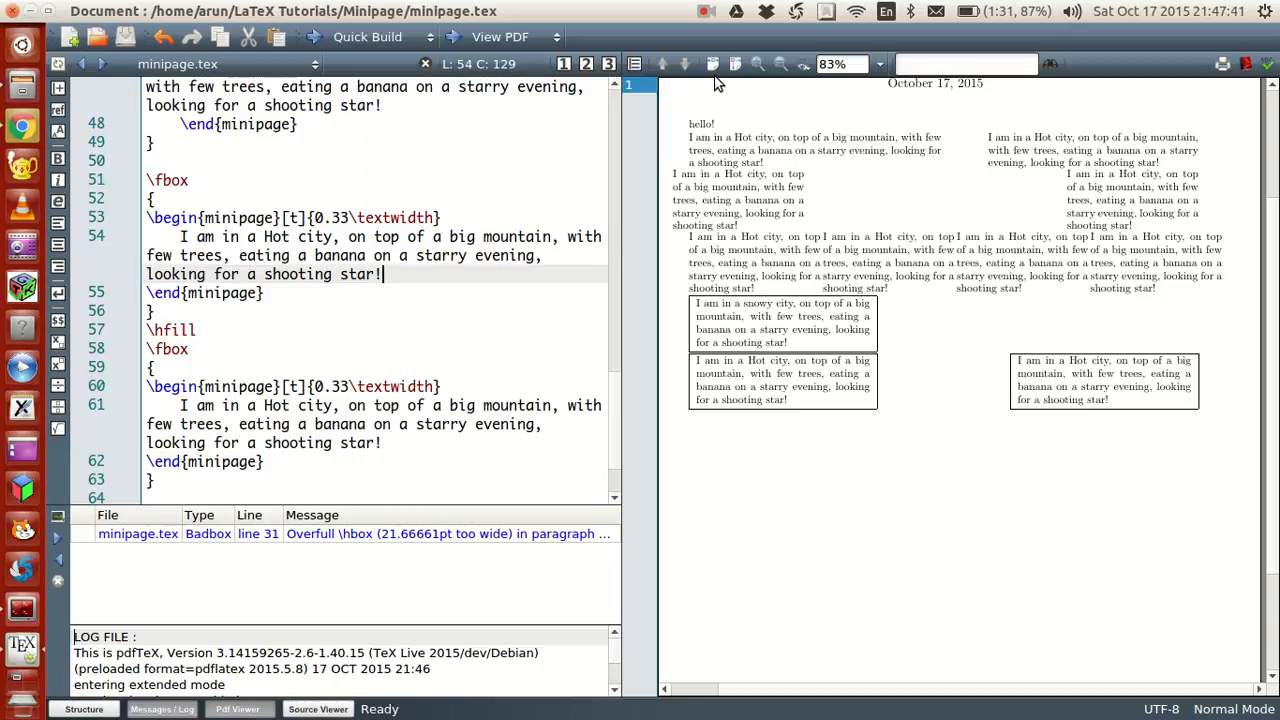
{"action": "mouse_move", "coordinate": [757, 220]}
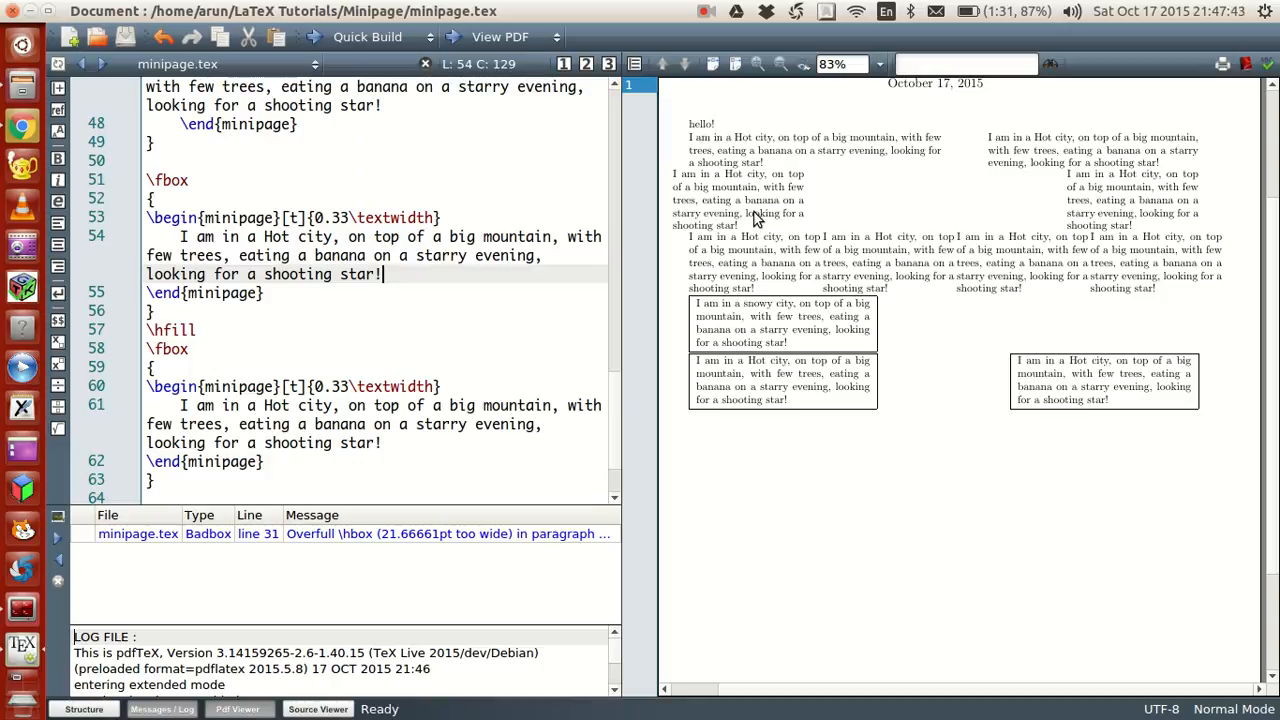